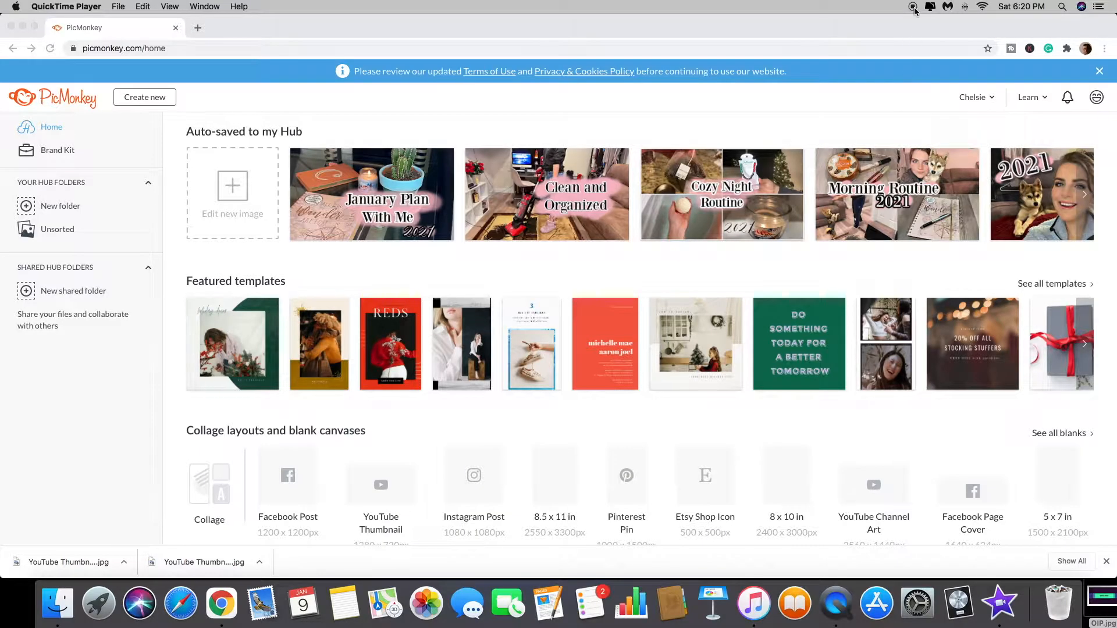
mouse_move(625, 235)
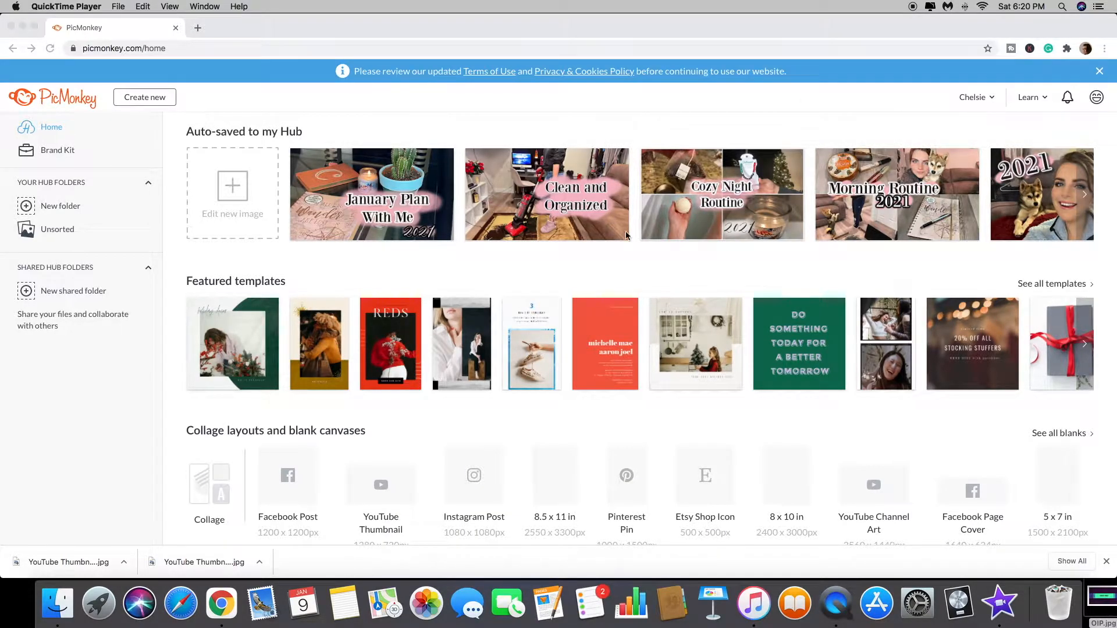
mouse_move(391, 462)
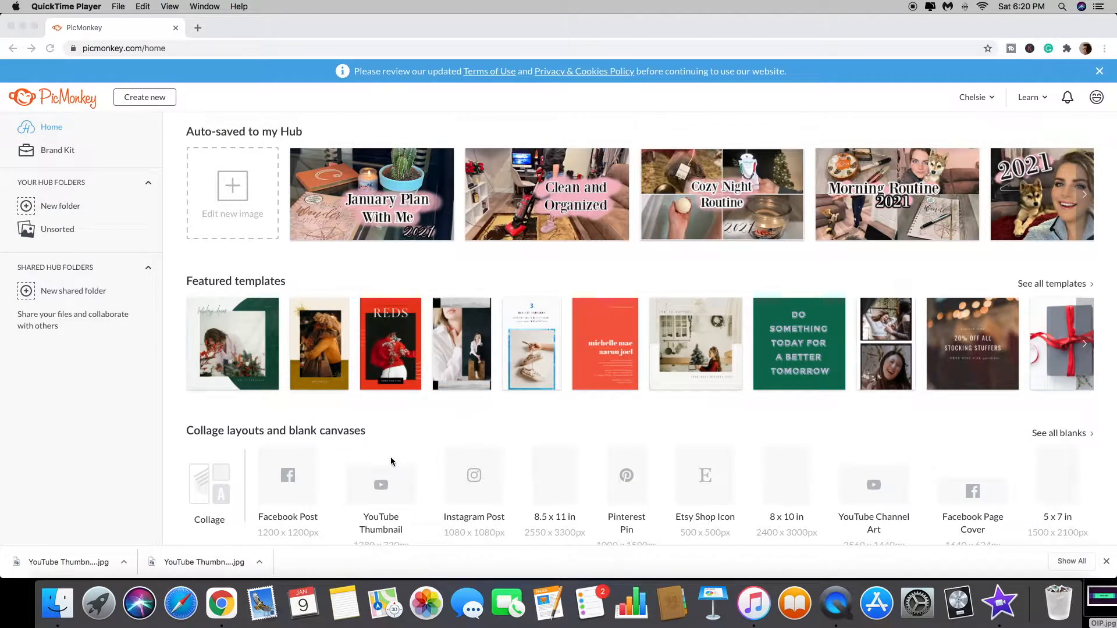
mouse_move(772, 459)
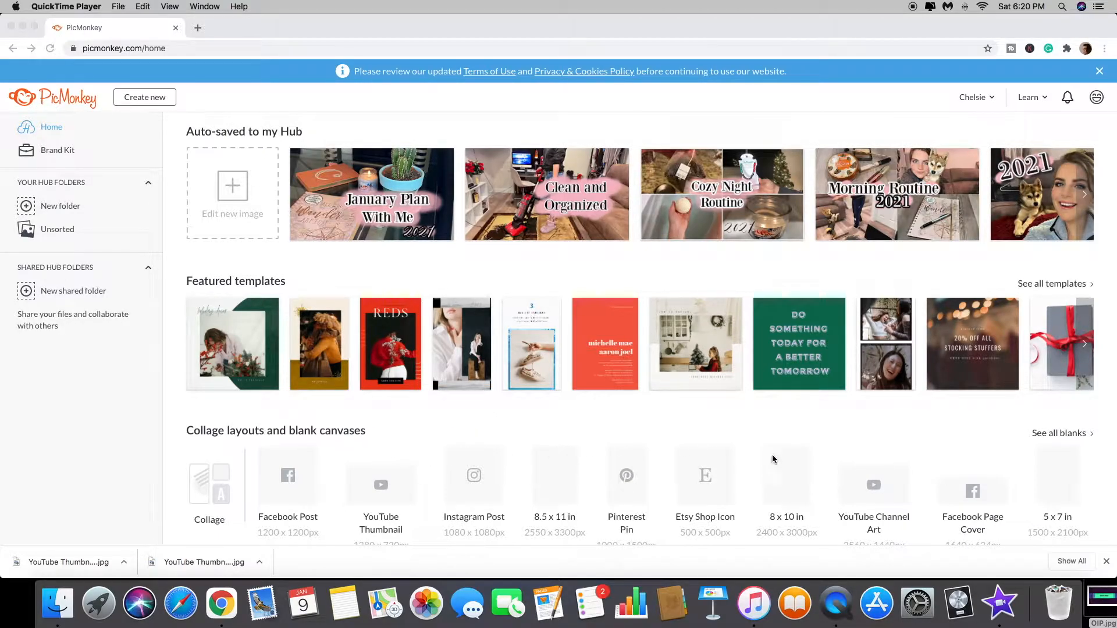
mouse_move(876, 489)
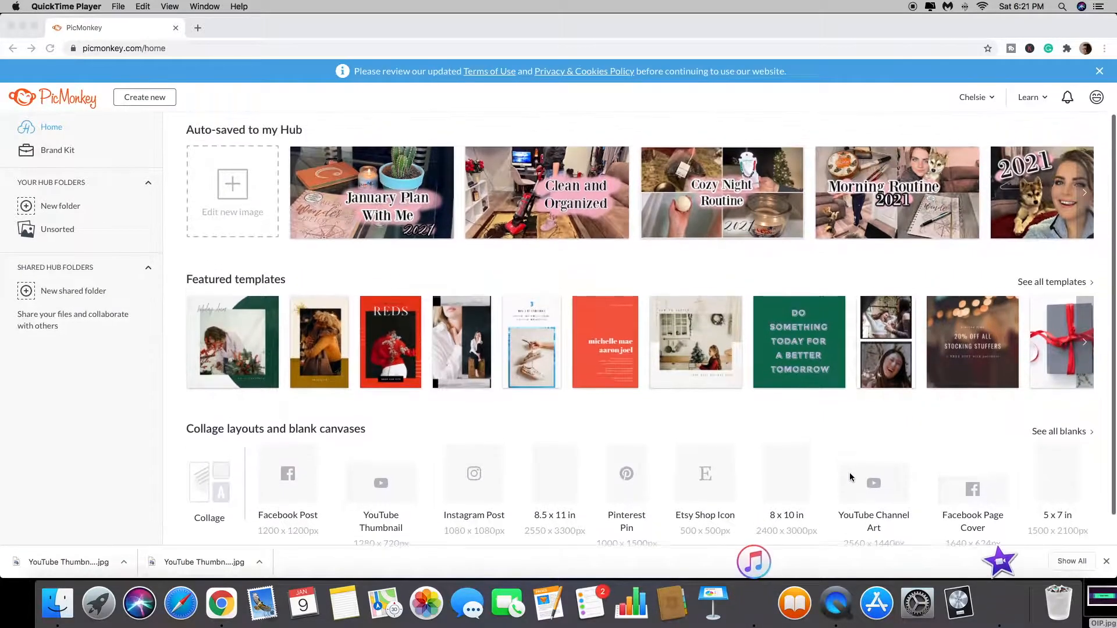
- Start a new image from a blank canvas, then open a separate browser tab for searching
scroll("down", 3)
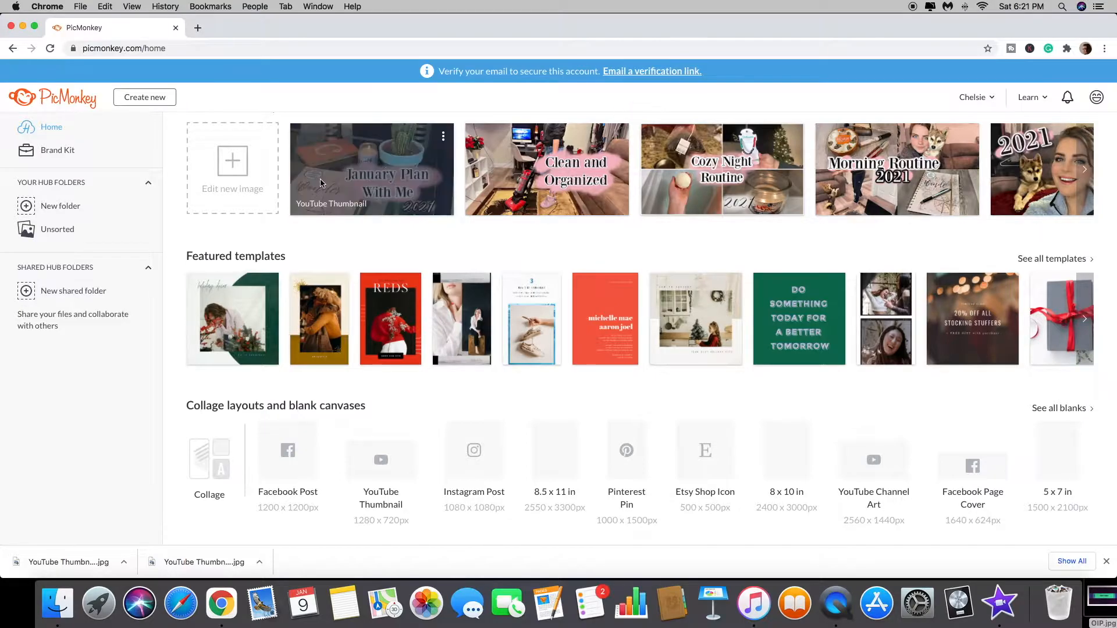
left_click(144, 97)
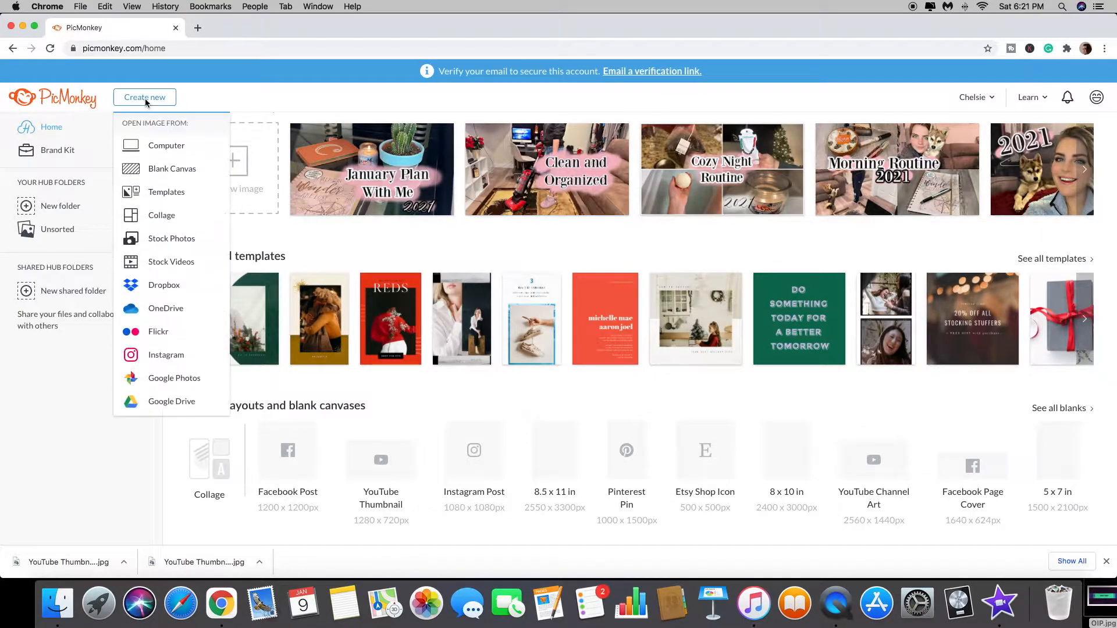
mouse_move(173, 171)
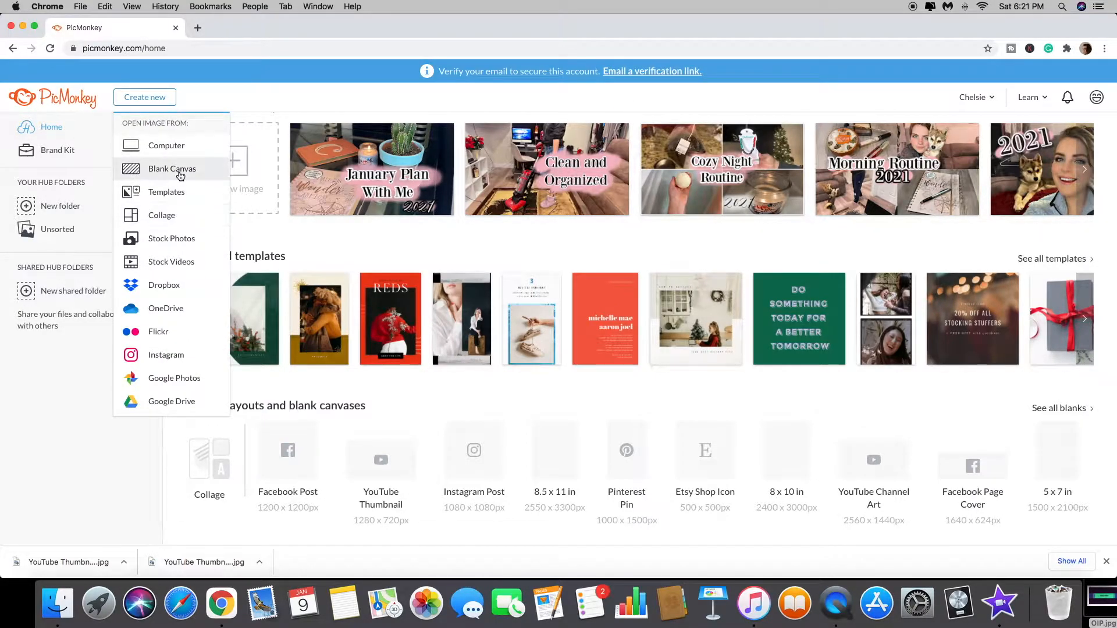
left_click(172, 169)
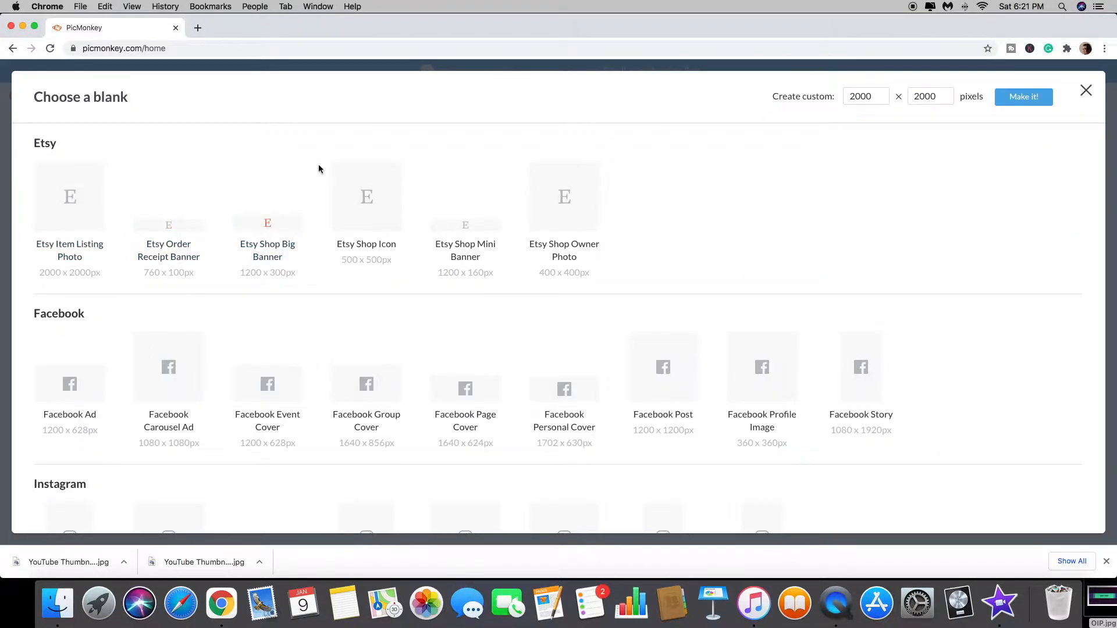
left_click(866, 97)
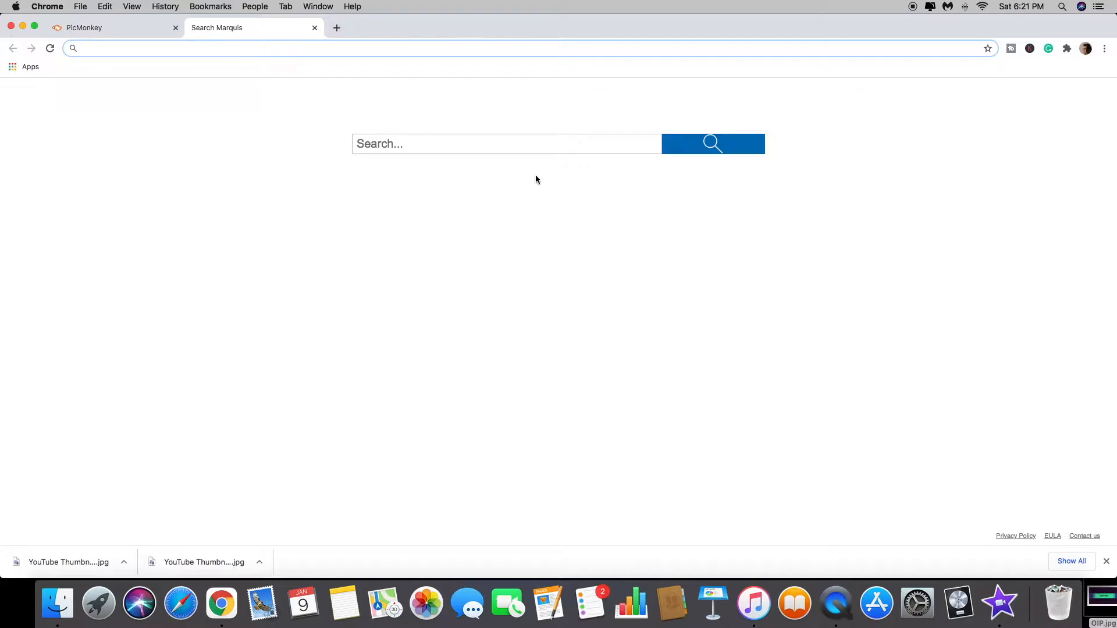
- Search 'youtube channel art banner size' and select the recommended 2,560 x 1,440 figure
left_click(506, 143)
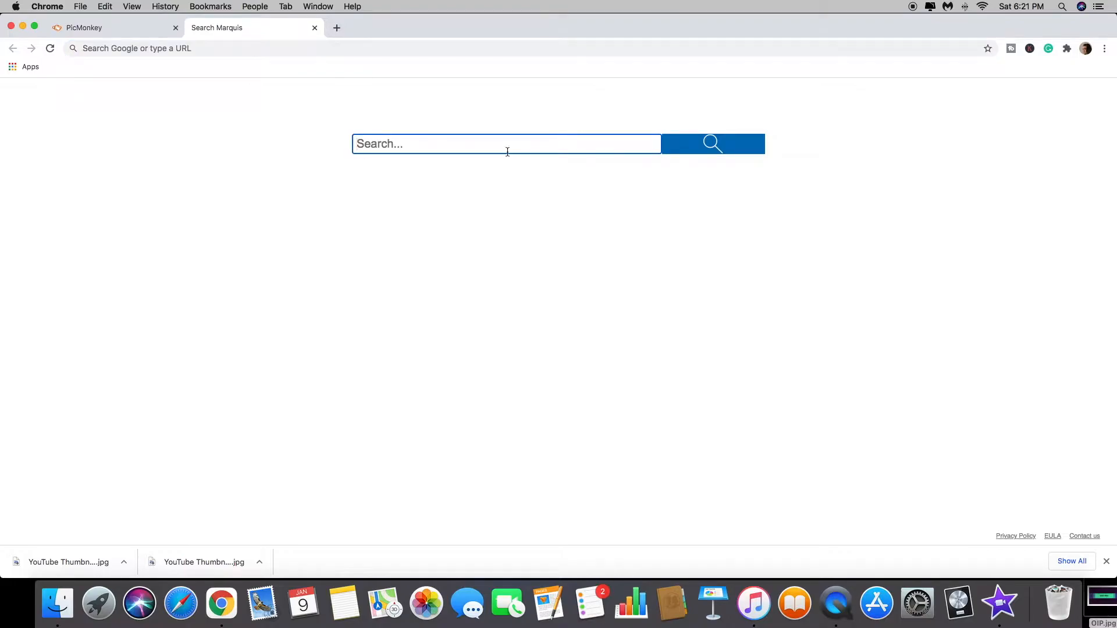
type("youtube channel art banner s")
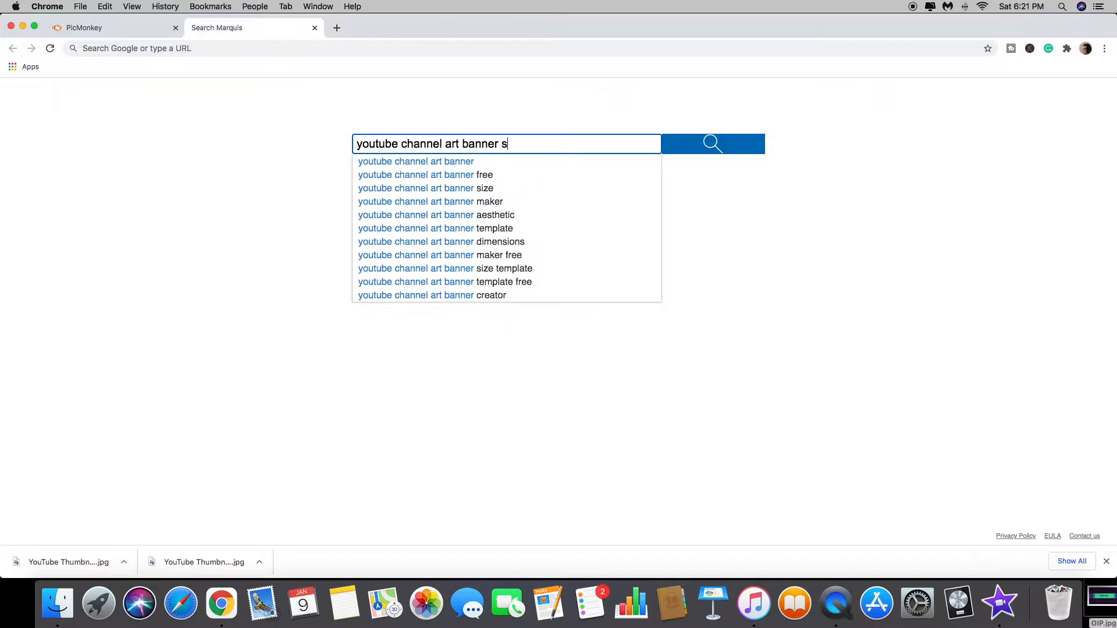
left_click(416, 189)
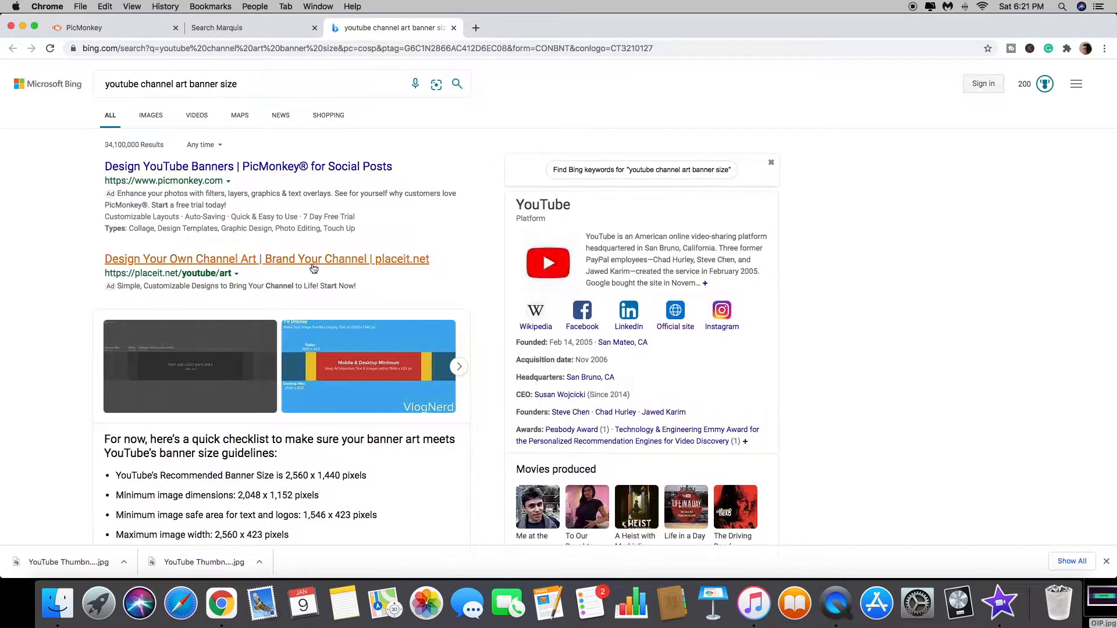
scroll("down", 3)
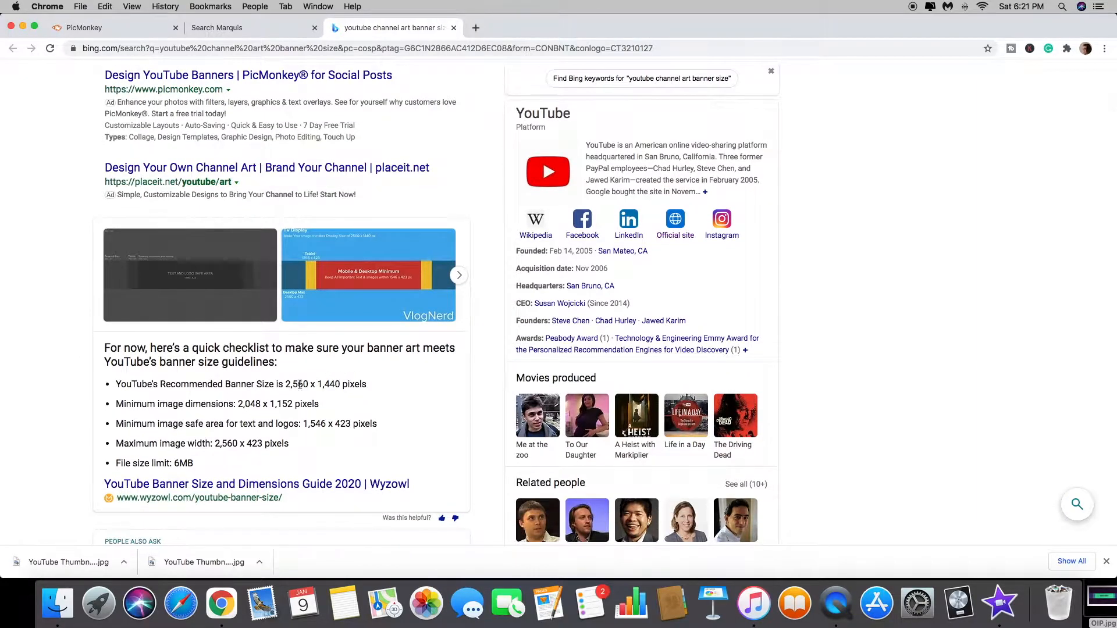
double_click(294, 384)
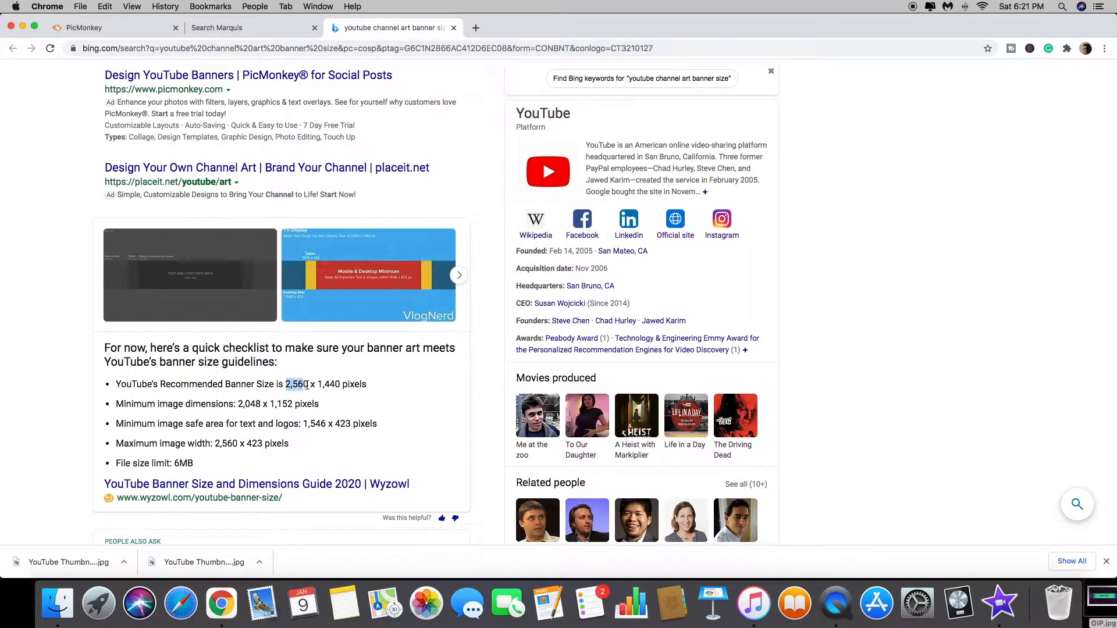
left_click_drag(283, 384, 367, 384)
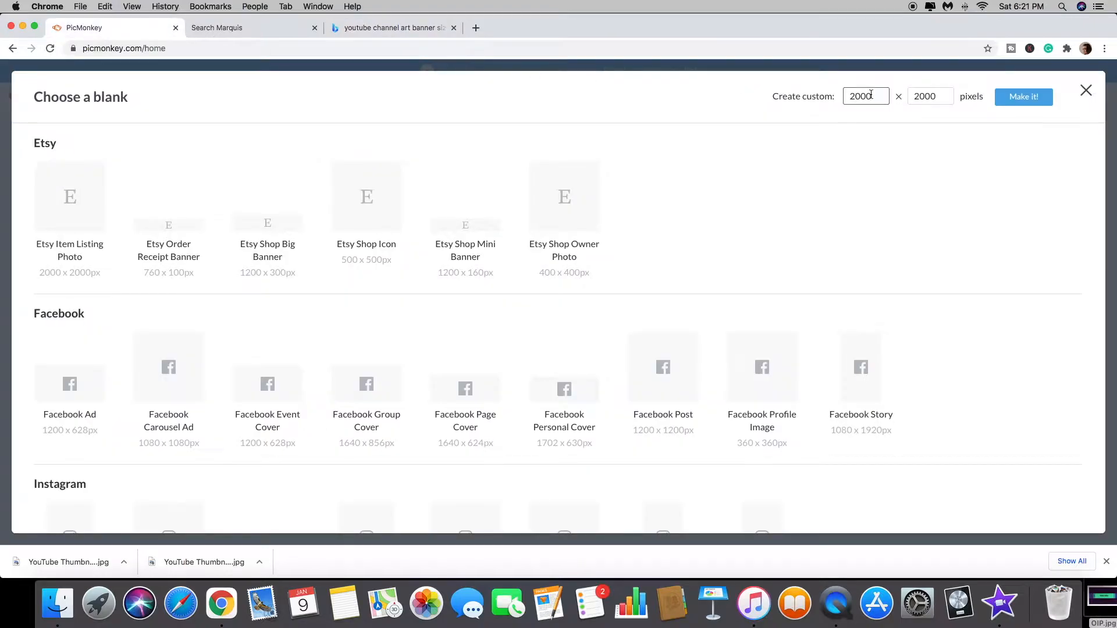
- Enter custom width 2560 and height 1440 and make the blank canvas
left_click(865, 97)
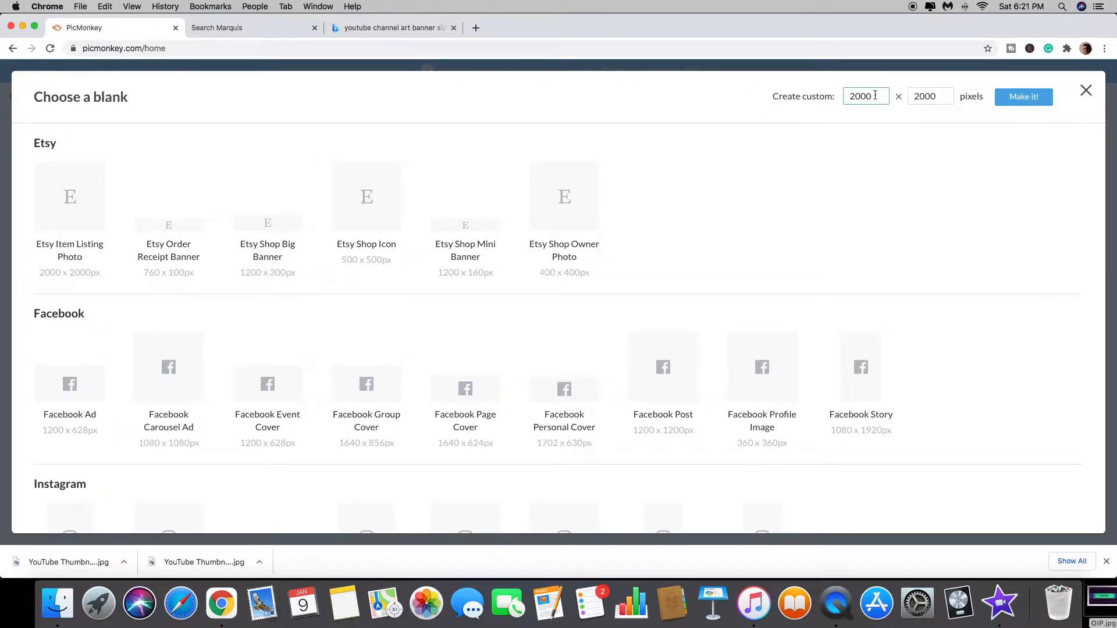
type("2")
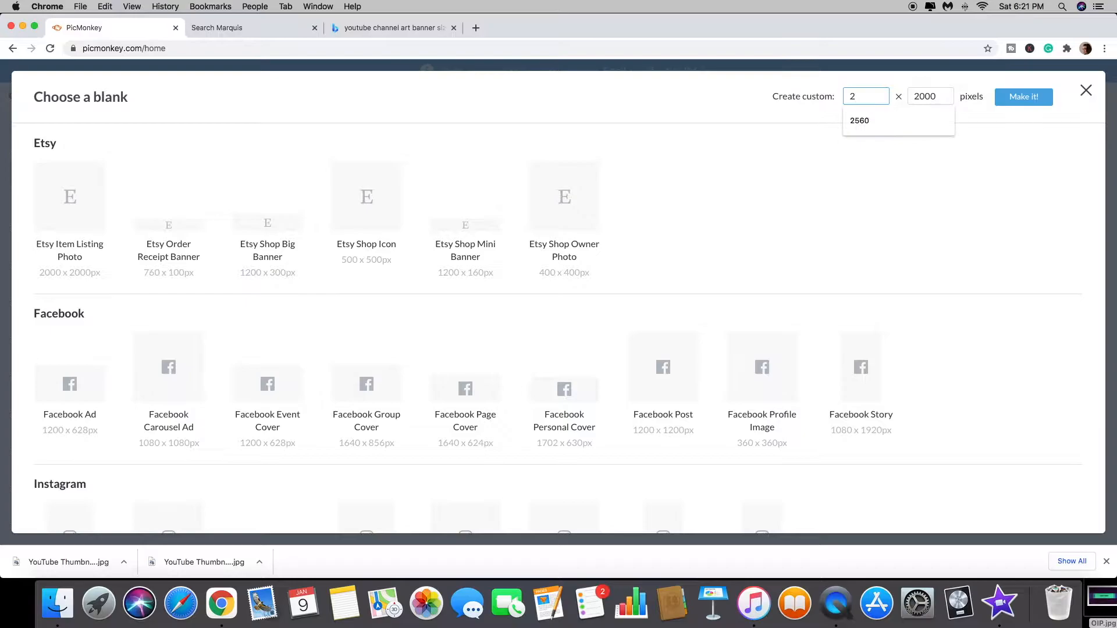
left_click(860, 120)
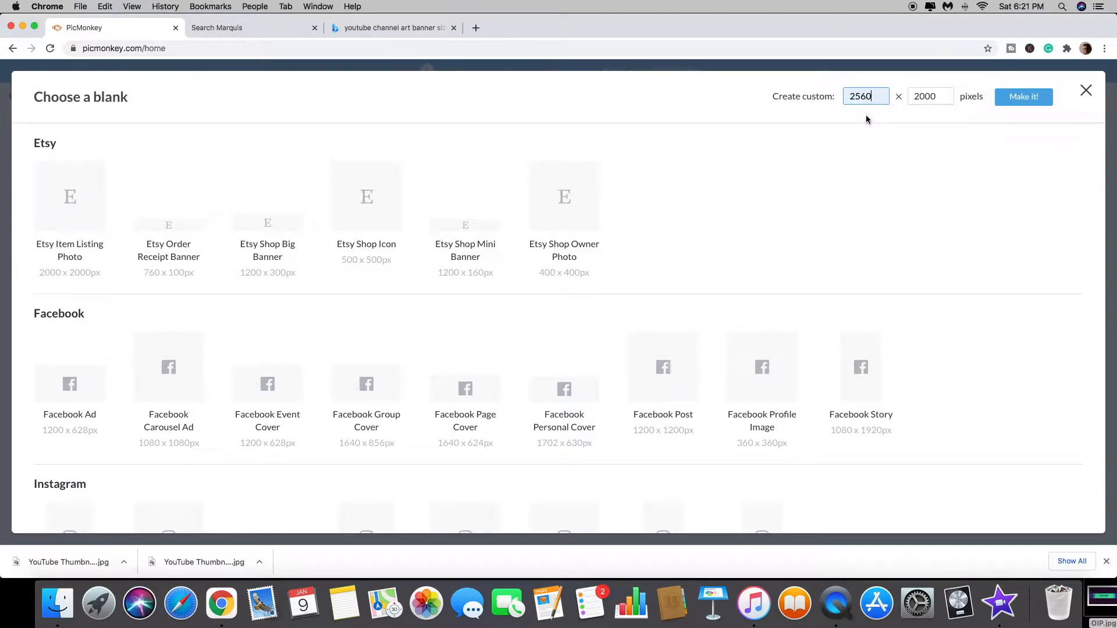
left_click(930, 97)
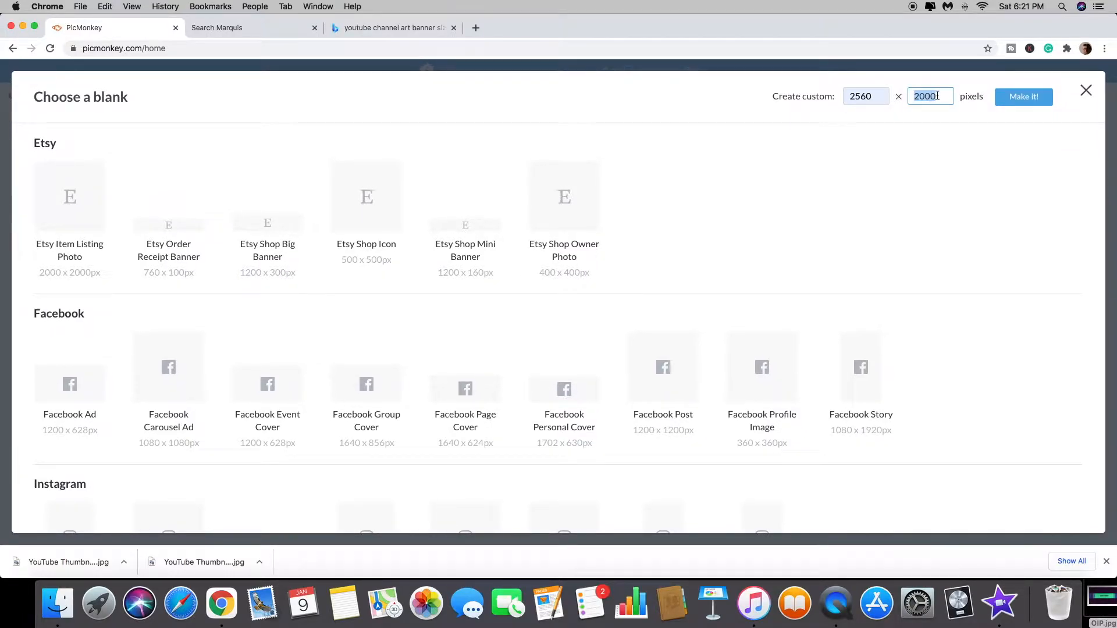
type("1")
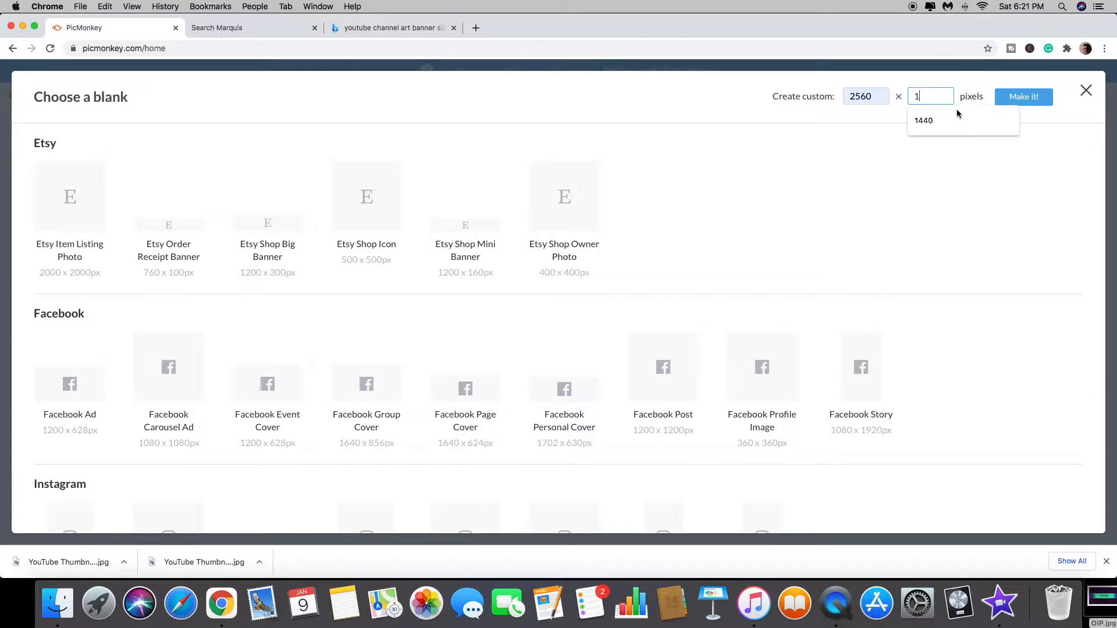
left_click(922, 120)
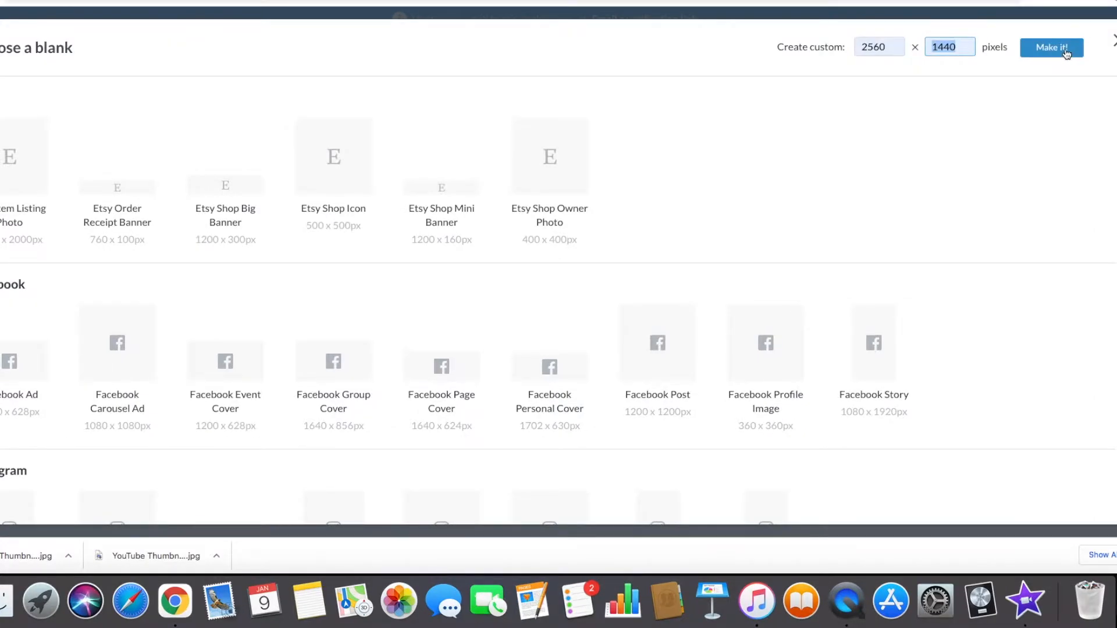
left_click(1050, 46)
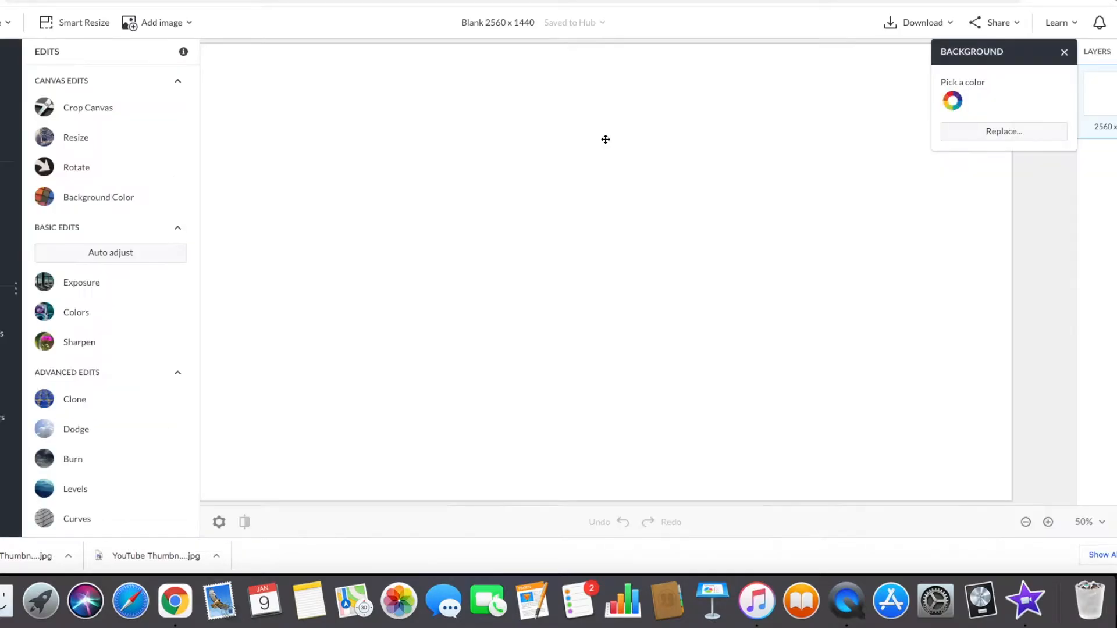
mouse_move(572, 130)
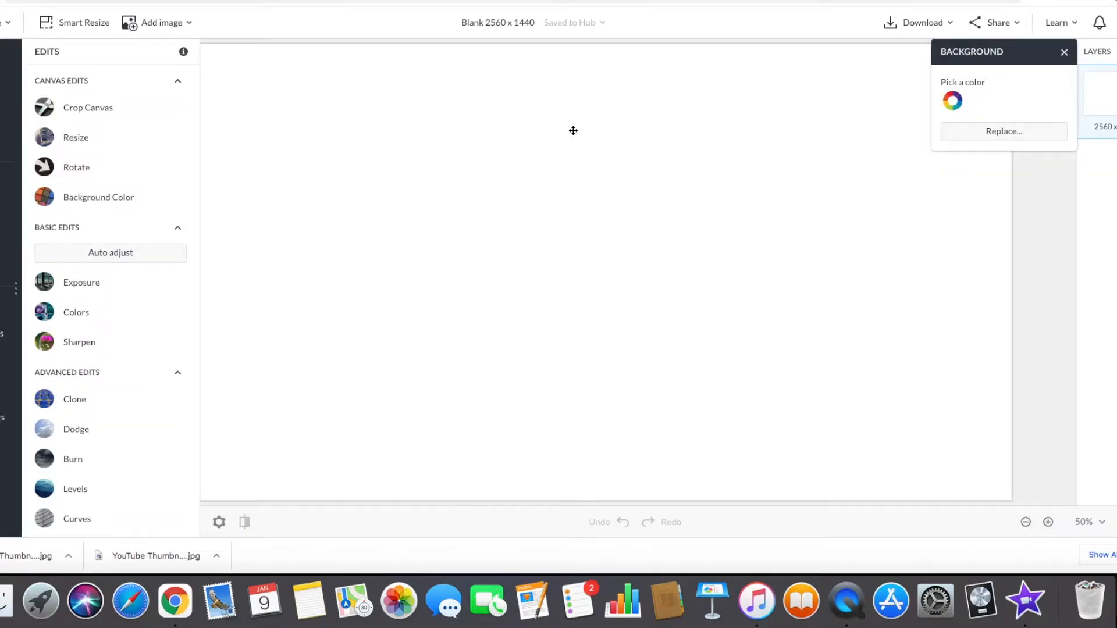
mouse_move(927, 328)
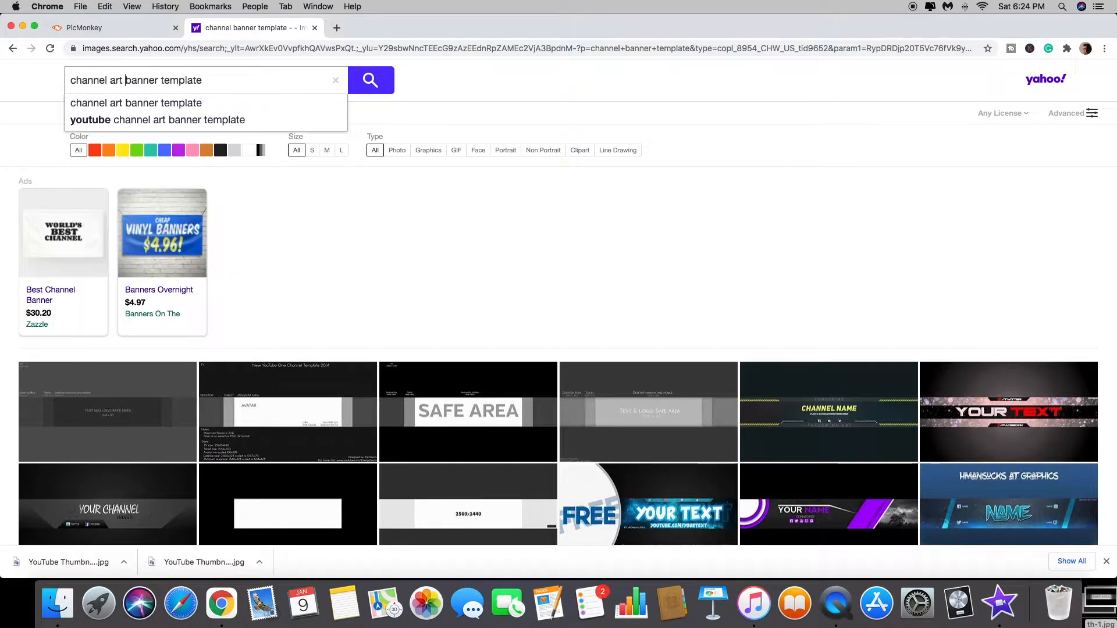
- Browse the 'channel art banner template' image results for the white safe-area layout
left_click(370, 80)
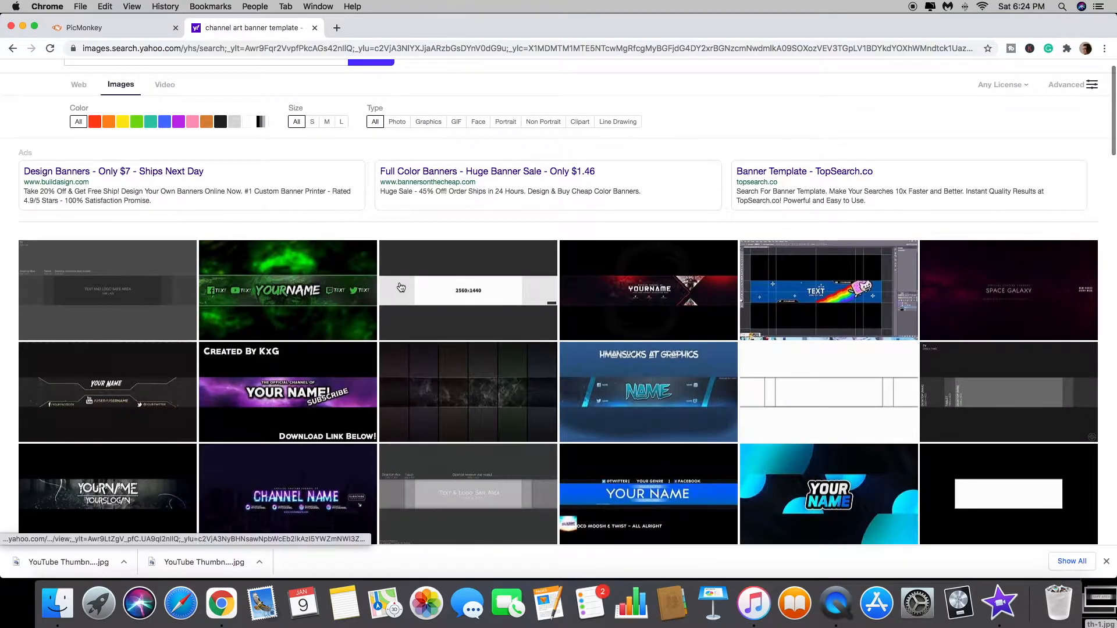
mouse_move(722, 347)
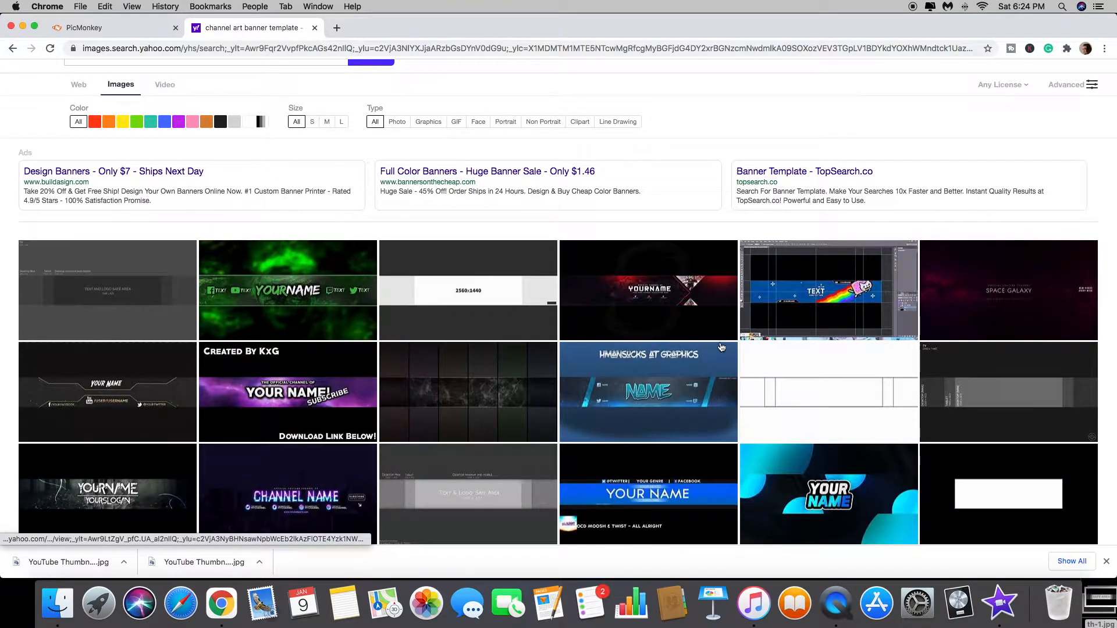
scroll("down", 3)
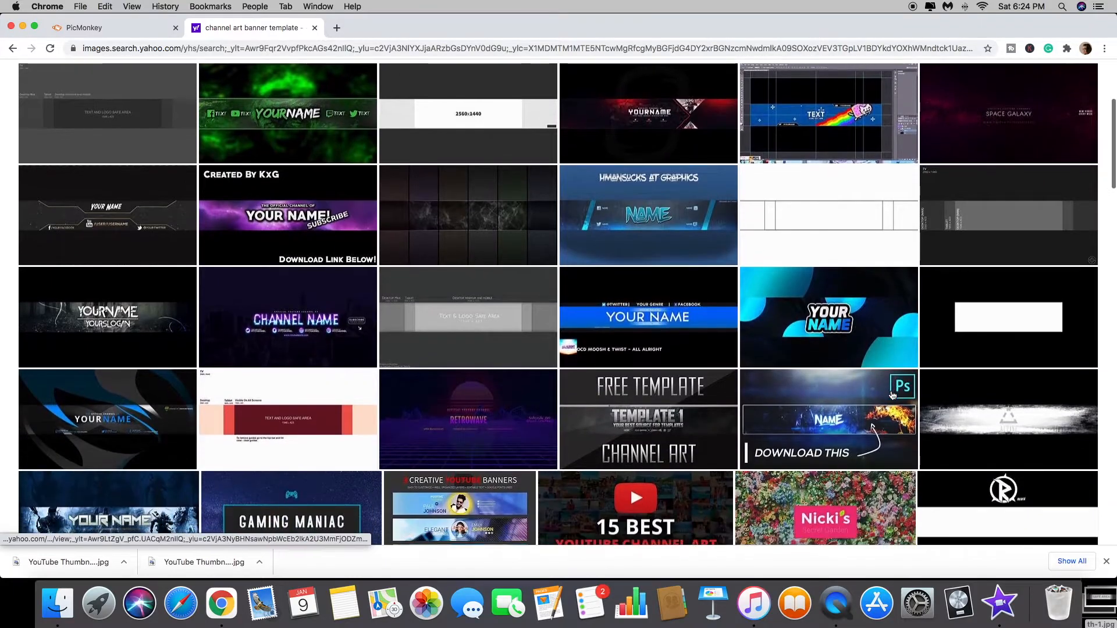
scroll("down", 3)
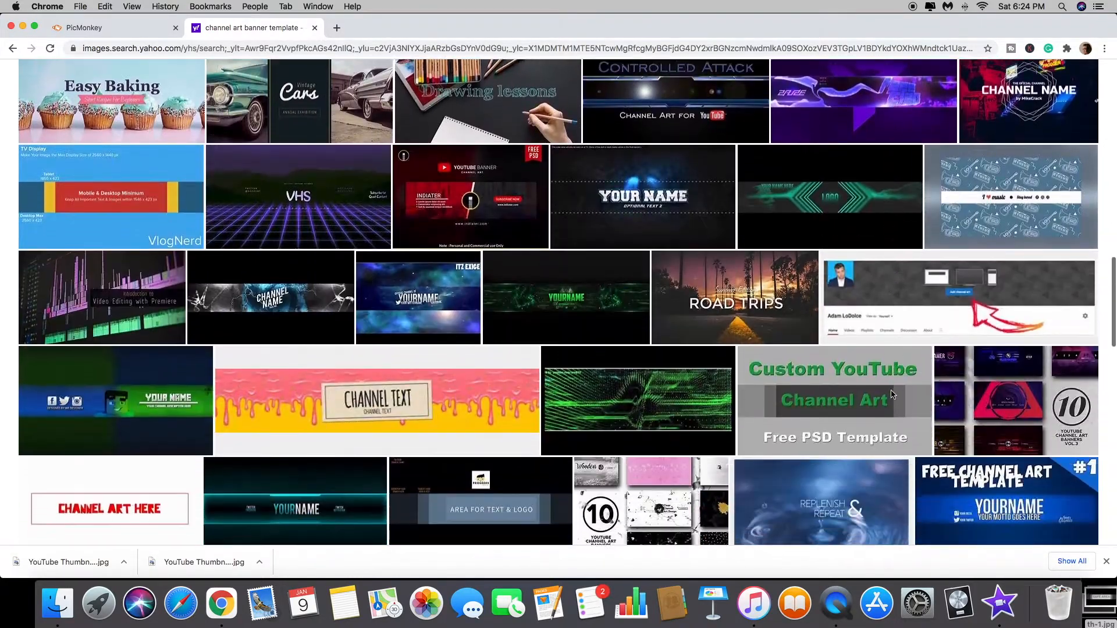
scroll("down", 3)
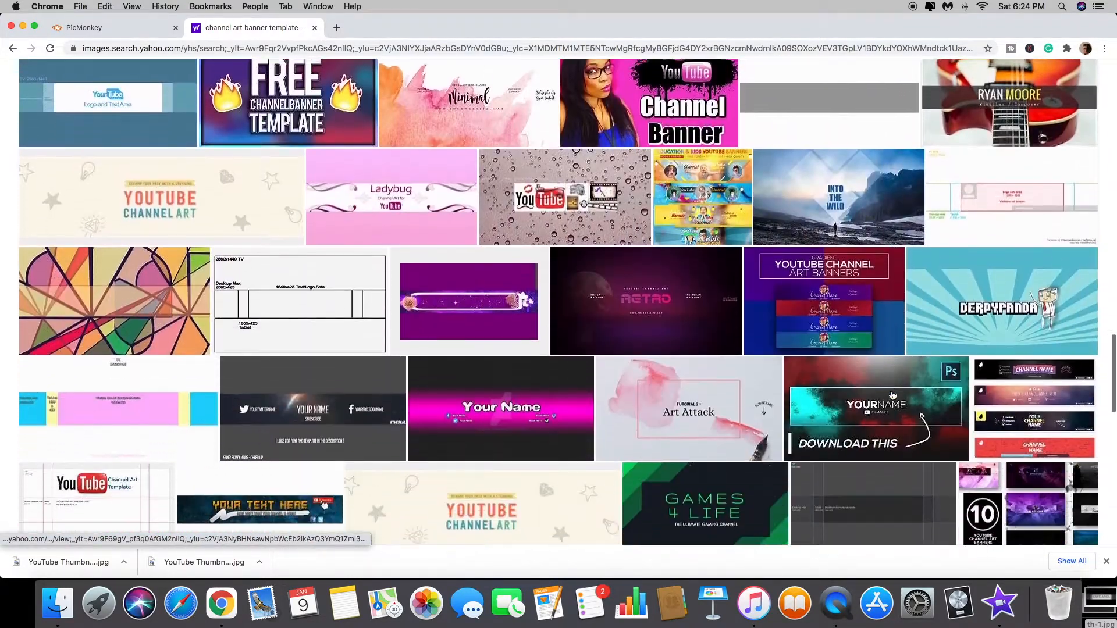
scroll("down", 3)
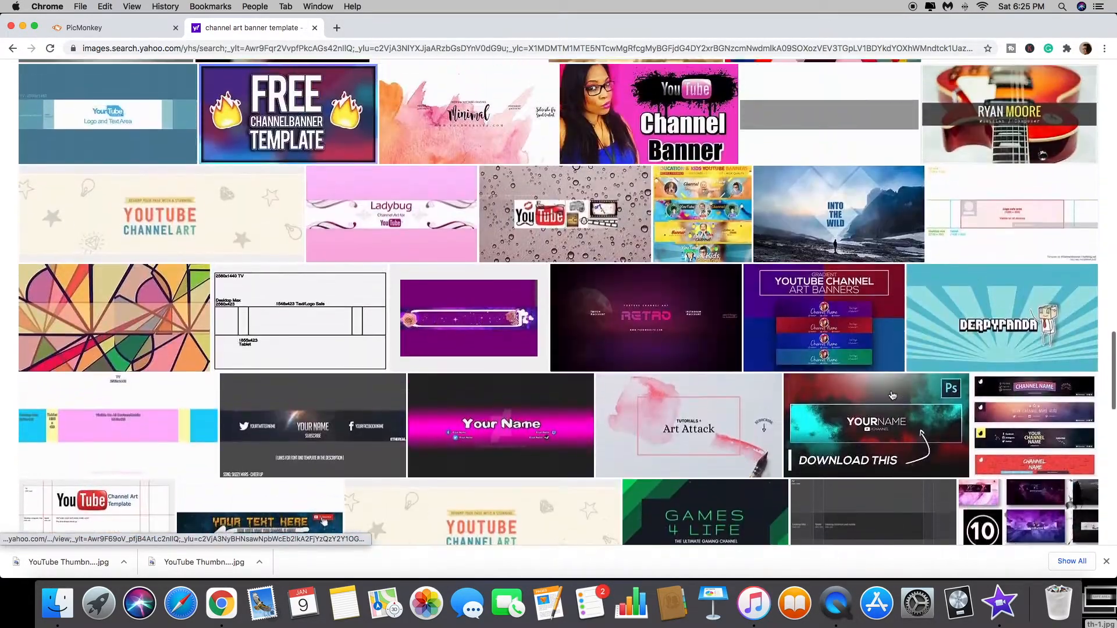
scroll("down", 3)
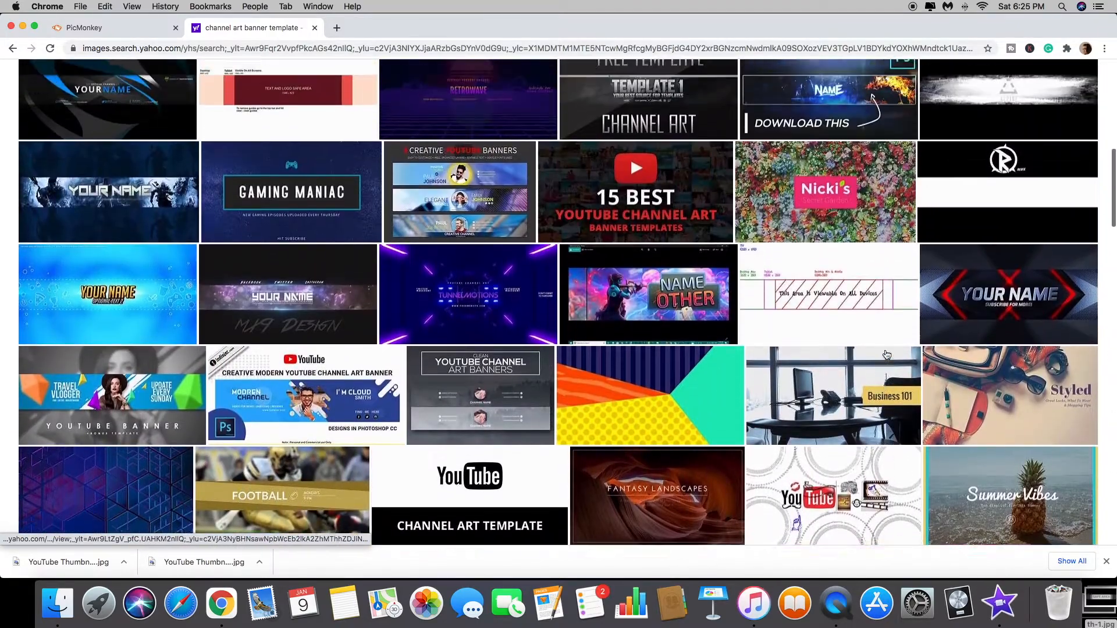
scroll("up", 3)
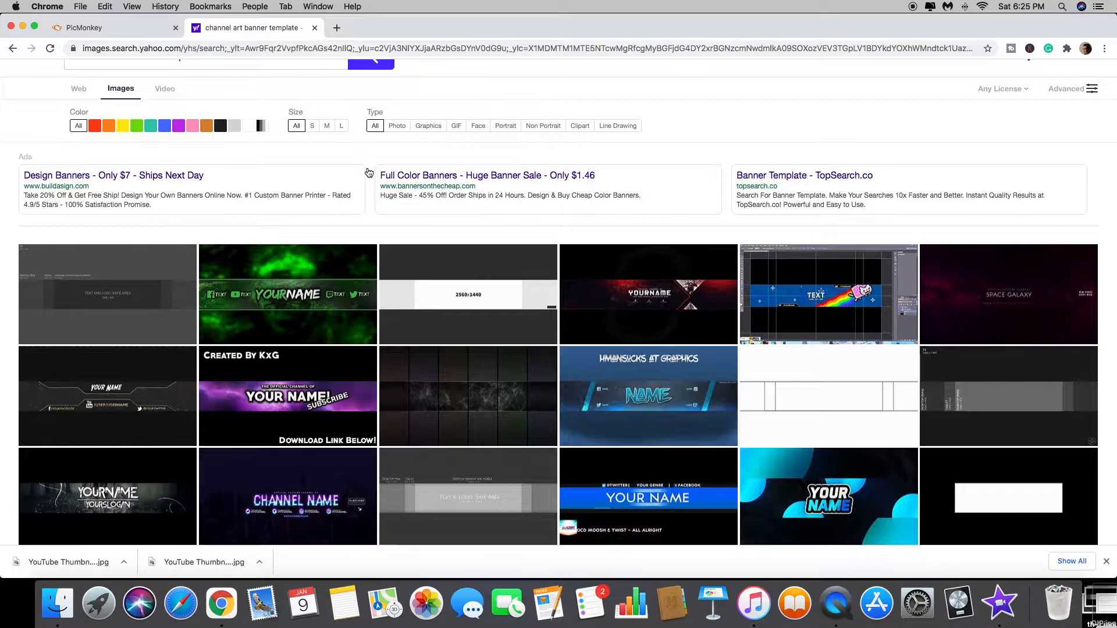
- Upload the saved template image th-2.jpg from the computer onto the canvas
left_click(107, 27)
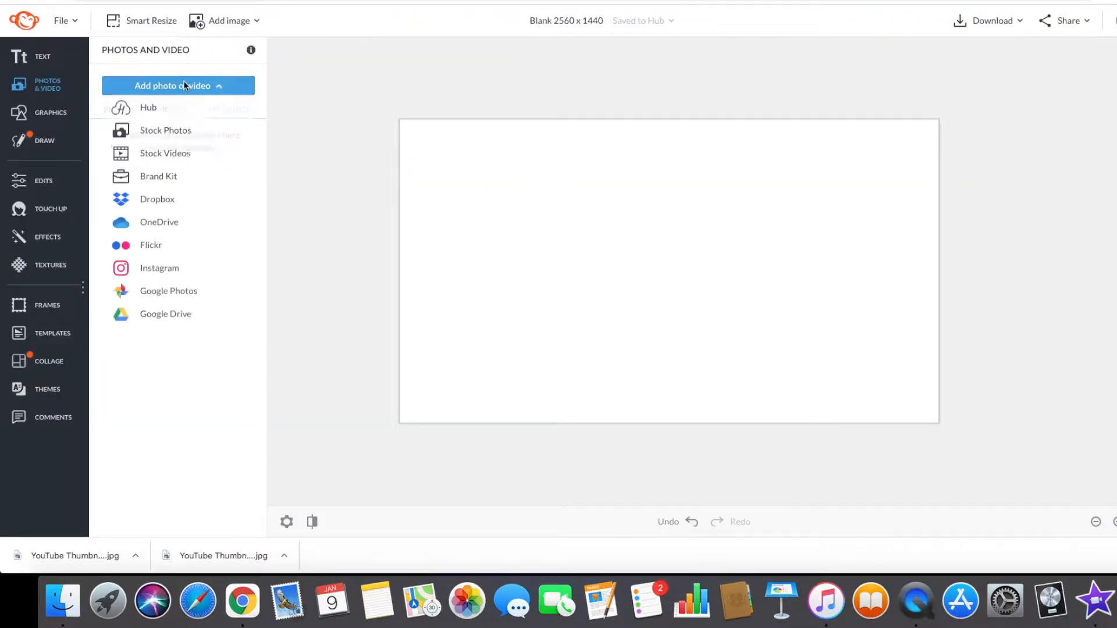
left_click(160, 129)
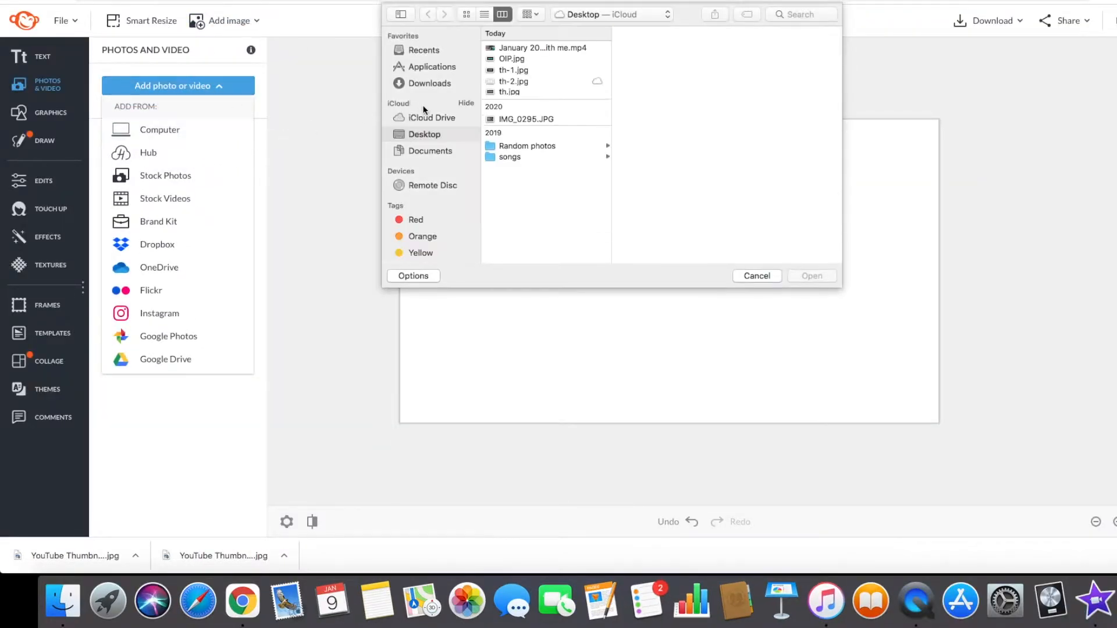
left_click(513, 81)
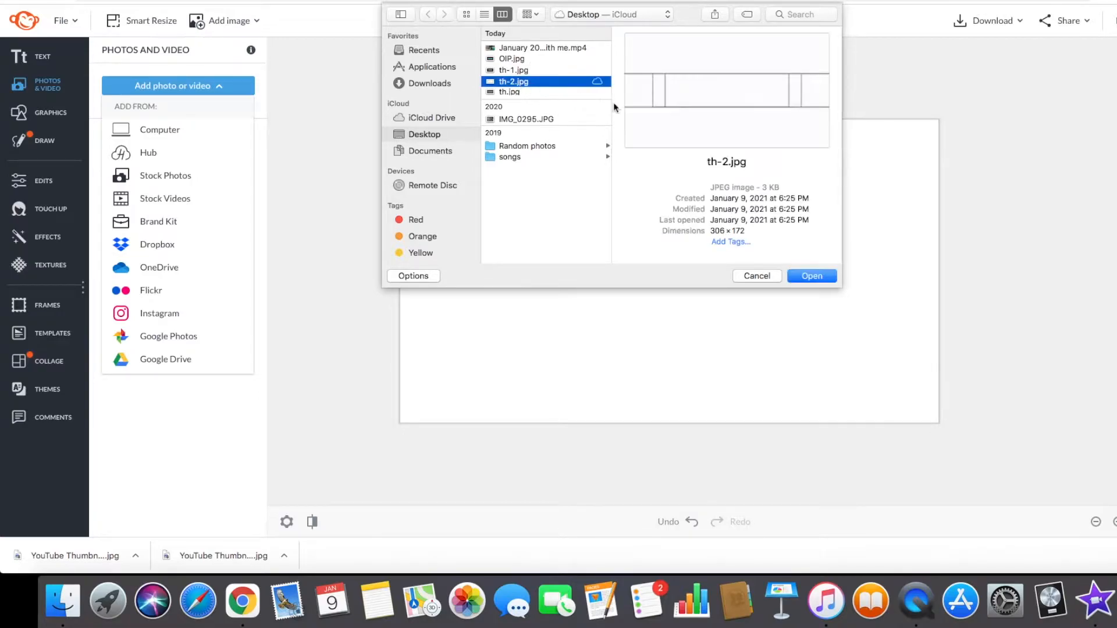
left_click(811, 276)
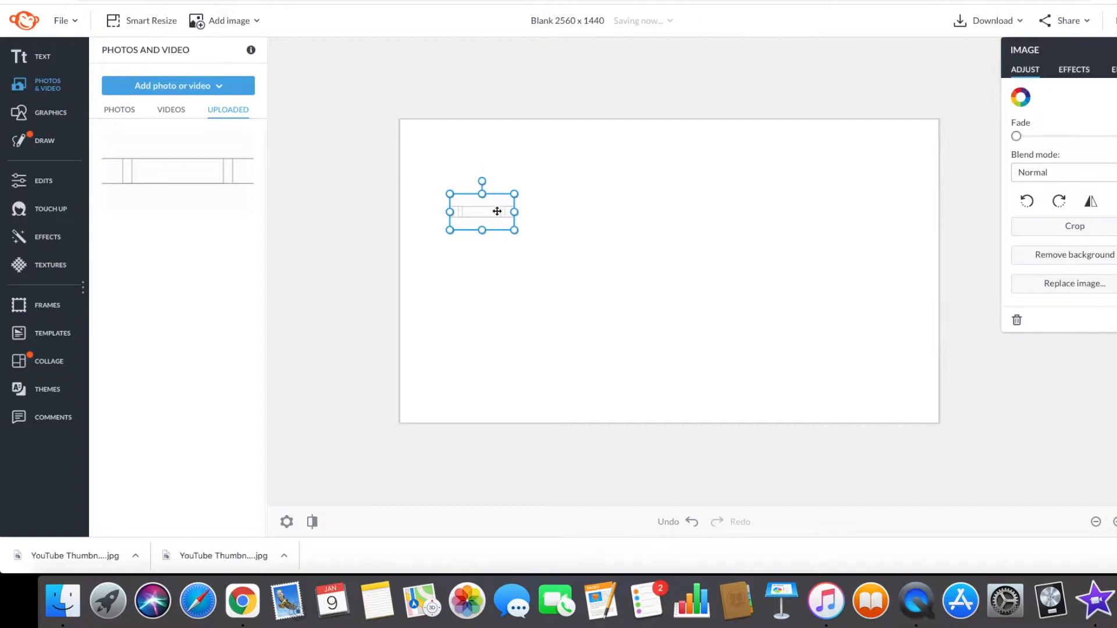
- Move the template to the top-left corner and stretch it to fill the canvas
left_click_drag(497, 210, 447, 148)
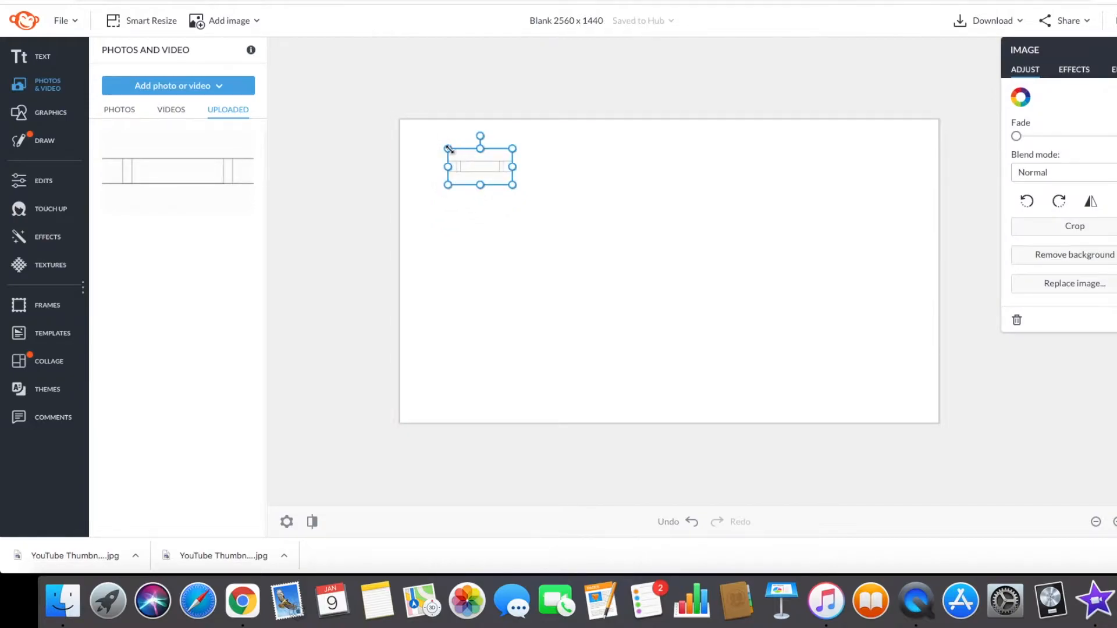
left_click_drag(479, 163, 456, 151)
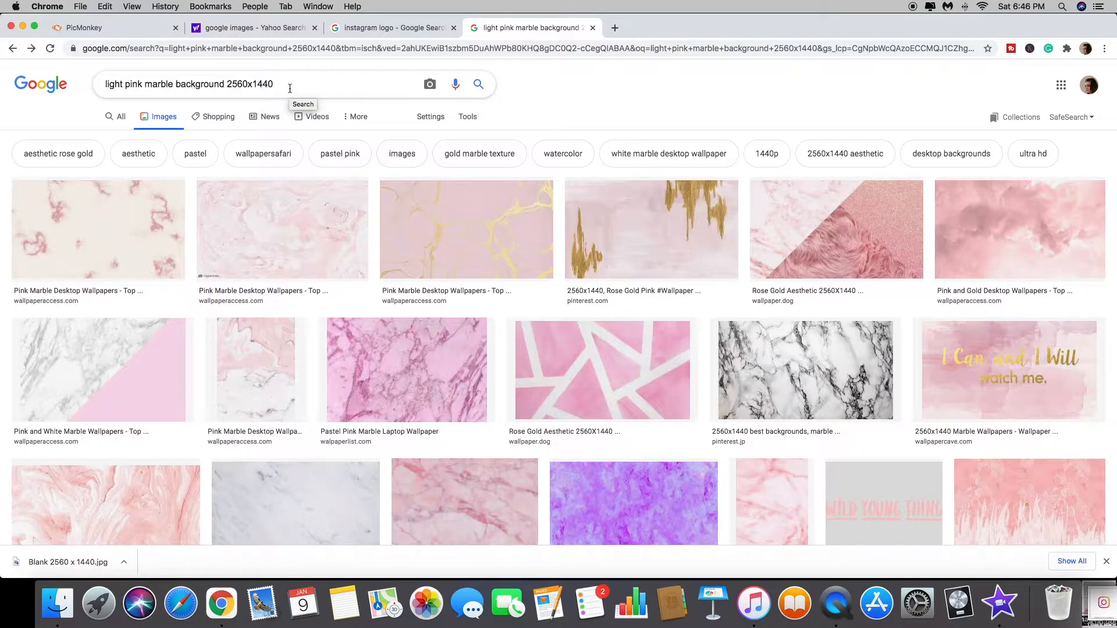
- Open the first Pink Marble Desktop Wallpapers result from the image search
scroll("down", 3)
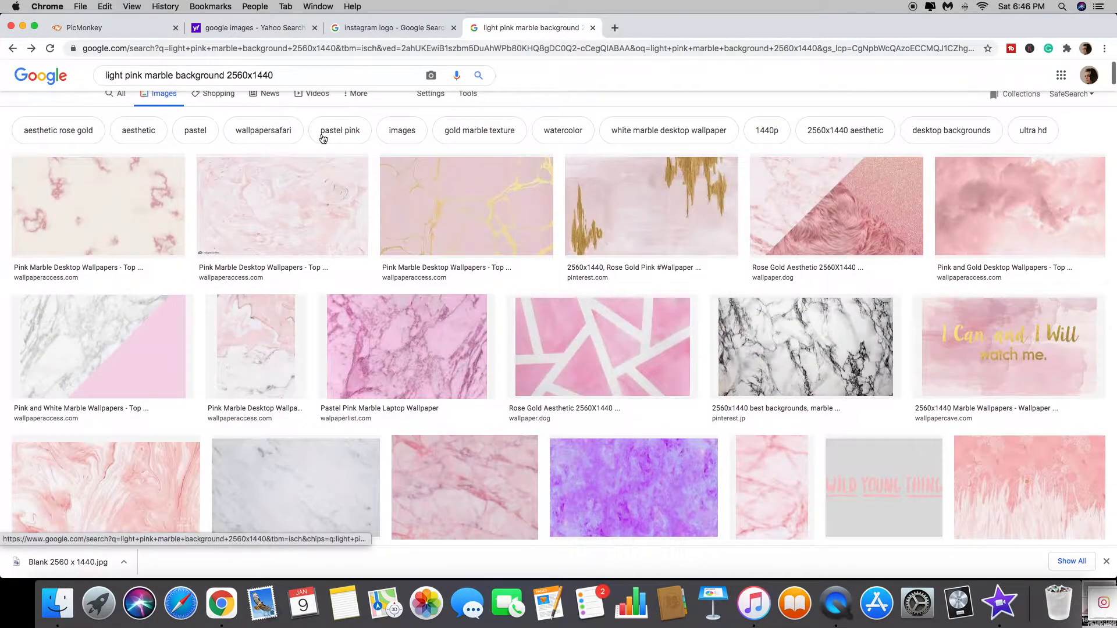
mouse_move(91, 224)
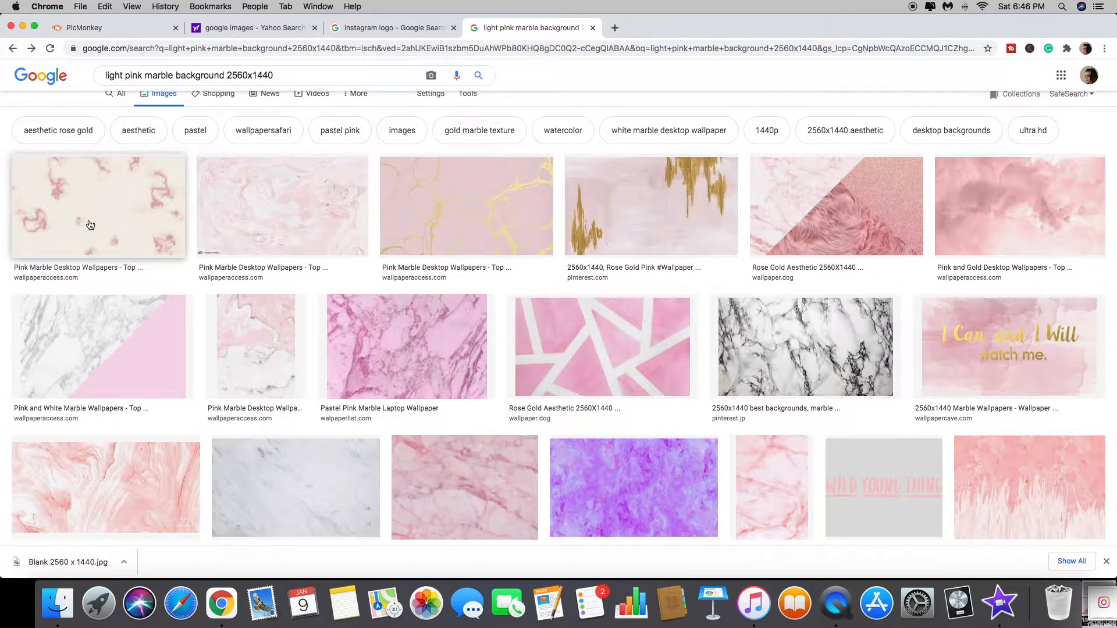
left_click(98, 206)
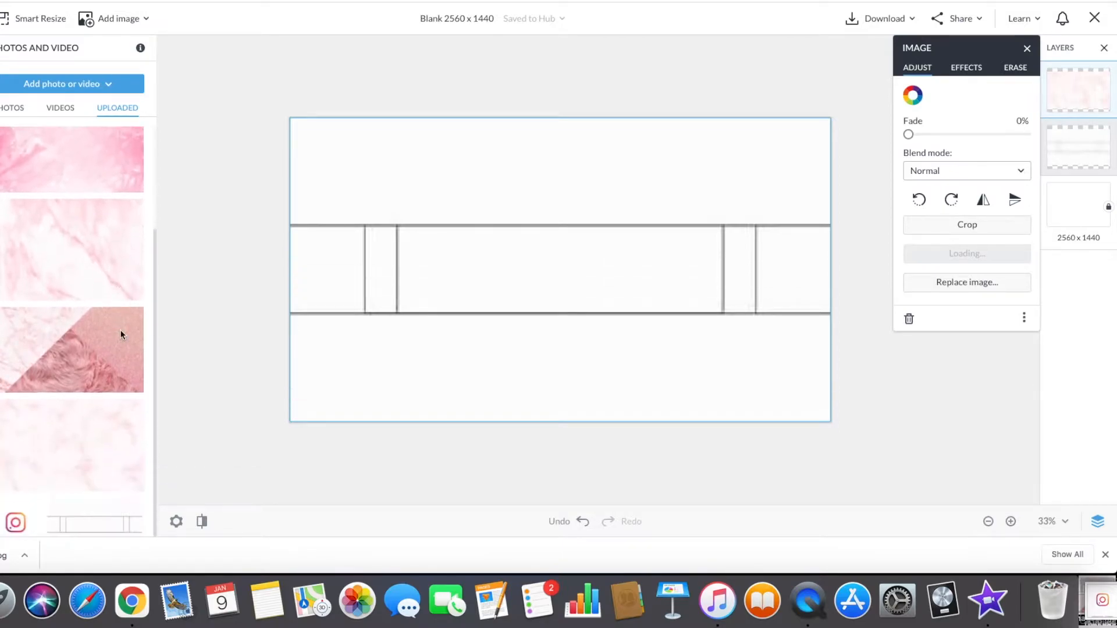
mouse_move(98, 436)
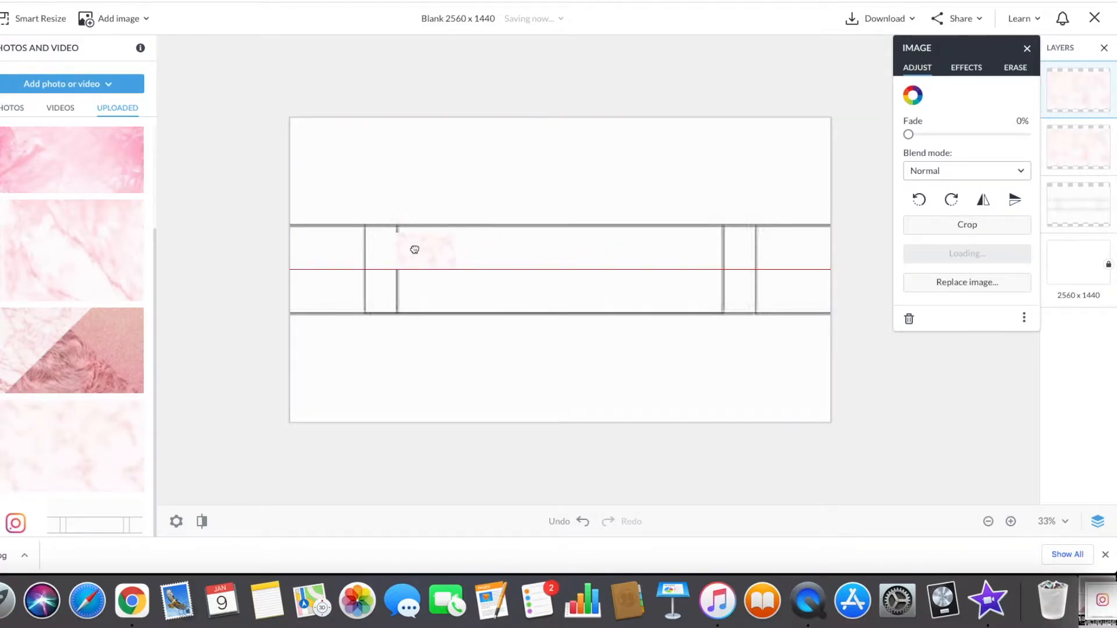
- Select the marble image, zoom to 50% and enlarge it over the template's centre section
left_click(426, 249)
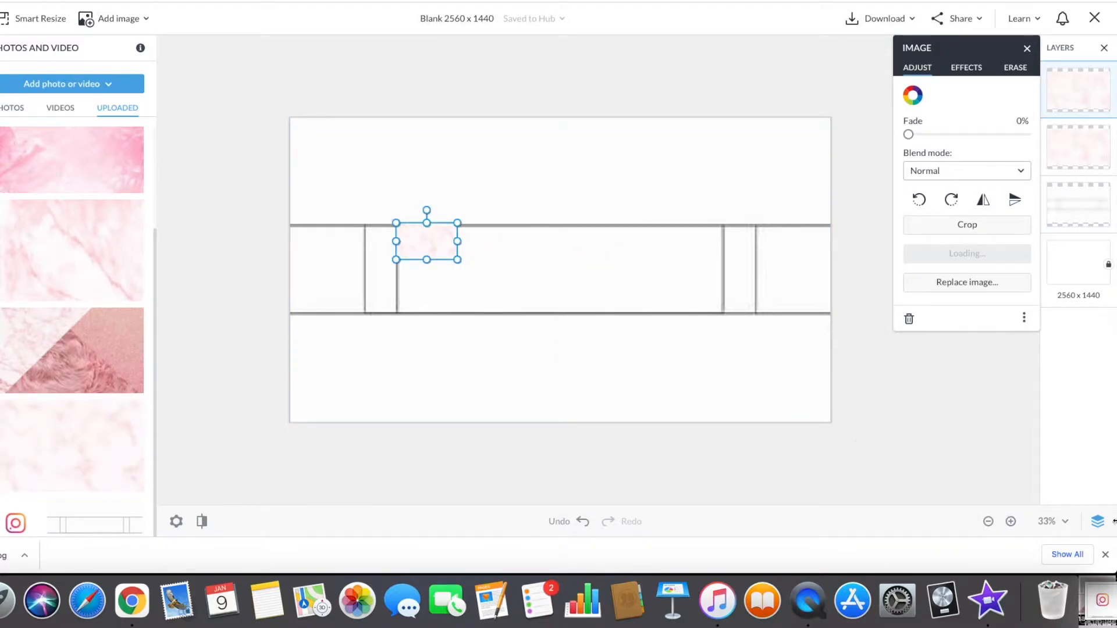
left_click(1009, 522)
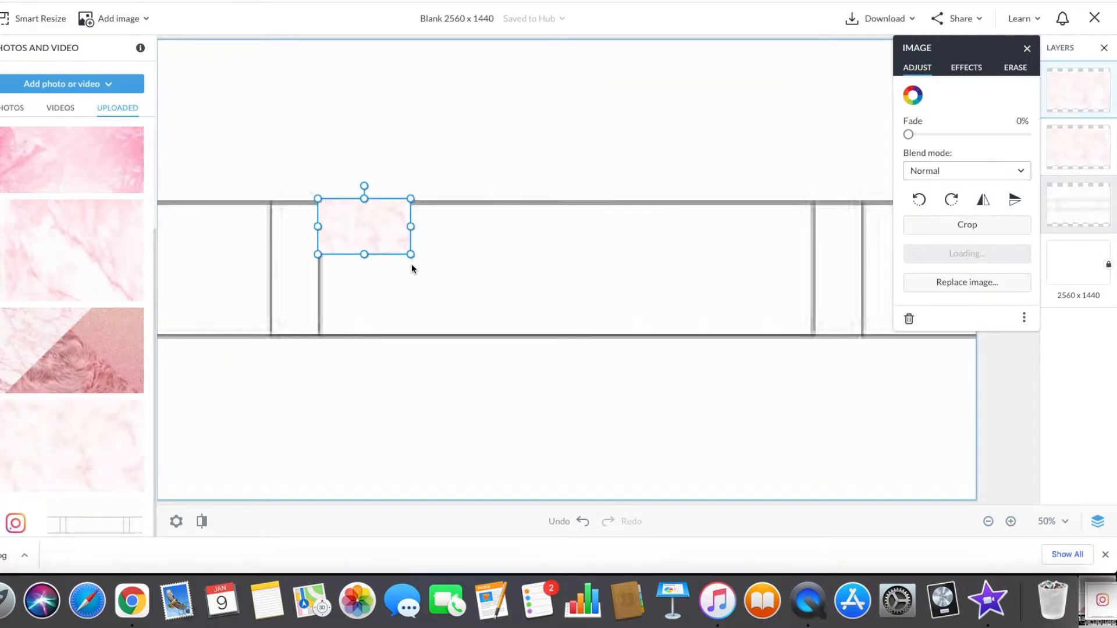
left_click_drag(411, 255, 530, 325)
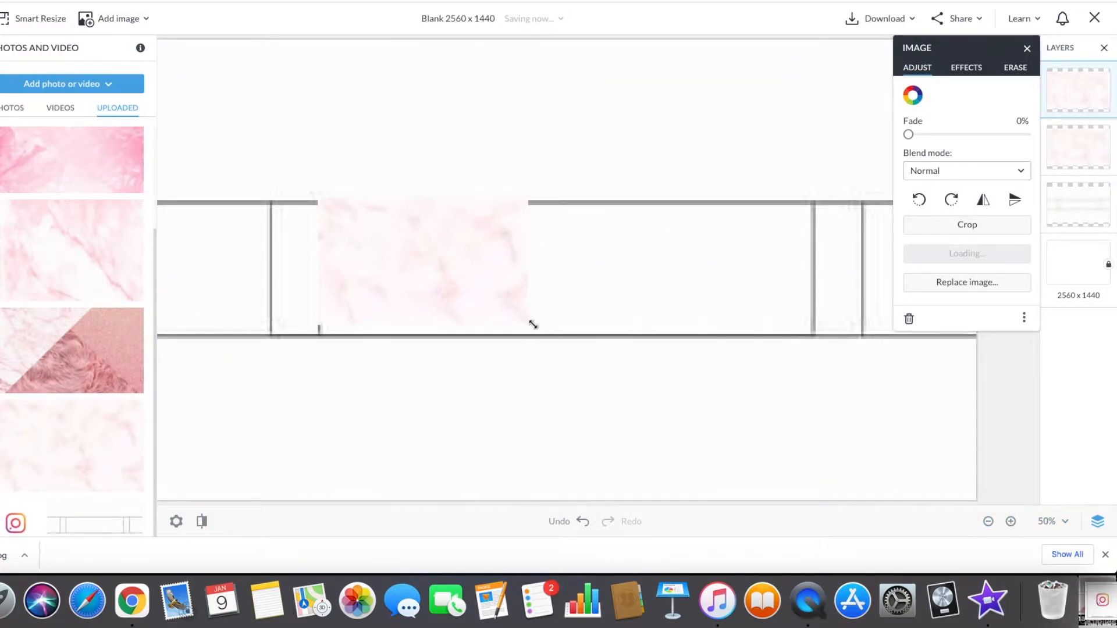
left_click(434, 267)
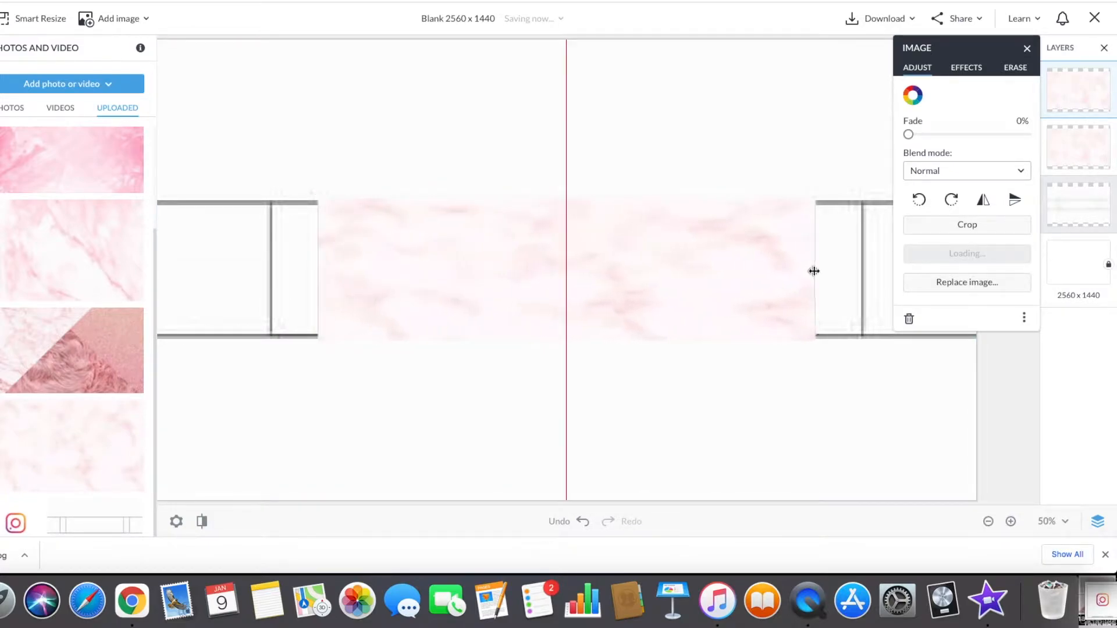
mouse_move(818, 271)
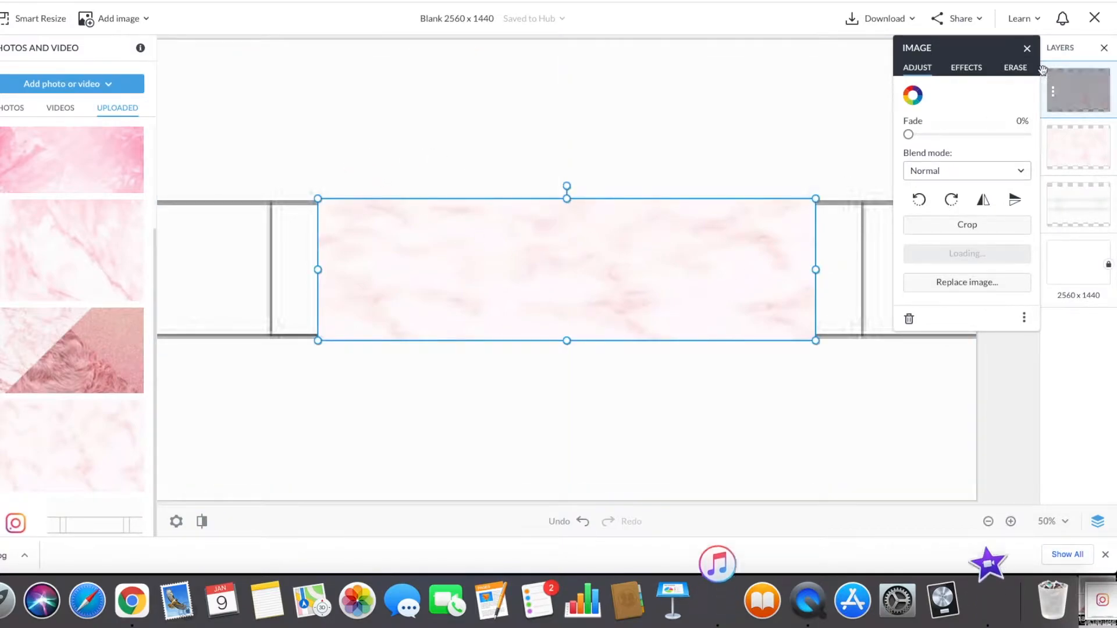
left_click(966, 67)
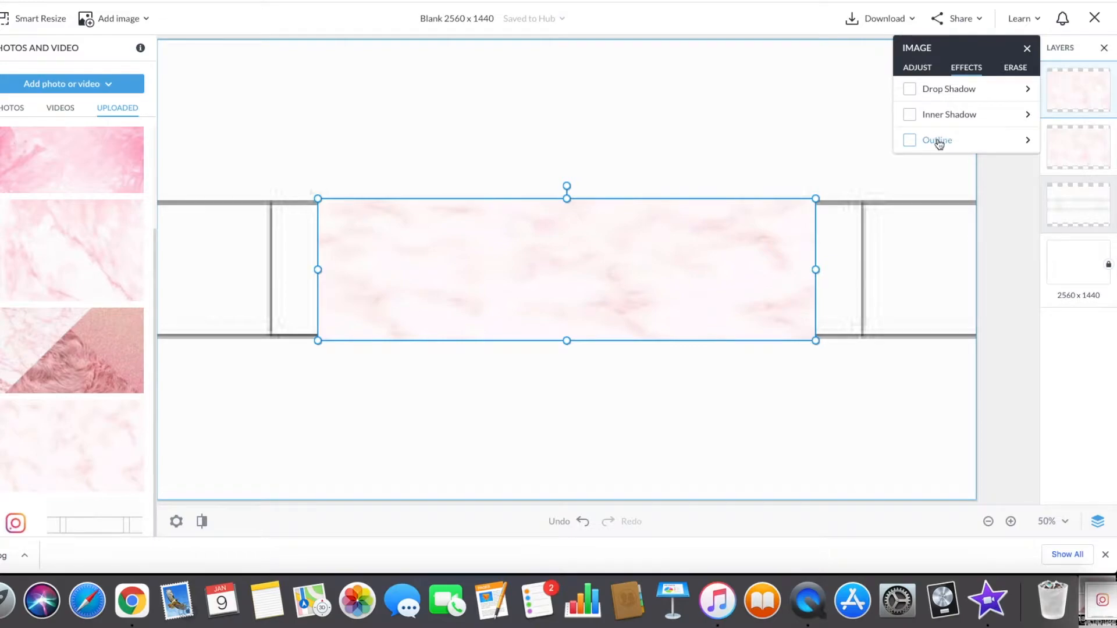
left_click(910, 140)
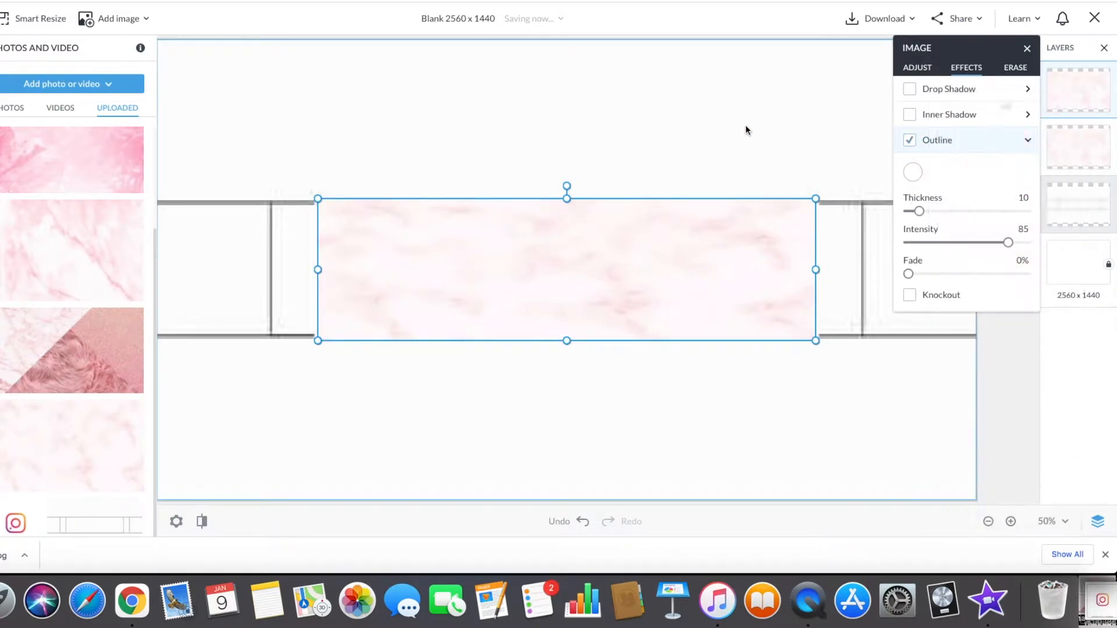
left_click(917, 68)
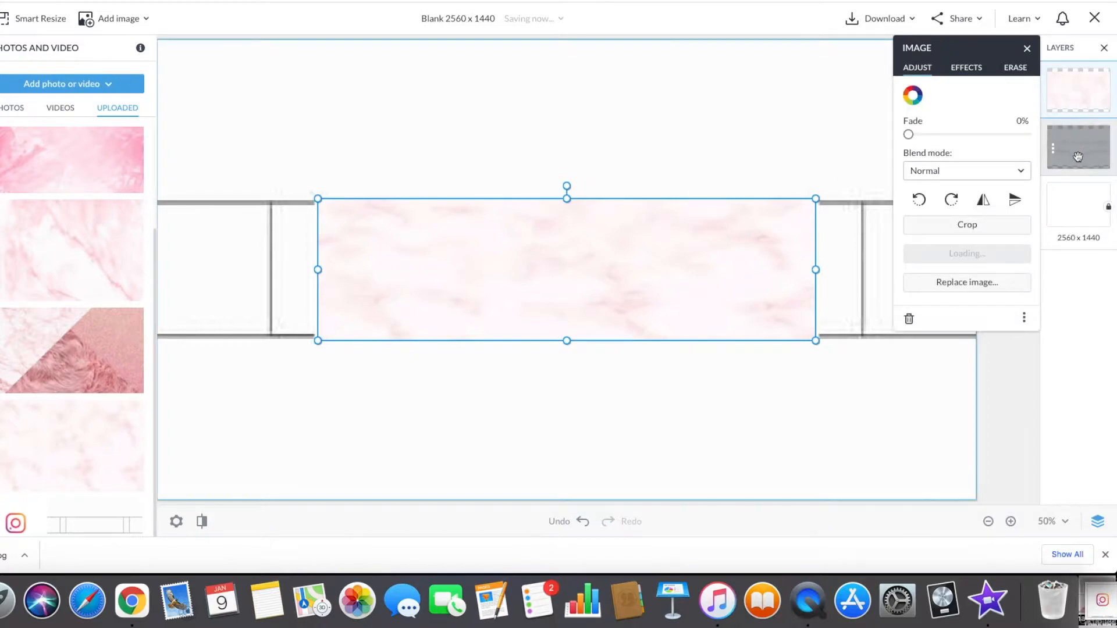
left_click_drag(909, 134, 944, 134)
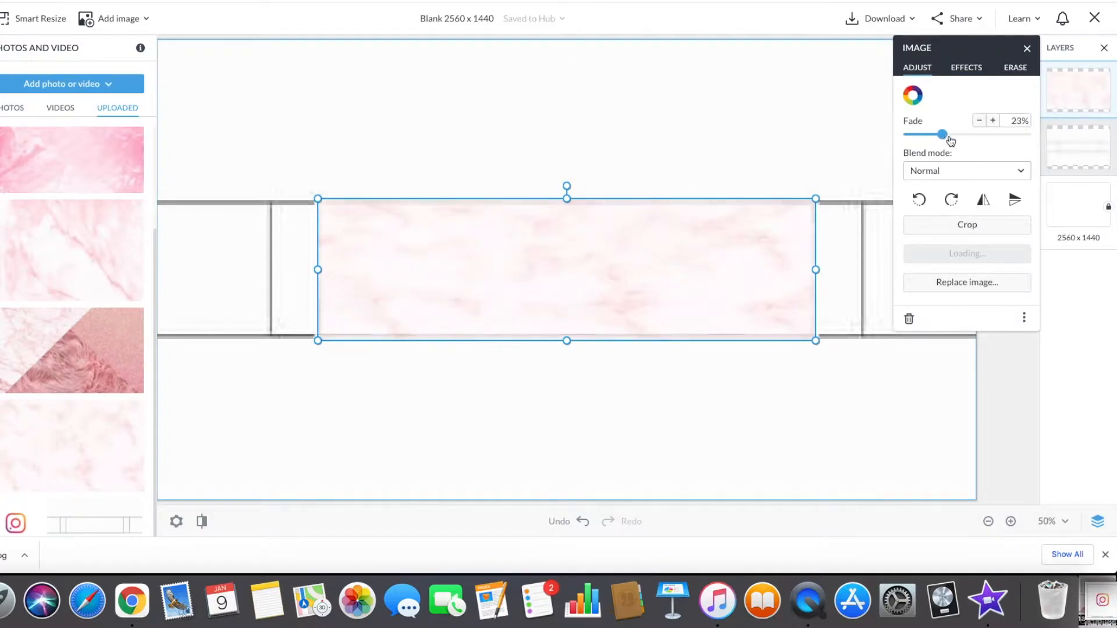
left_click_drag(942, 135, 1026, 135)
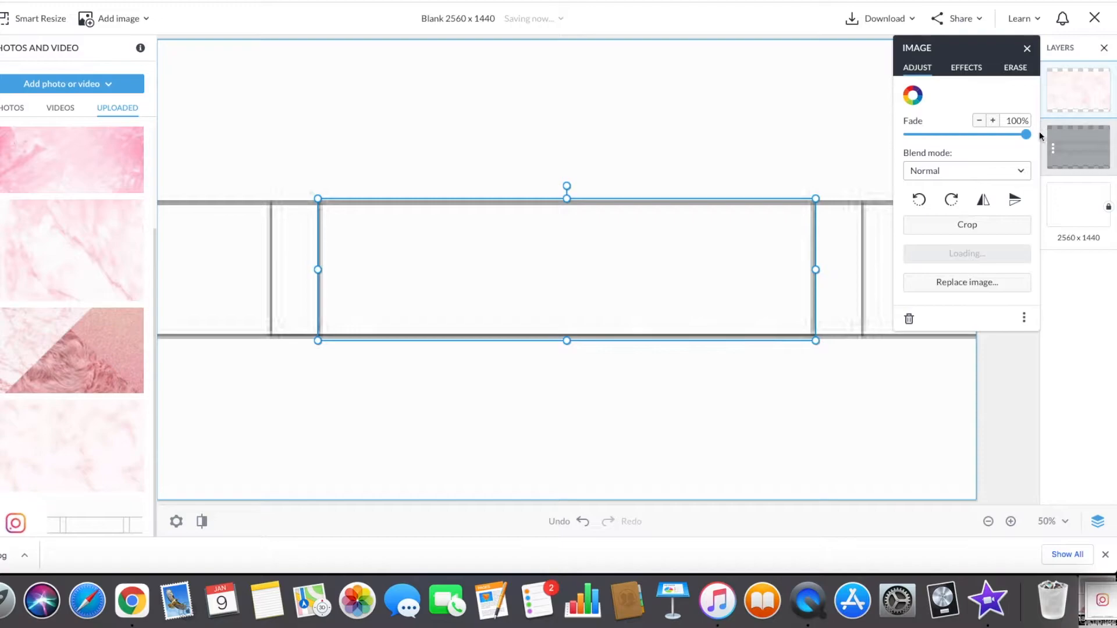
left_click_drag(1025, 134, 908, 134)
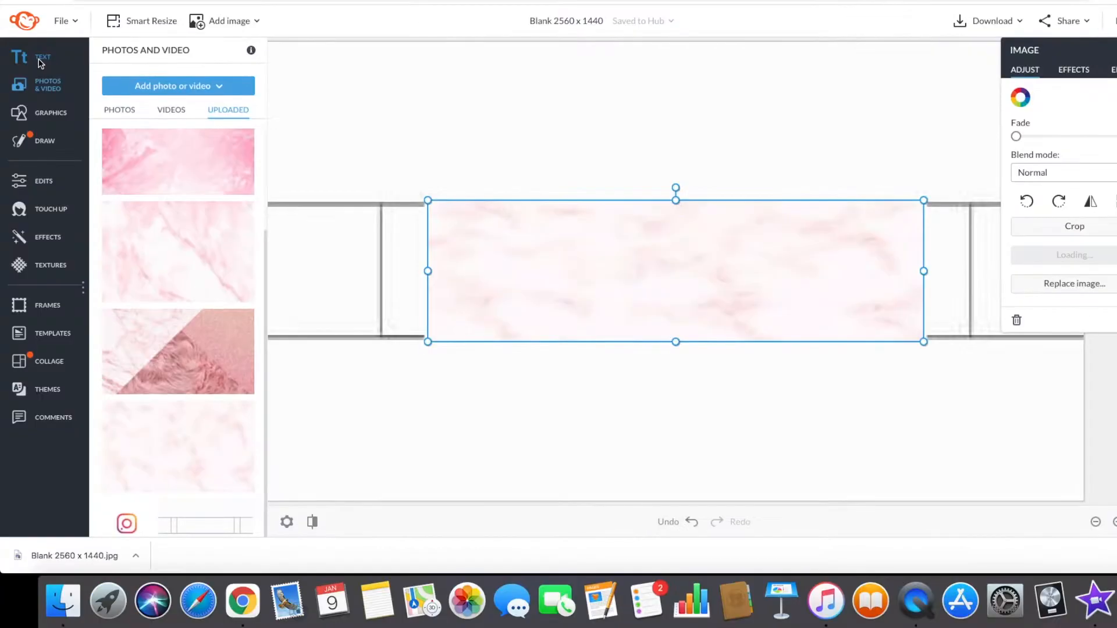
- Add 'Chelsie Ann' text in black Bombshell Pro script at size 178 and position it on the banner
left_click(20, 57)
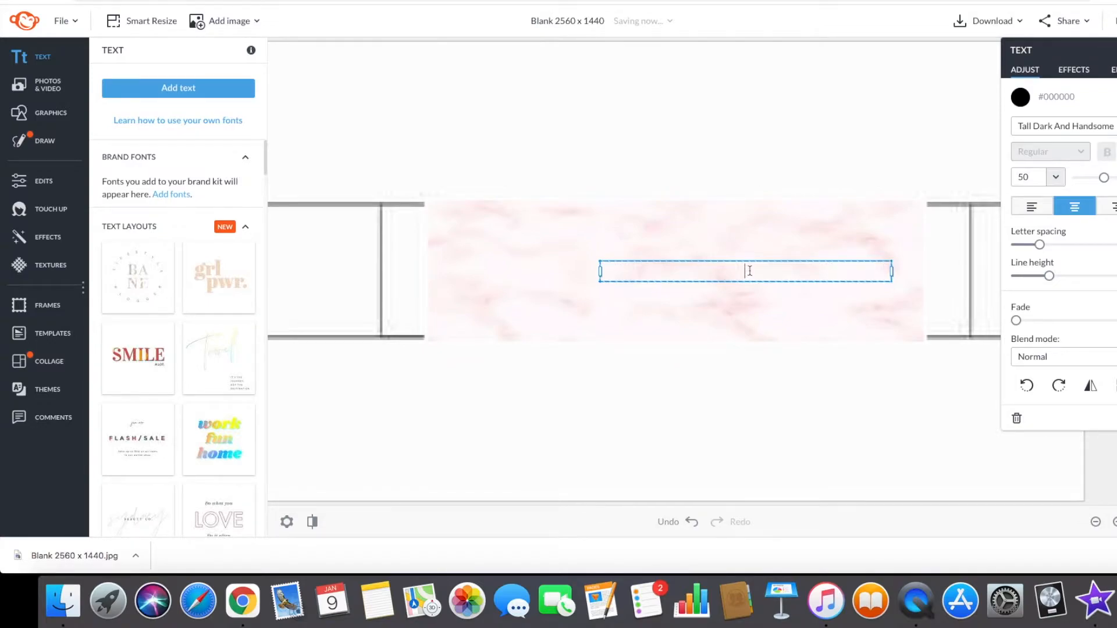
type("O")
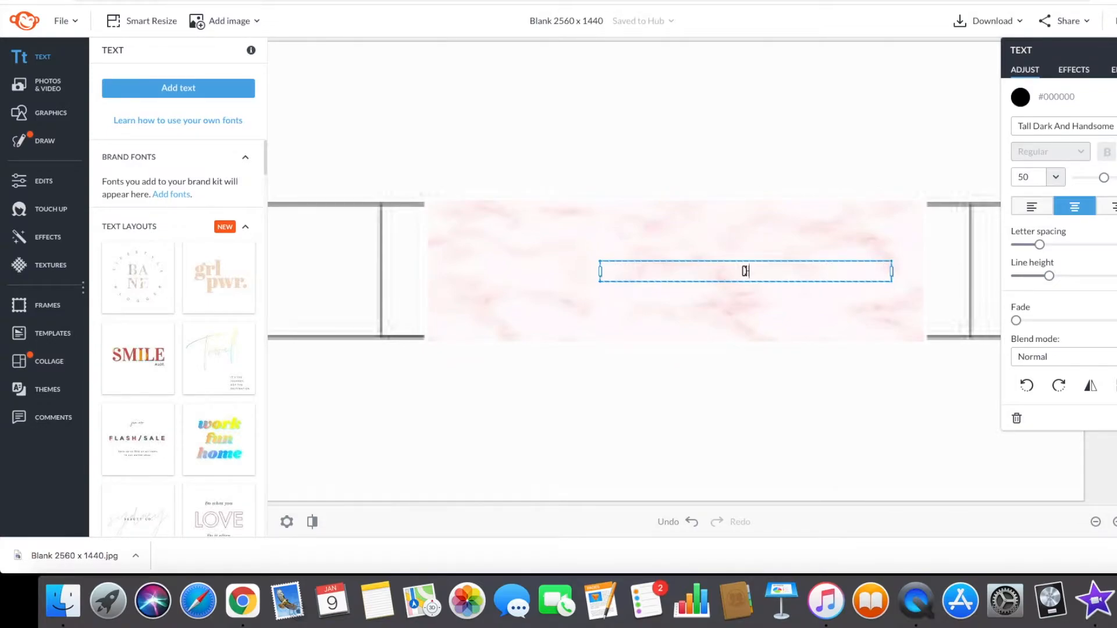
type("CHELSIE AN")
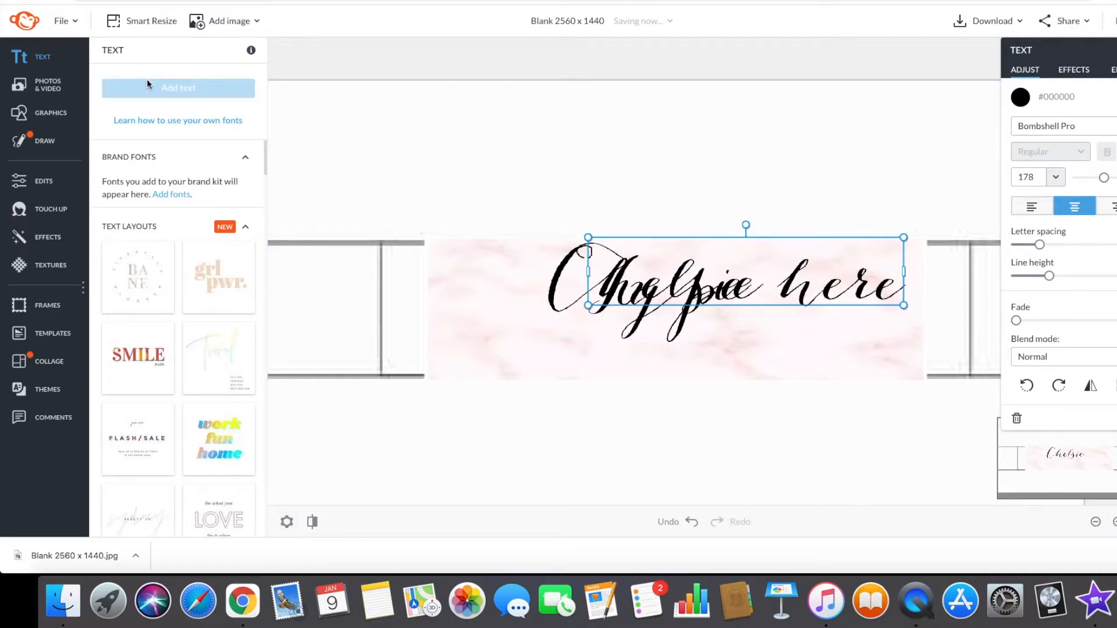
type("Chelsie")
type("Ann")
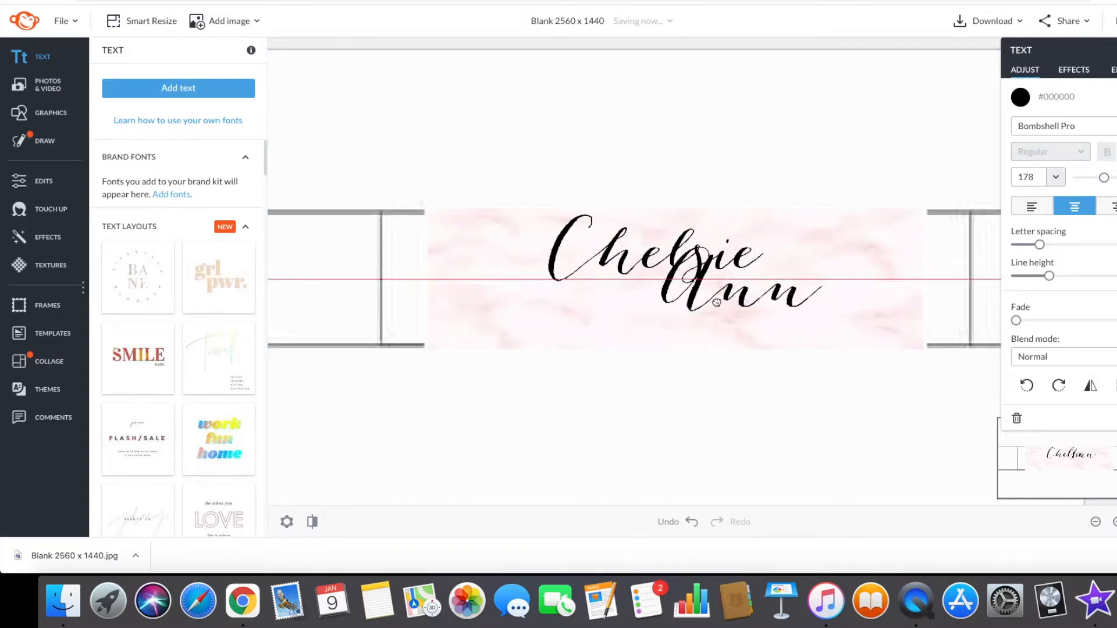
left_click_drag(716, 299, 715, 319)
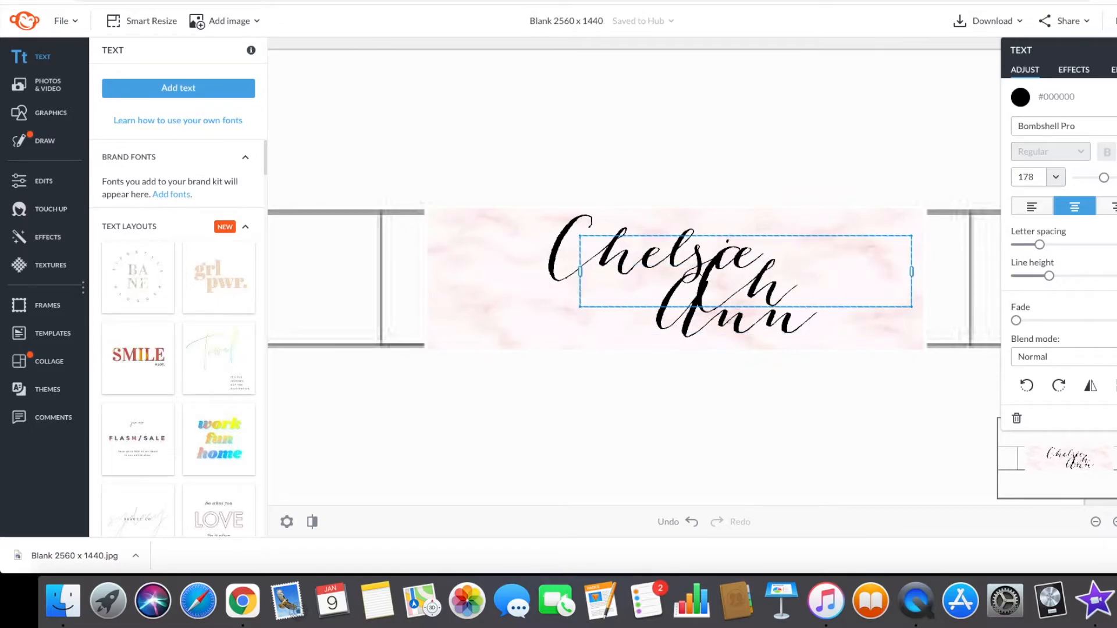
- Add 'Chelsieannr' in Bodoni, shrink it to size 68 and move it beneath the script name
type("Chelsieannr")
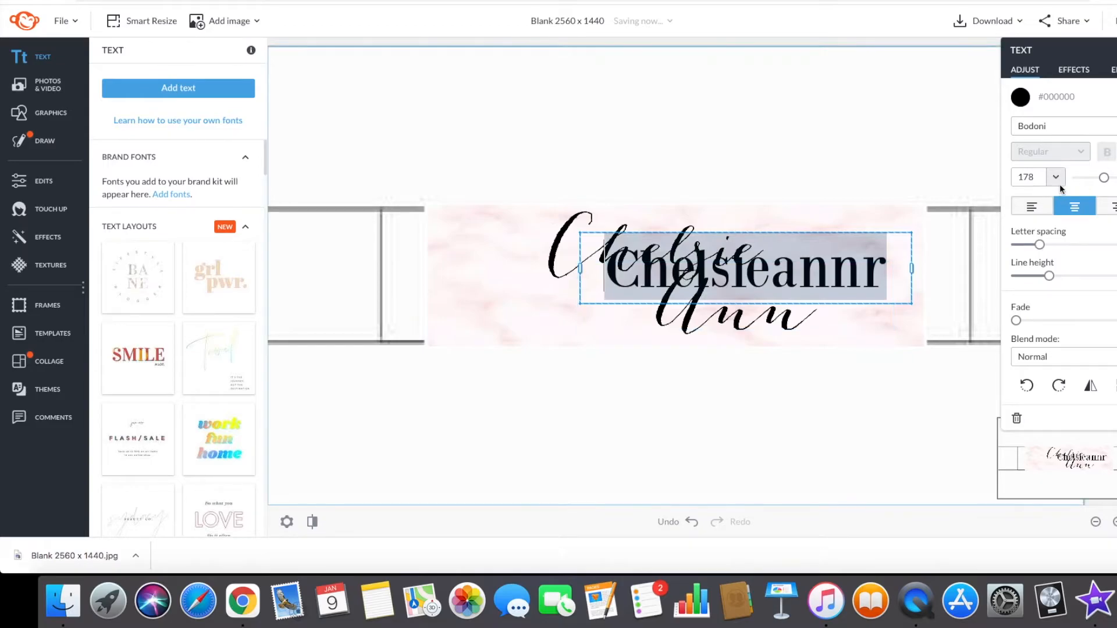
left_click_drag(1104, 177, 1087, 177)
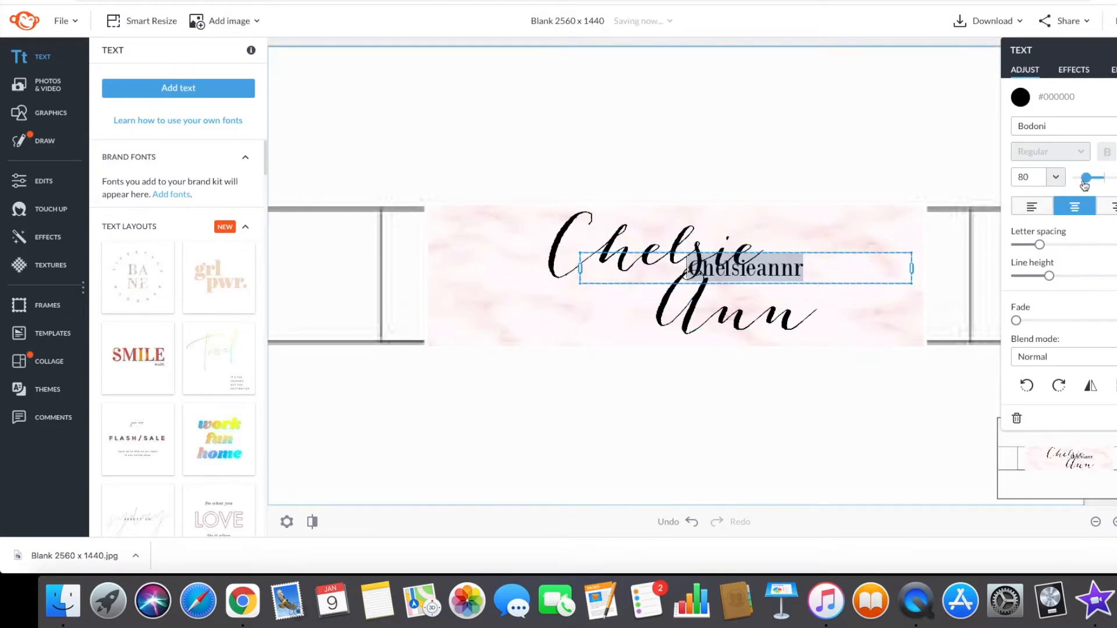
left_click_drag(1085, 177, 1100, 176)
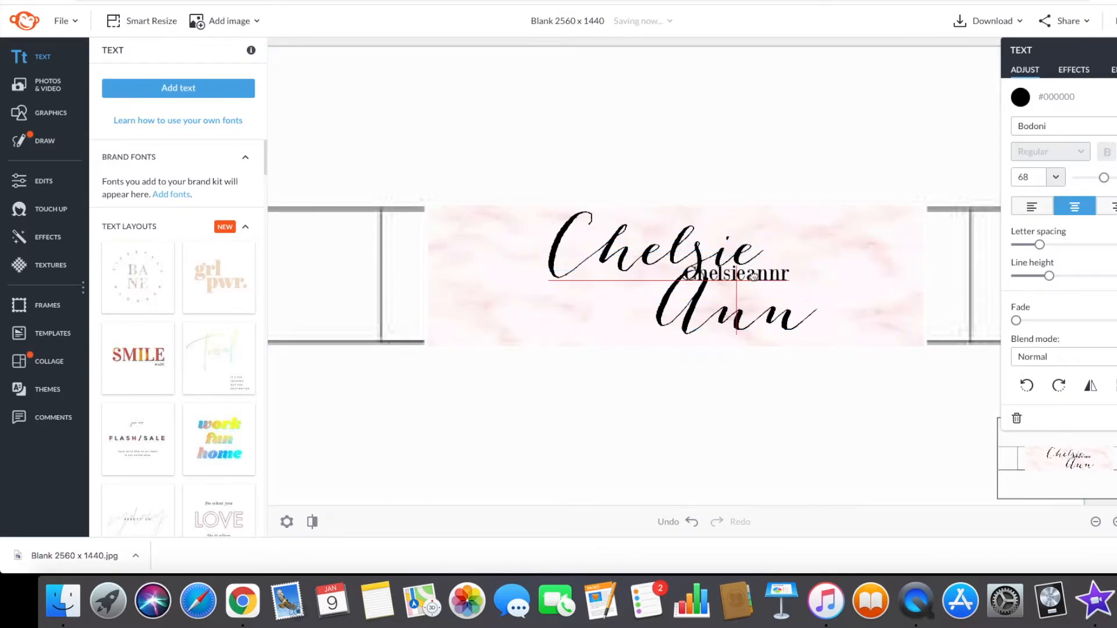
left_click_drag(738, 275, 526, 321)
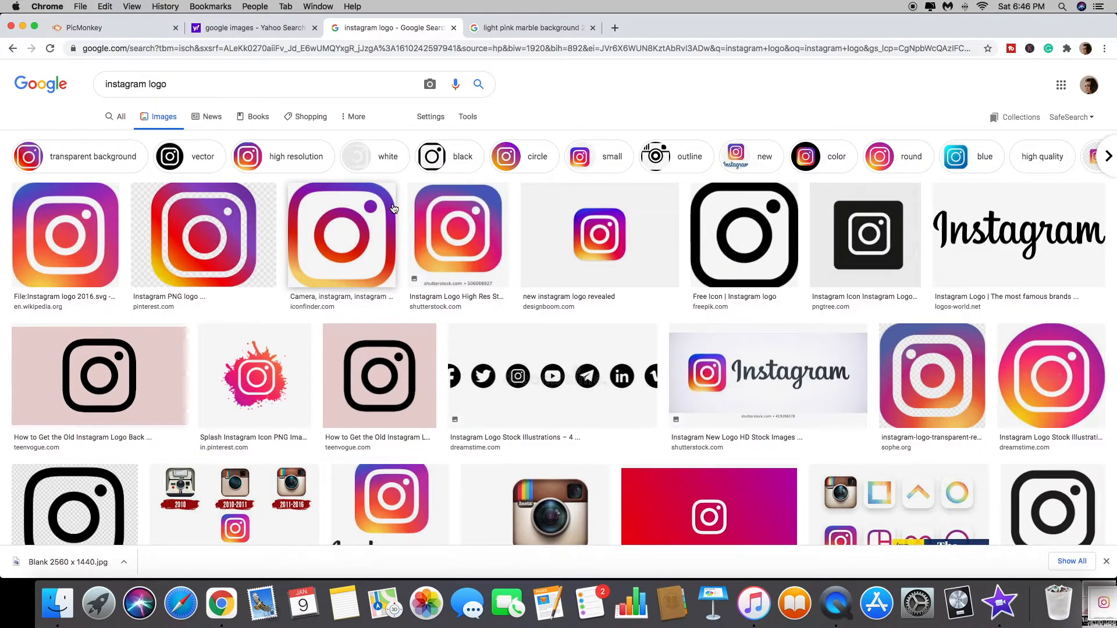
- Scroll the instagram logo results and preview a small gradient Instagram logo
scroll("down", 3)
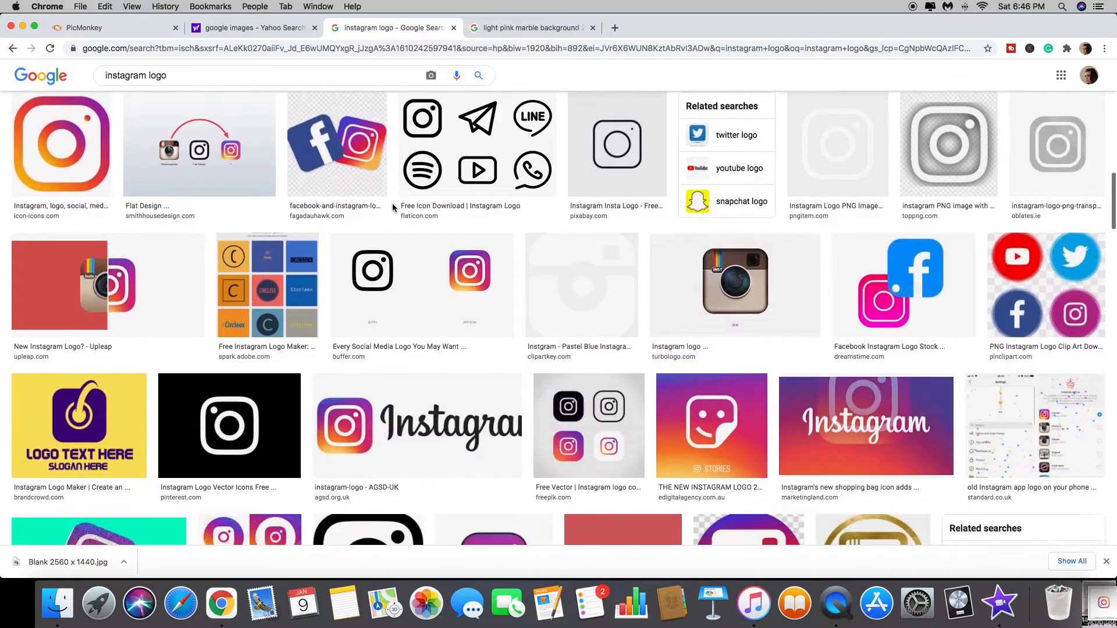
scroll("down", 3)
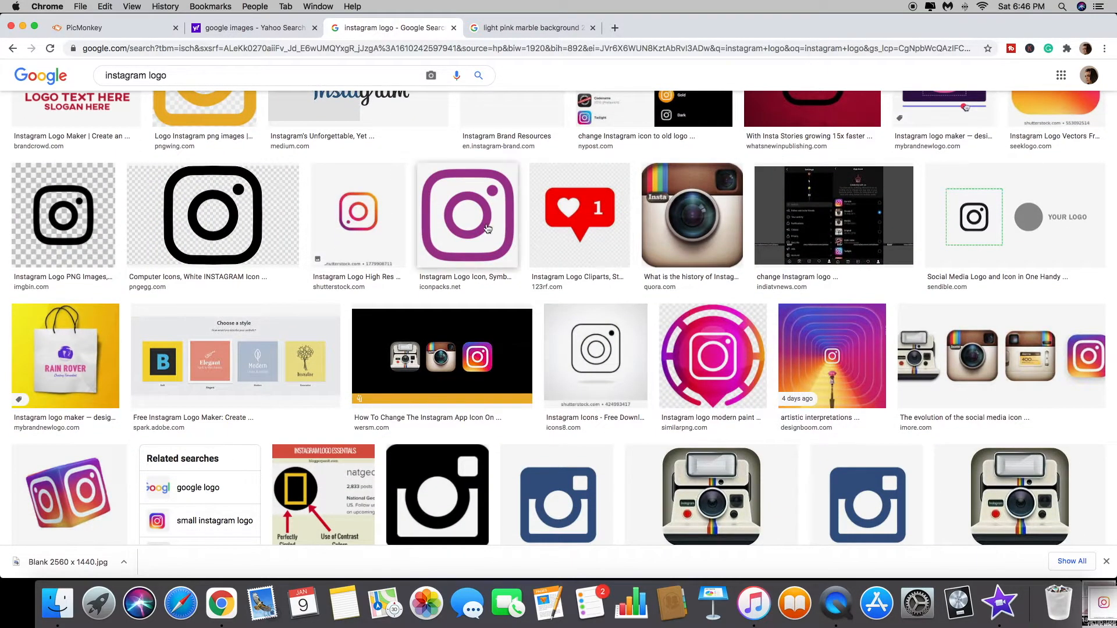
scroll("down", 3)
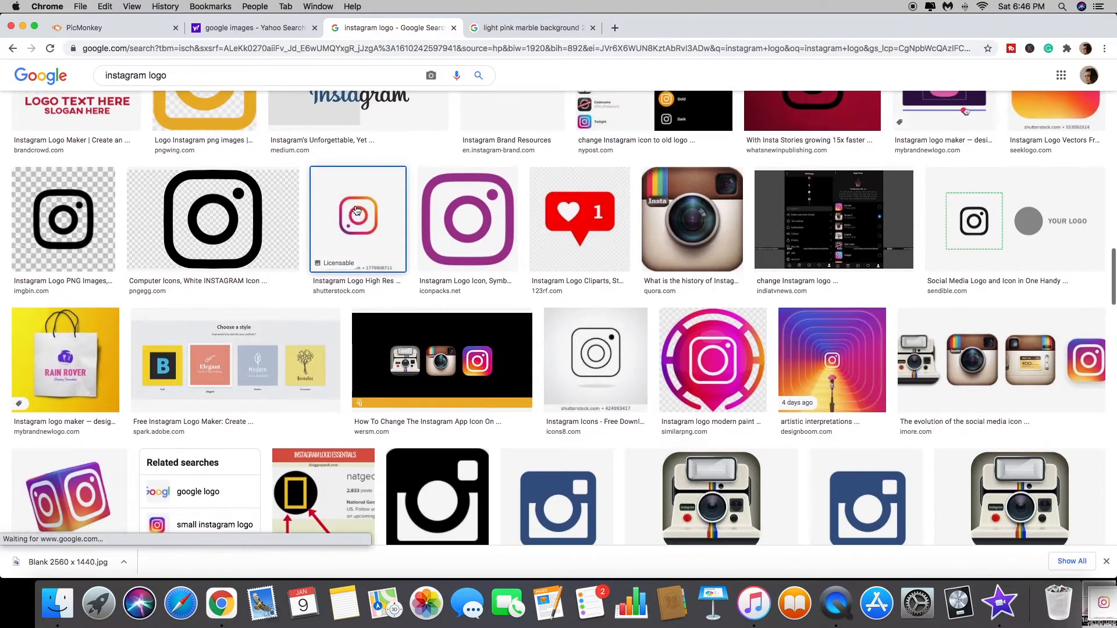
left_click(358, 219)
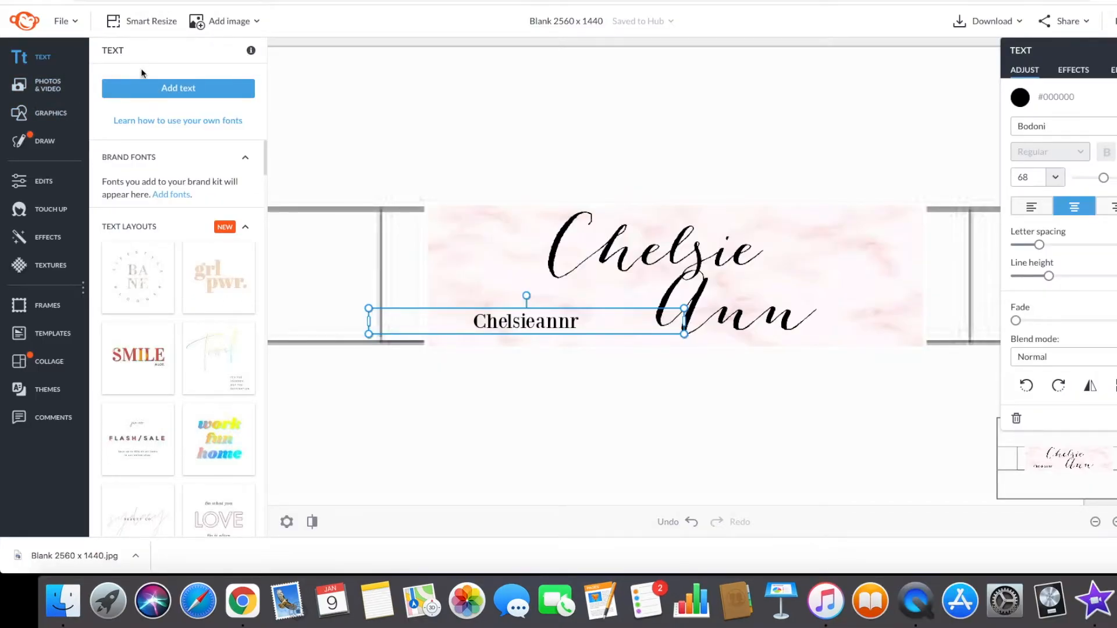
- Add the uploaded Instagram logo, remove its white background and set it beside the Chelsieannr handle
left_click(20, 84)
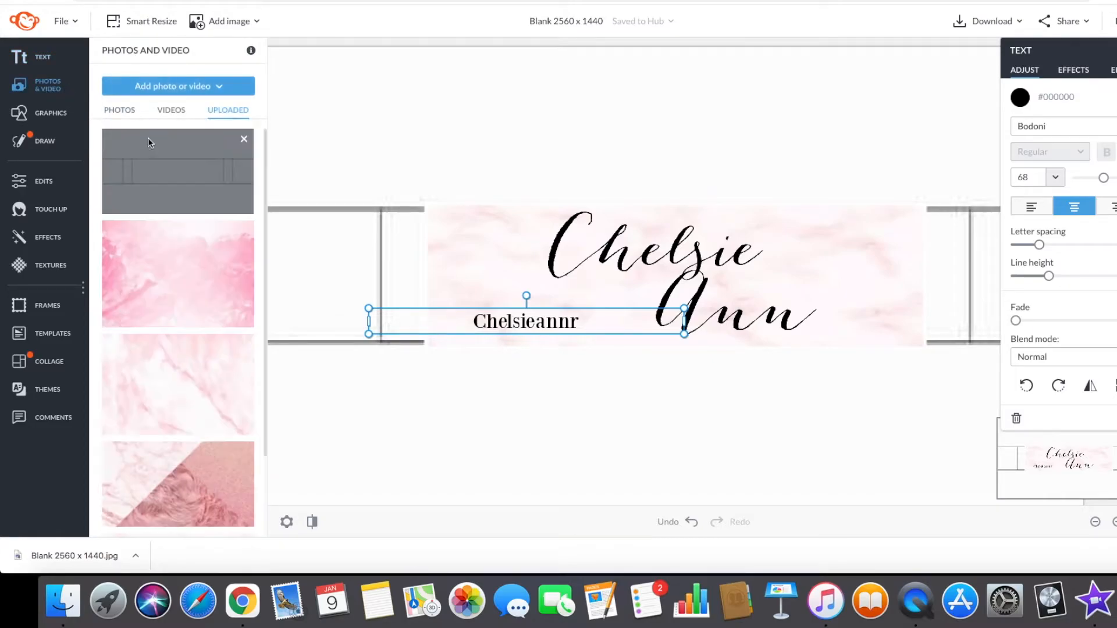
left_click(119, 109)
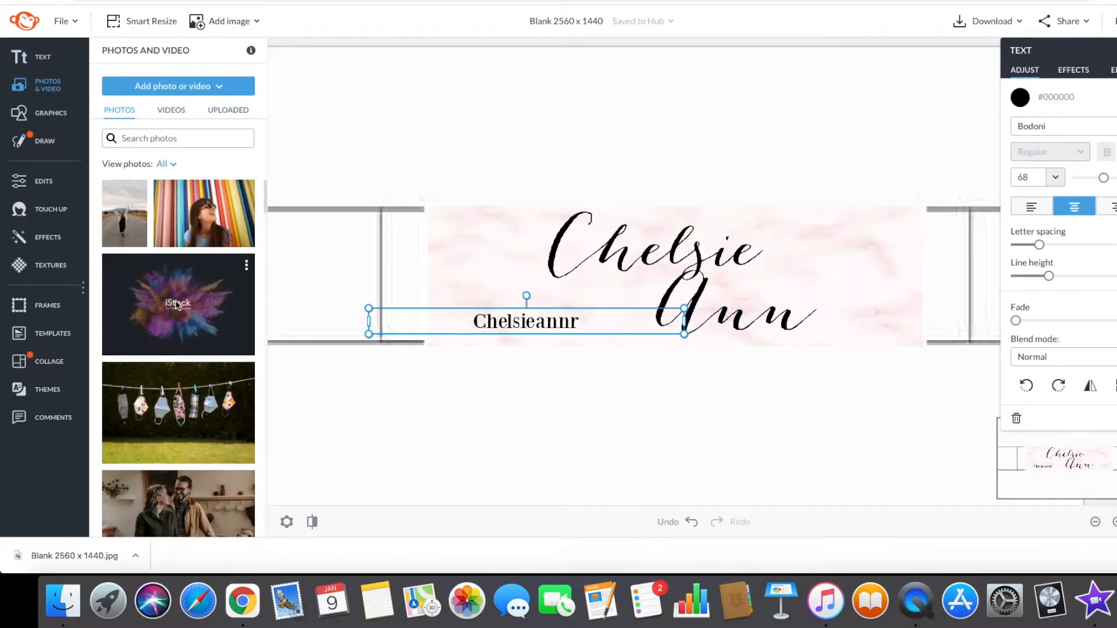
left_click(228, 110)
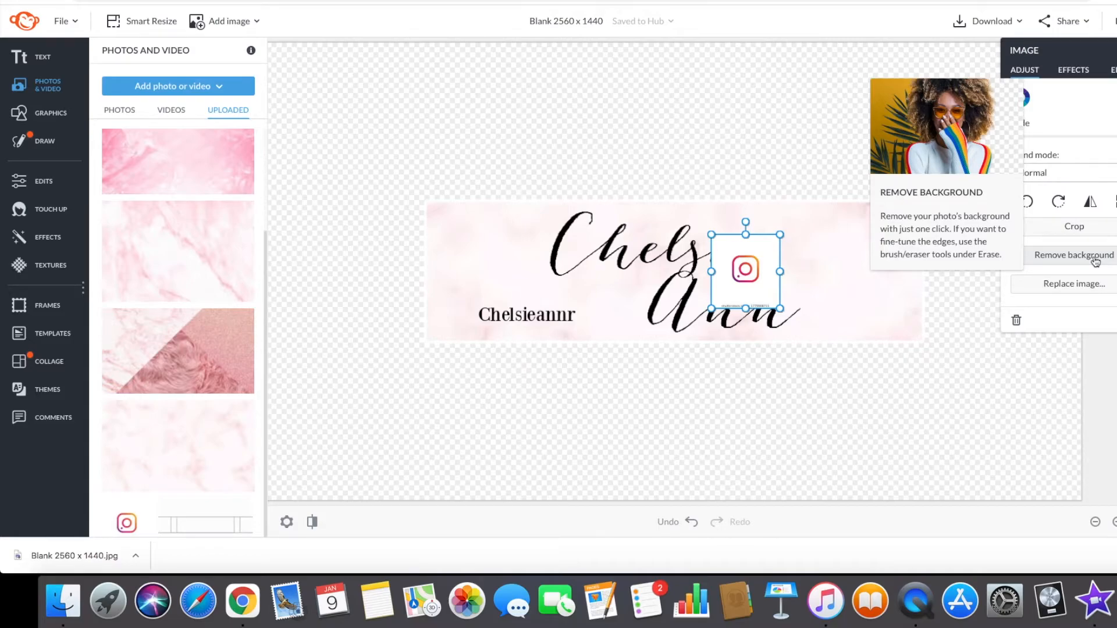
left_click(1072, 255)
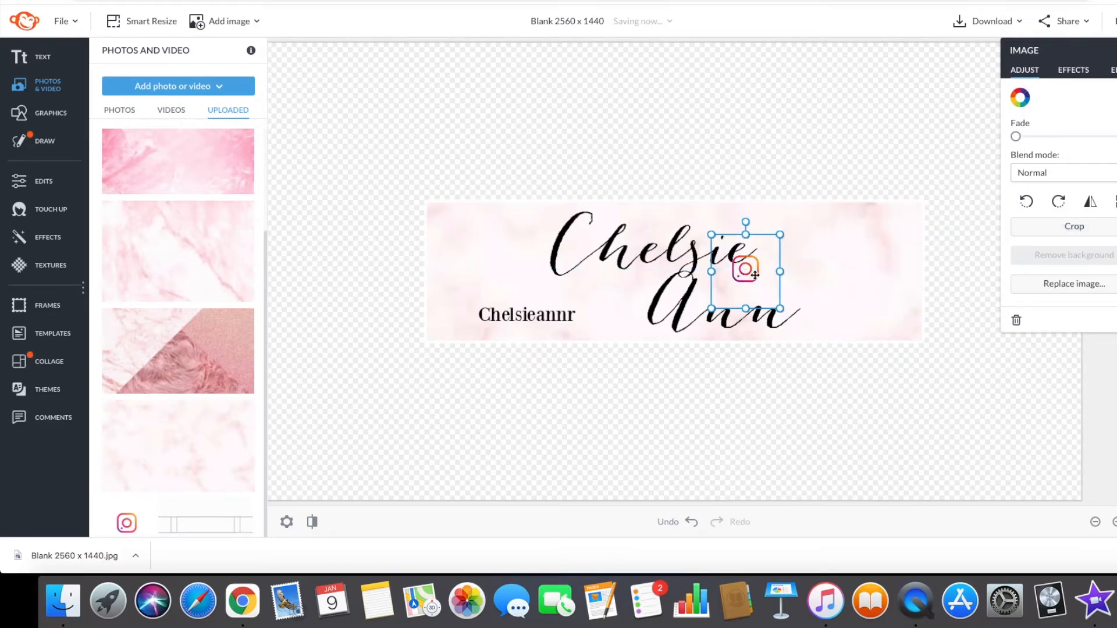
left_click_drag(741, 273, 464, 314)
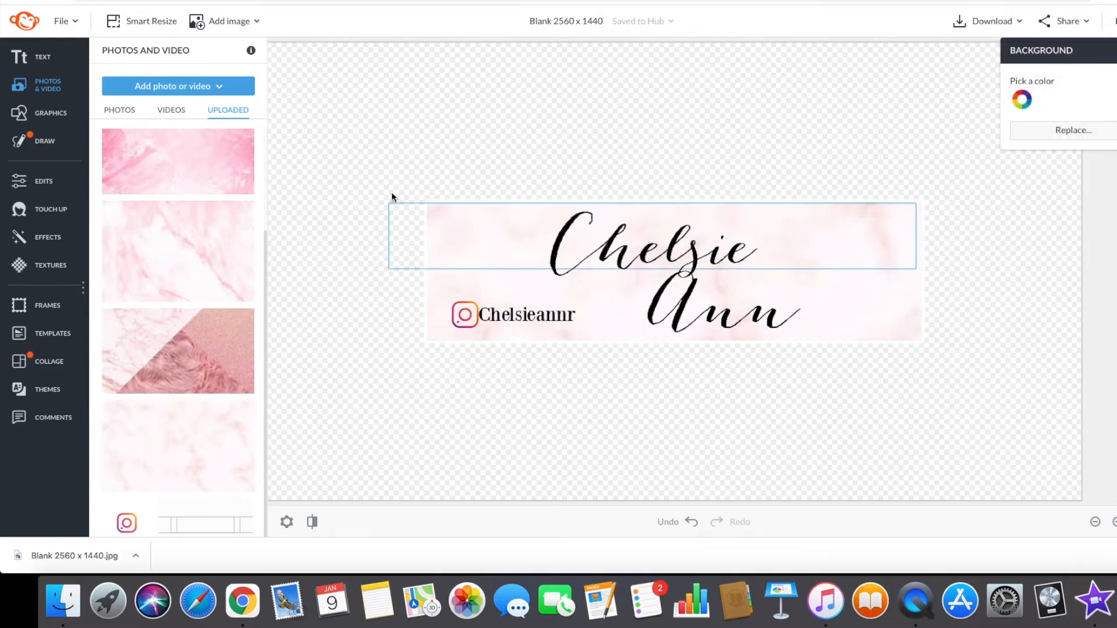
- Add a new text box and begin the stacked list by entering 'LIFES' for LIFESTYLE
left_click(42, 57)
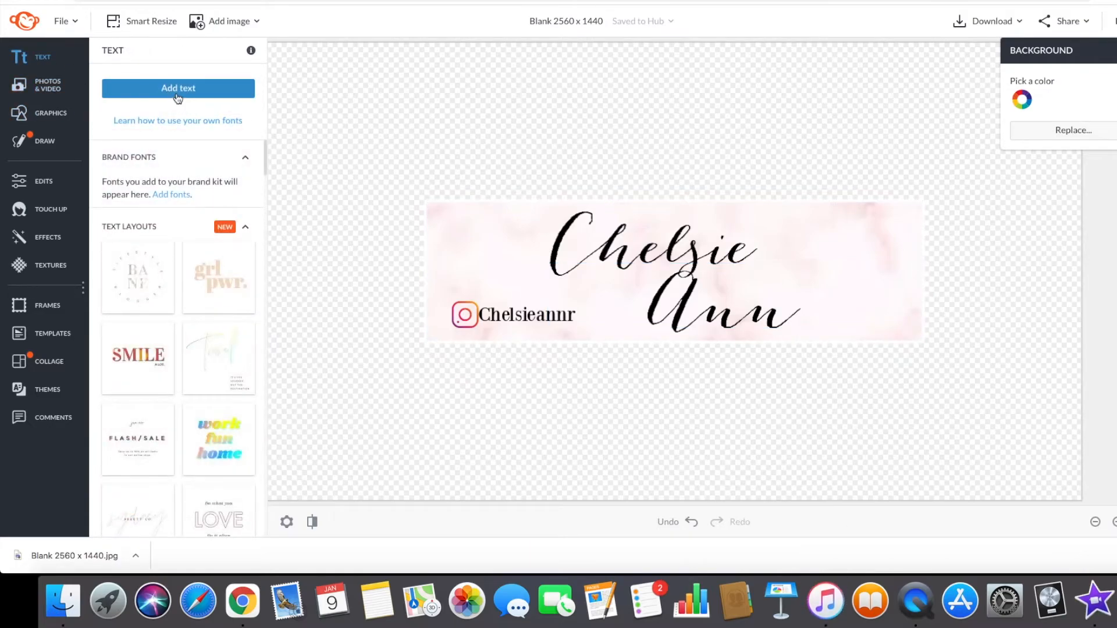
left_click(178, 87)
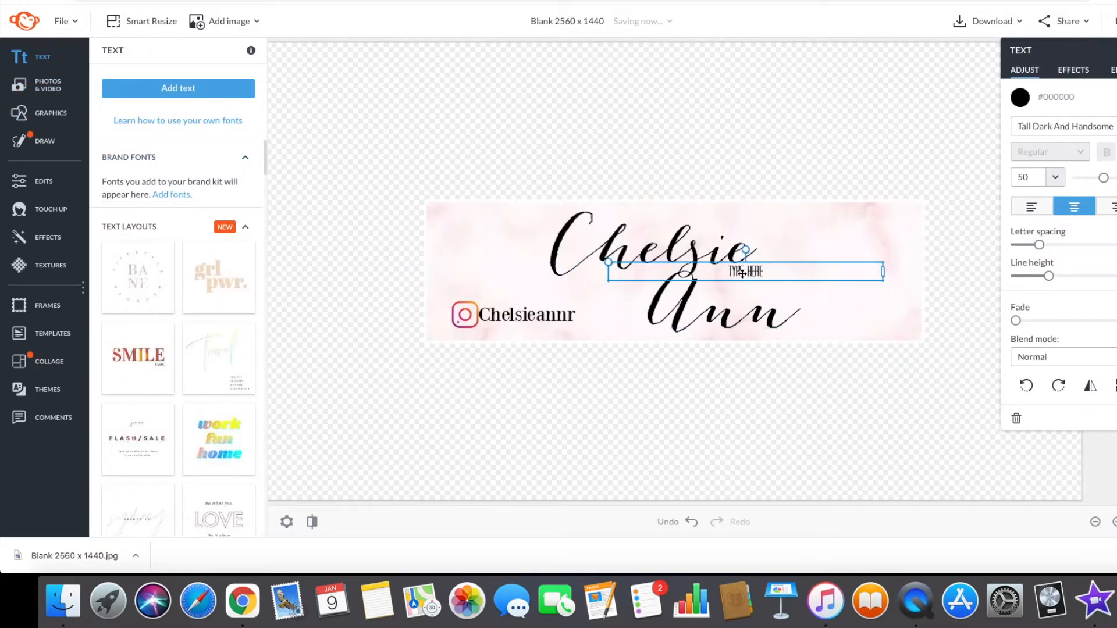
left_click(745, 271)
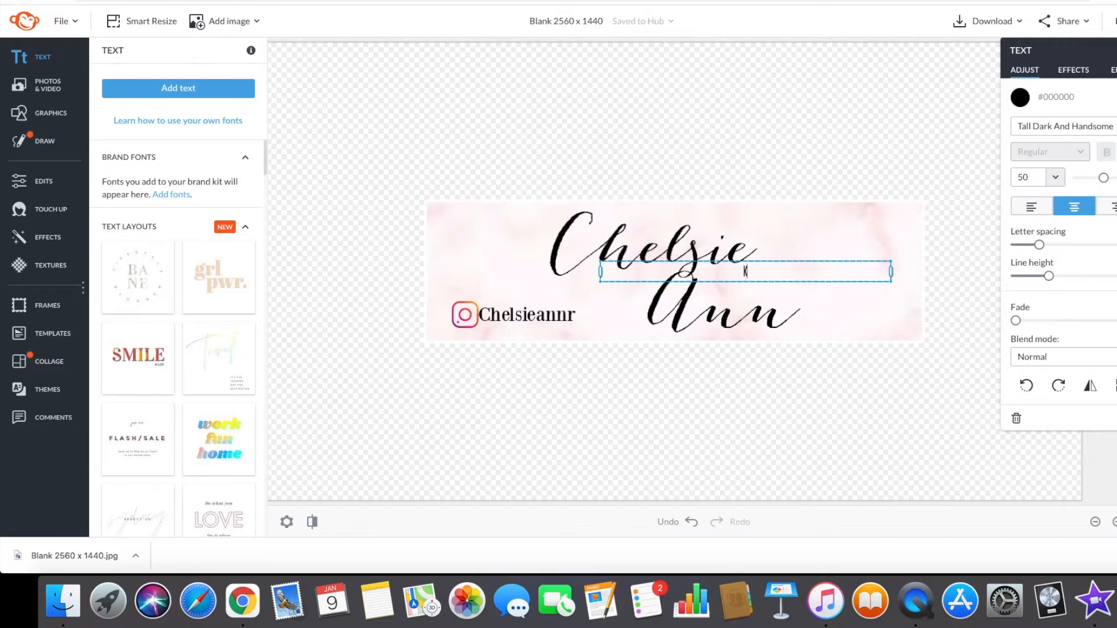
type("LIFESTYLE")
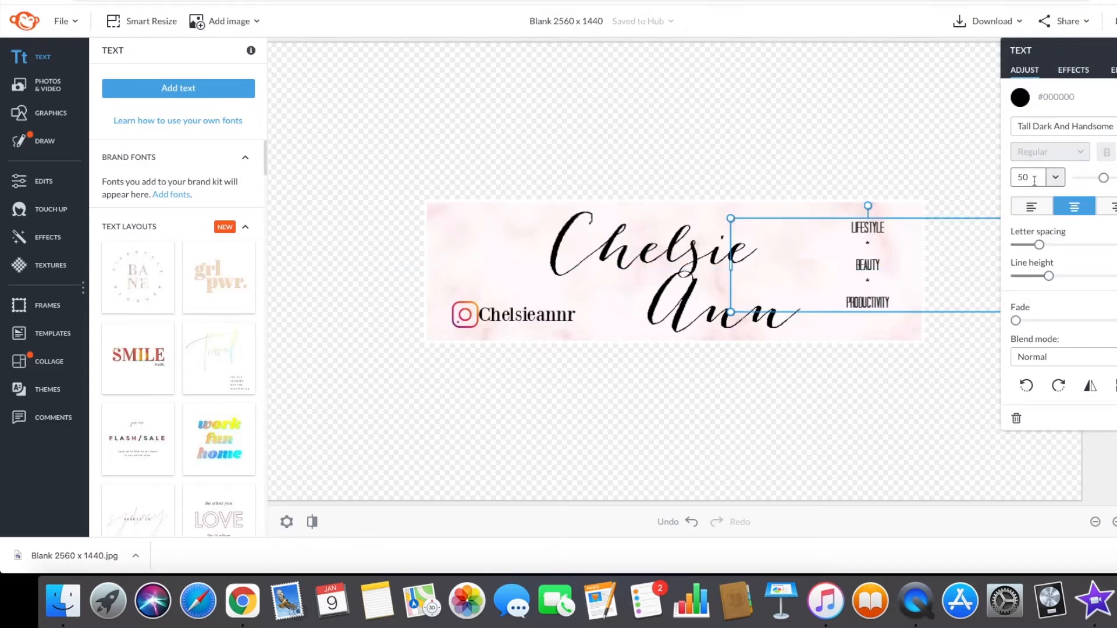
- Set the canvas background to the pale pink recent colour (#f6eeee) from the Background colour picker
left_click(630, 175)
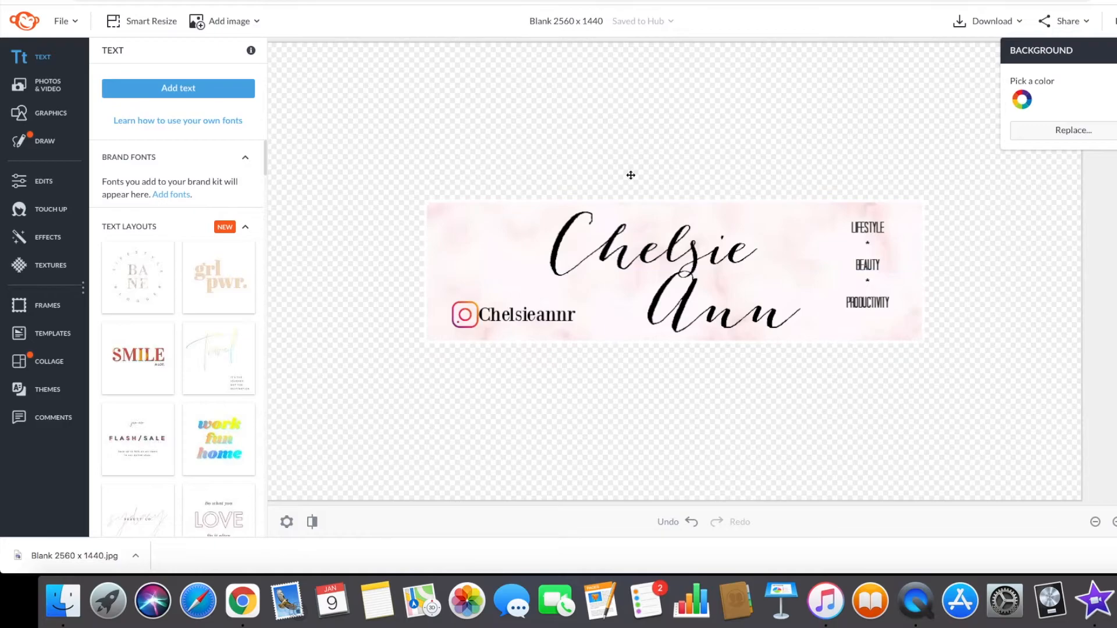
mouse_move(851, 165)
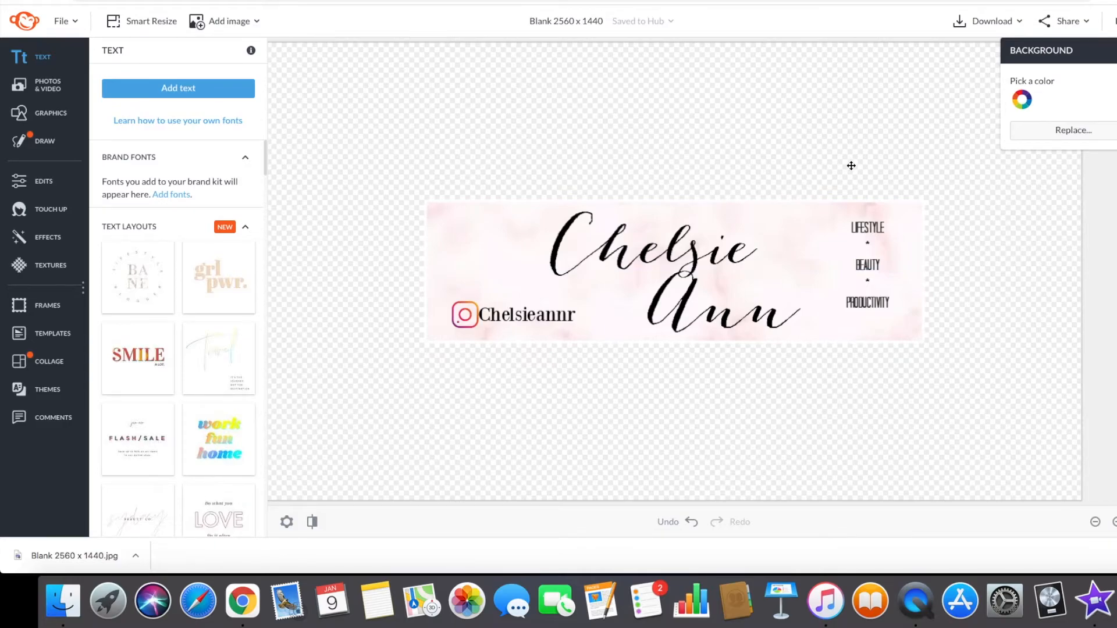
left_click(1021, 99)
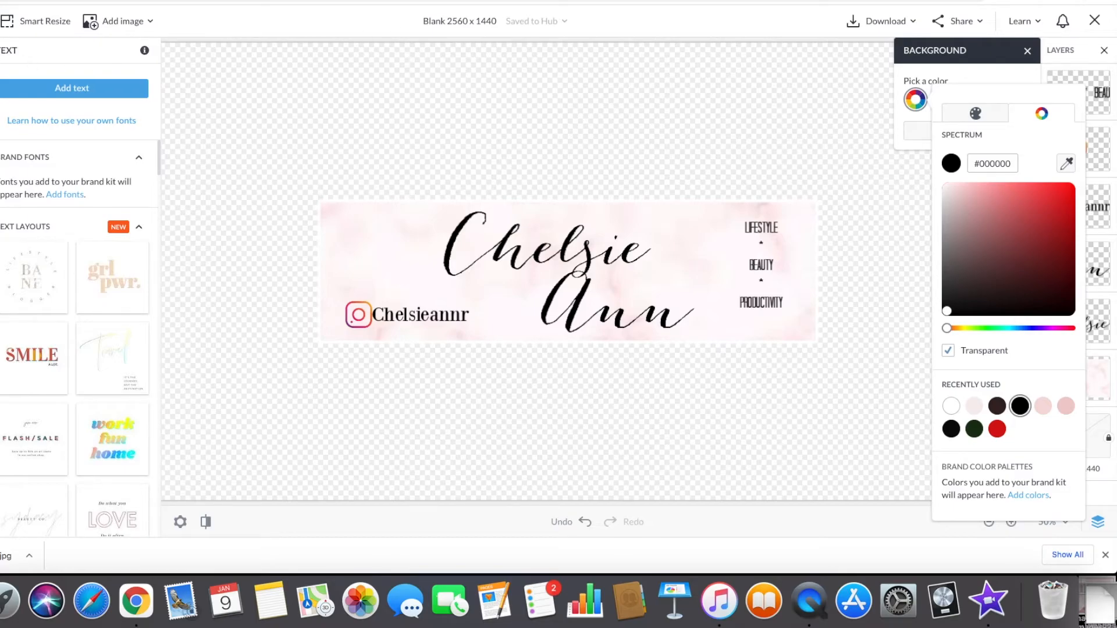
left_click(974, 405)
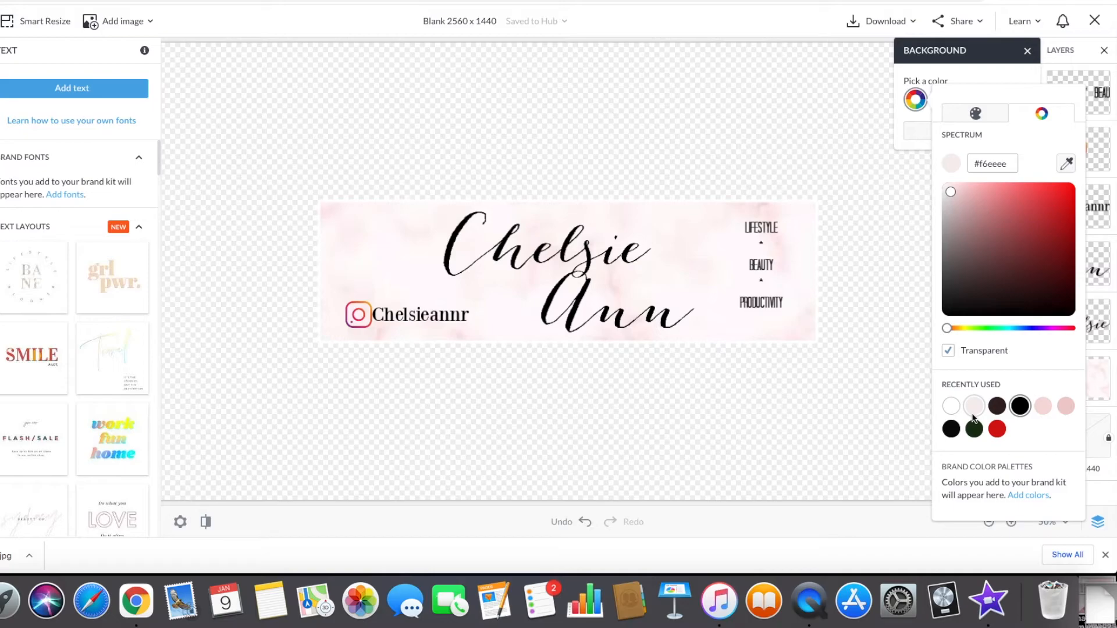
left_click(1042, 406)
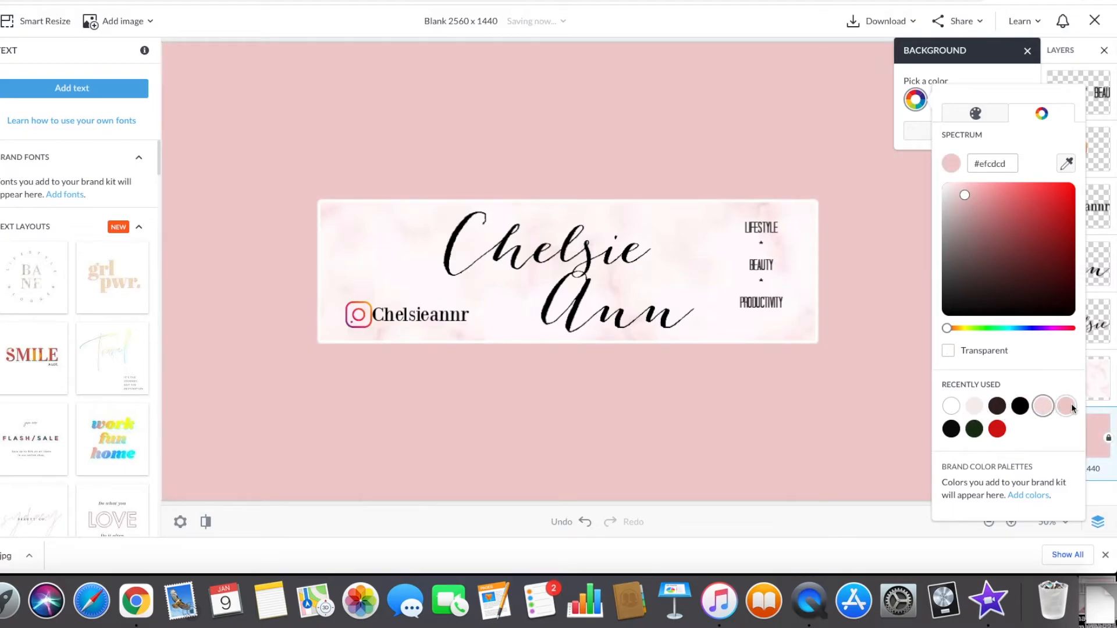
left_click(997, 428)
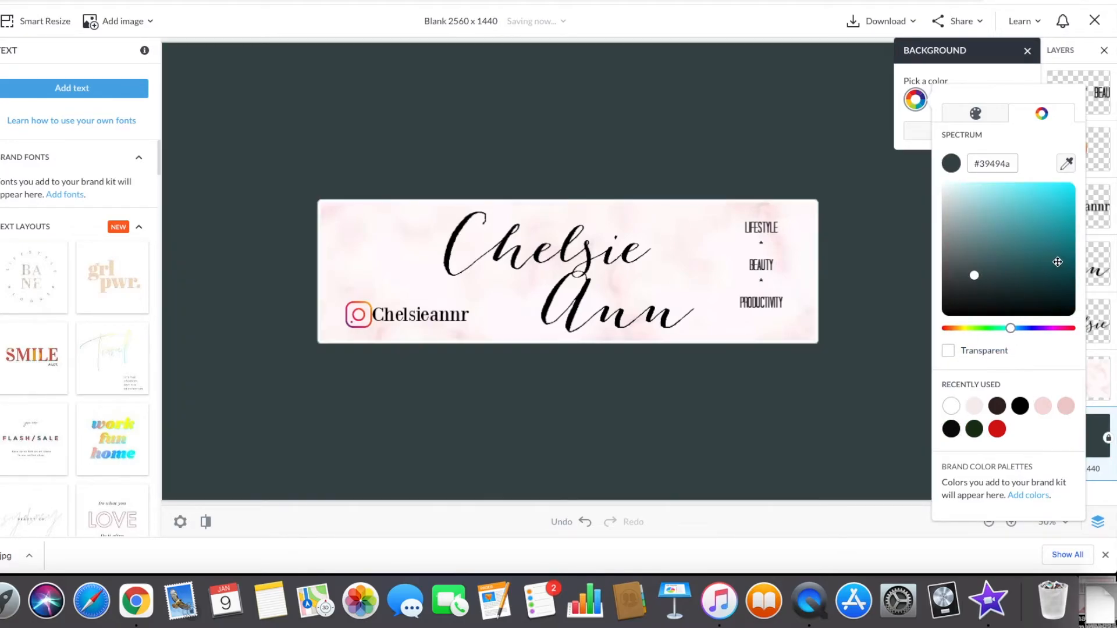
left_click(974, 404)
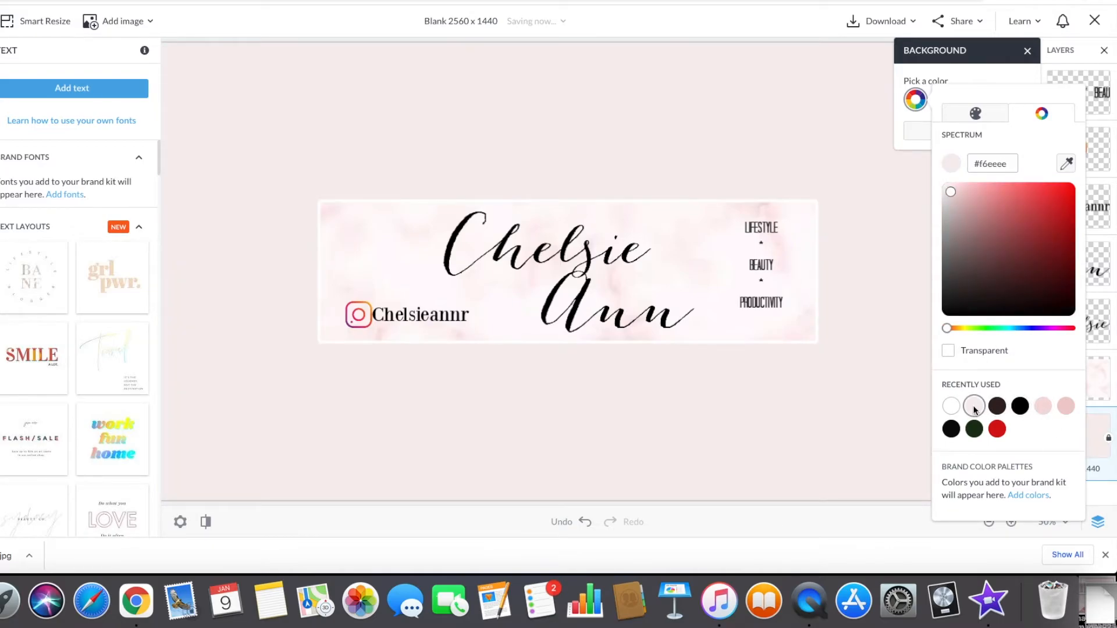
left_click(1042, 406)
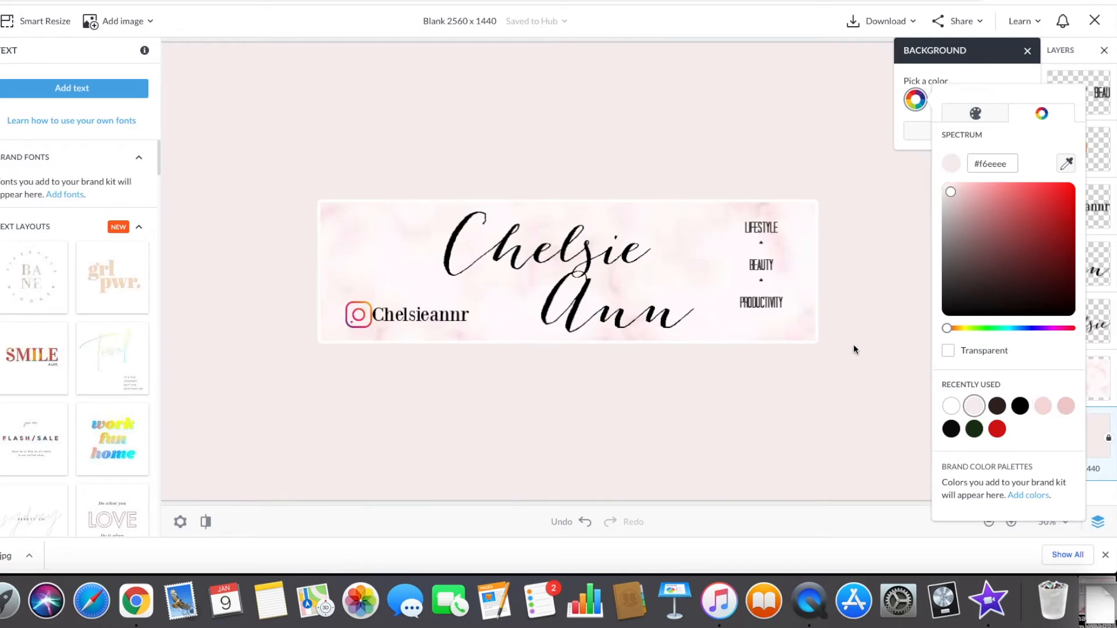
mouse_move(399, 63)
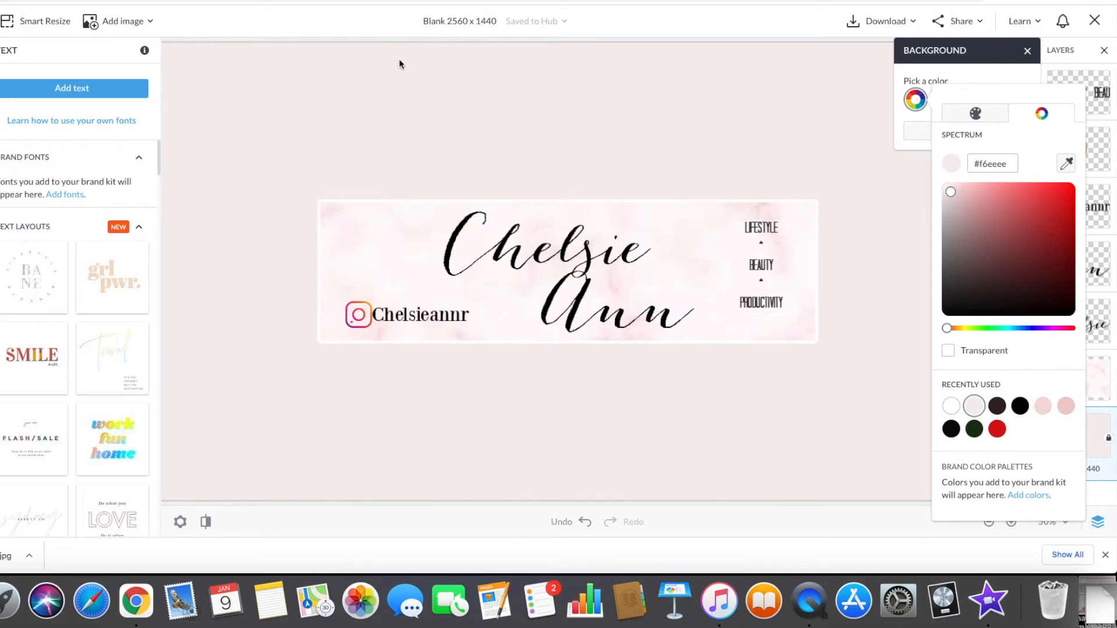
mouse_move(782, 37)
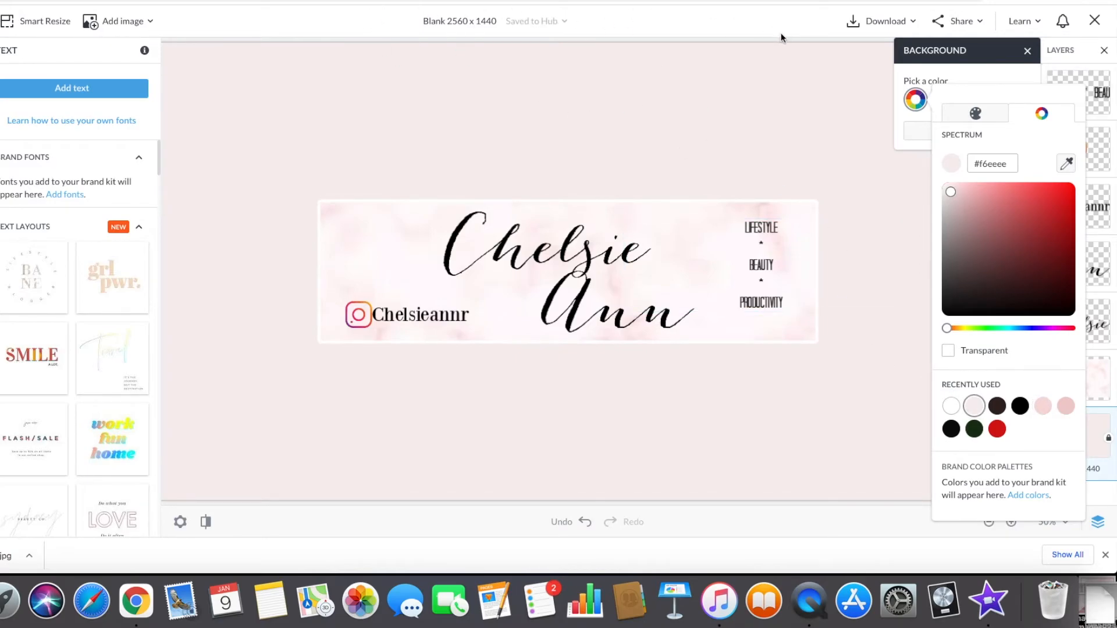
mouse_move(908, 27)
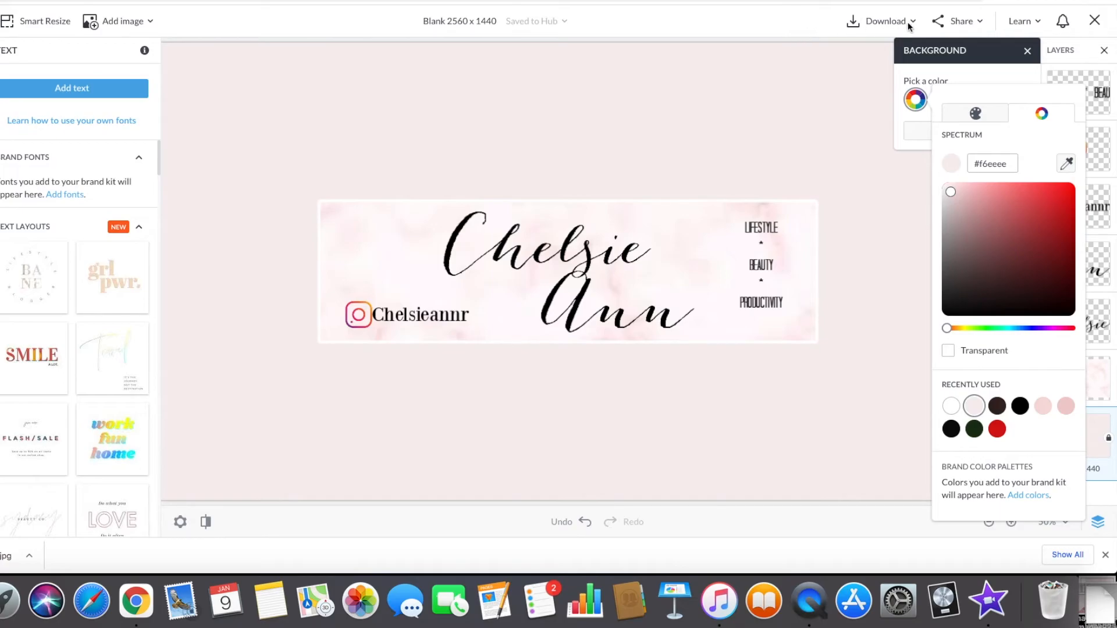
- Download the finished banner from PicMonkey as a JPG image
left_click(916, 99)
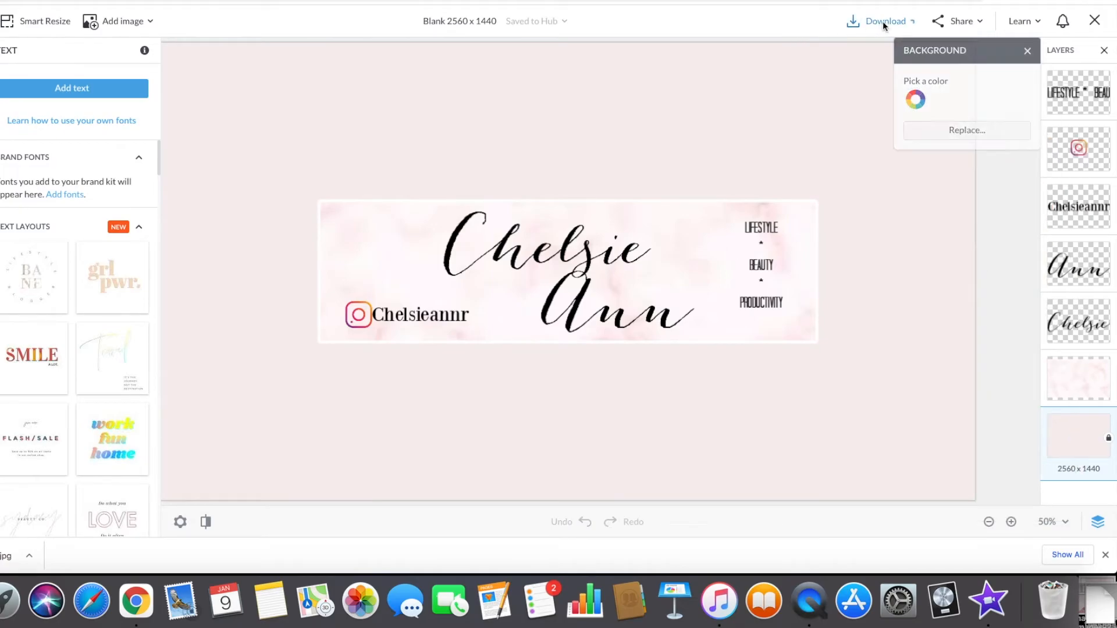
left_click(884, 21)
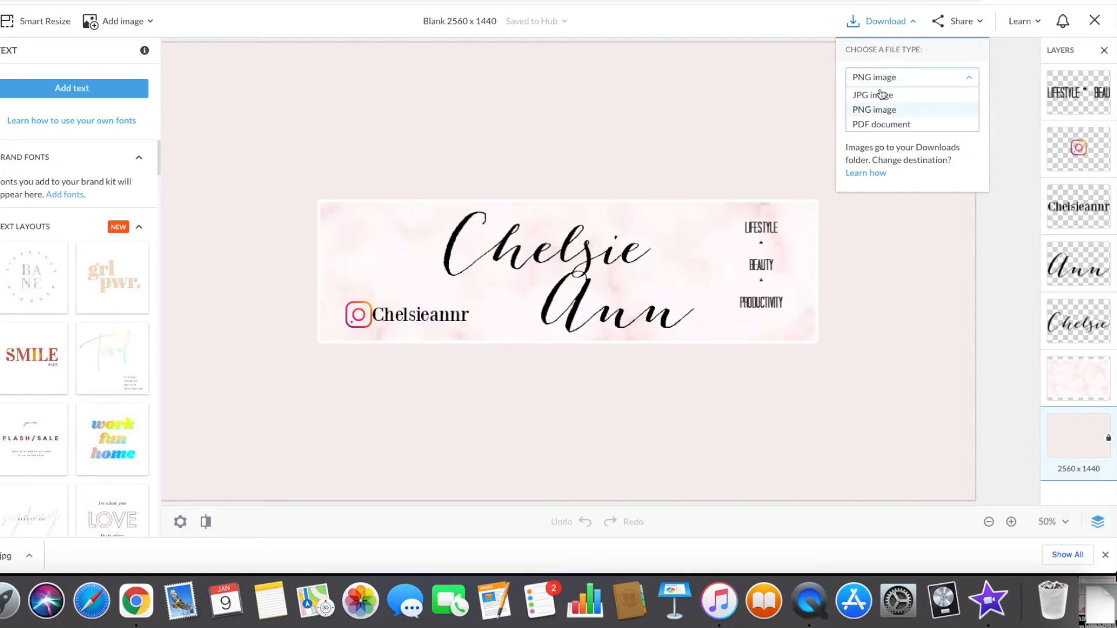
left_click(871, 94)
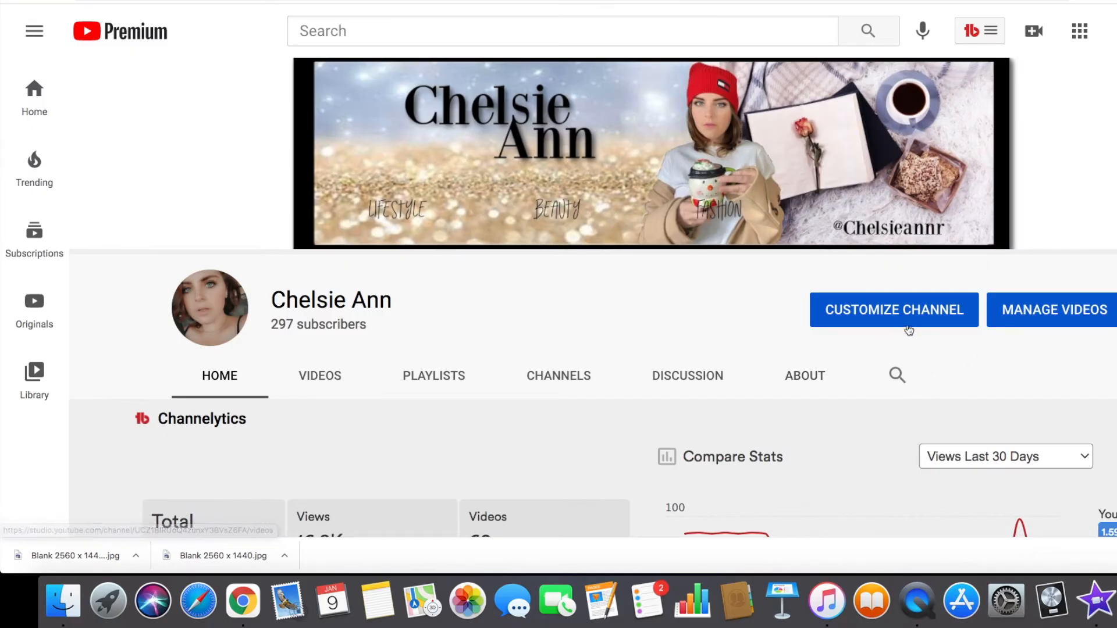
- Enter Customize Channel and go to the Branding section of channel customization
left_click(894, 310)
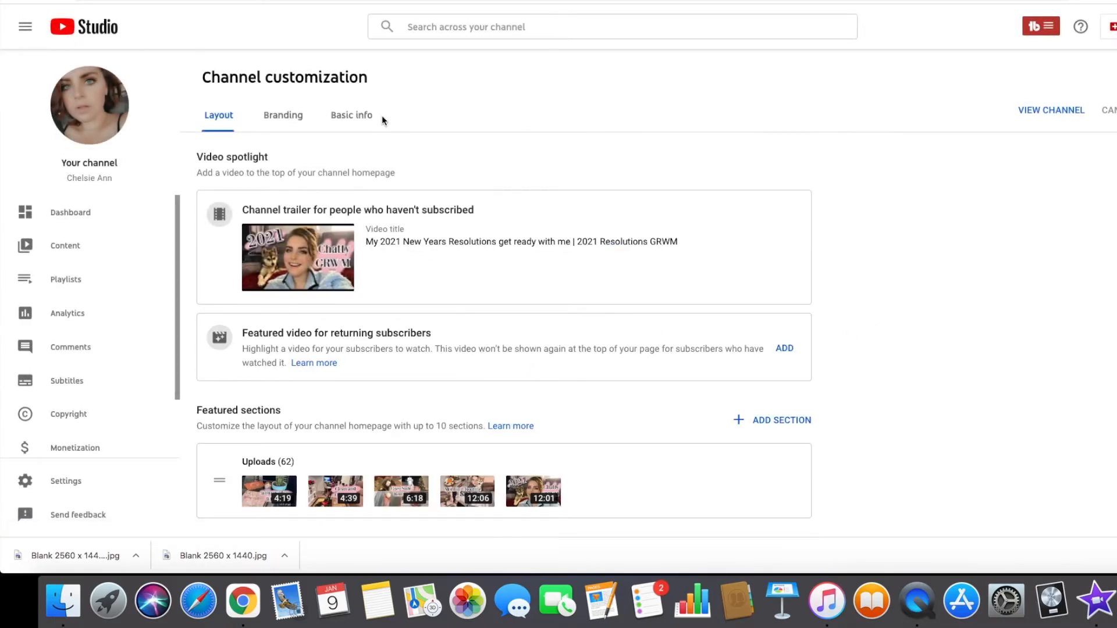
left_click(282, 115)
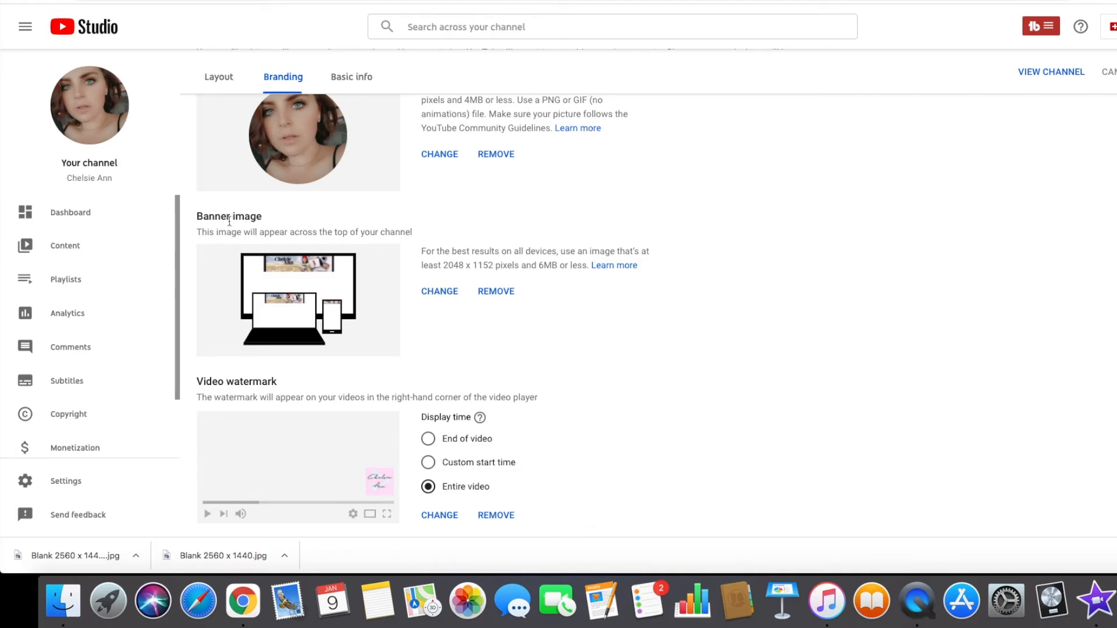
mouse_move(450, 295)
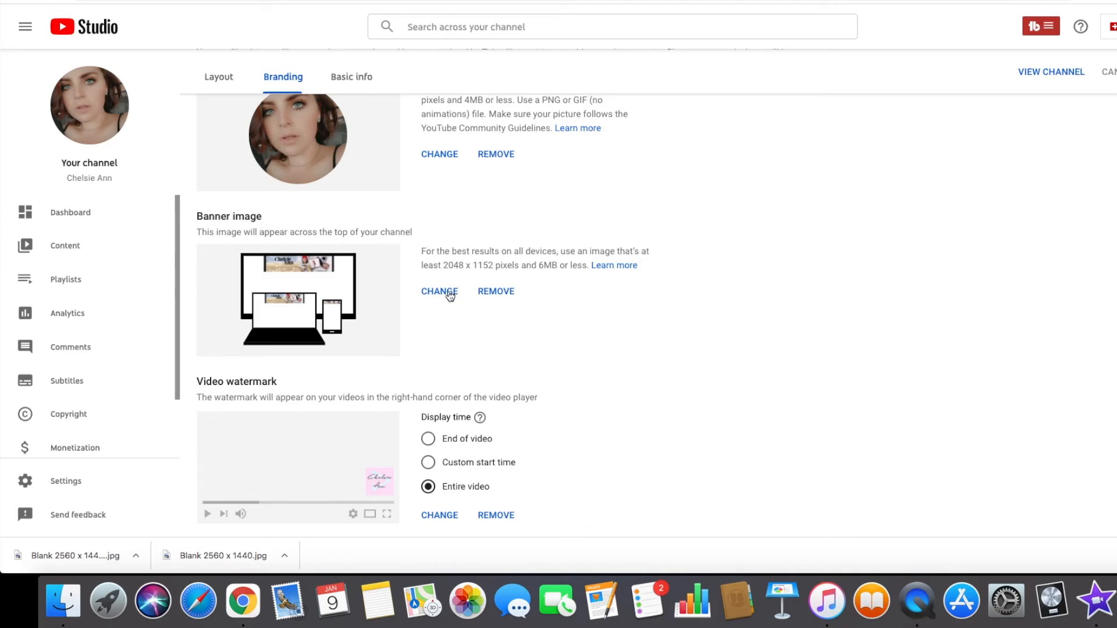
- Start changing the banner image and select Blank 2560 x 1440.jpg in the Downloads folder
left_click(440, 291)
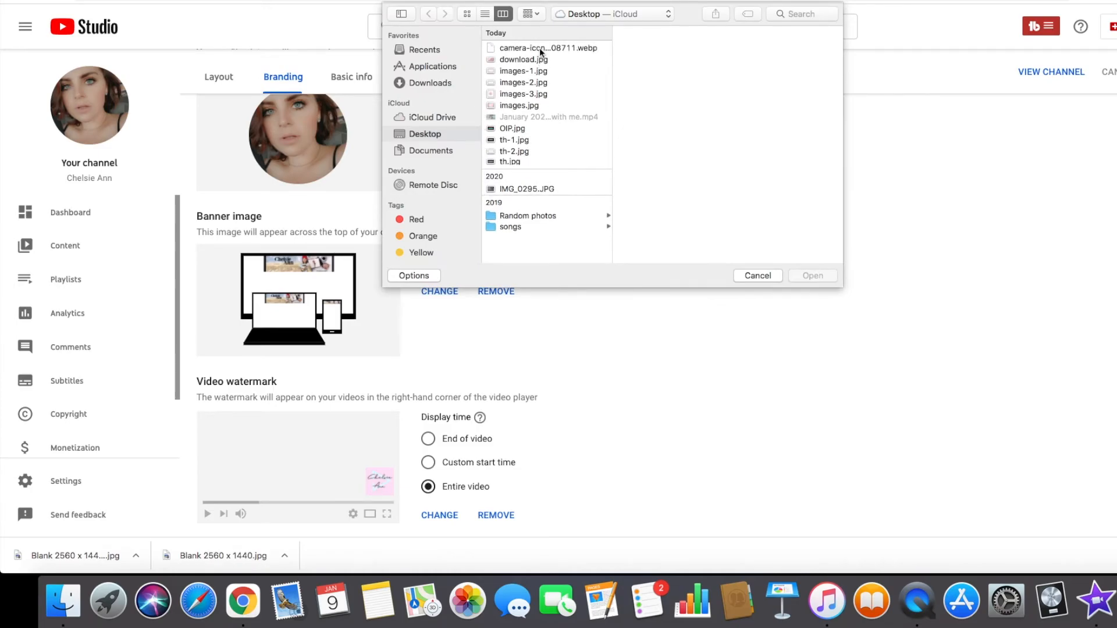
left_click(522, 93)
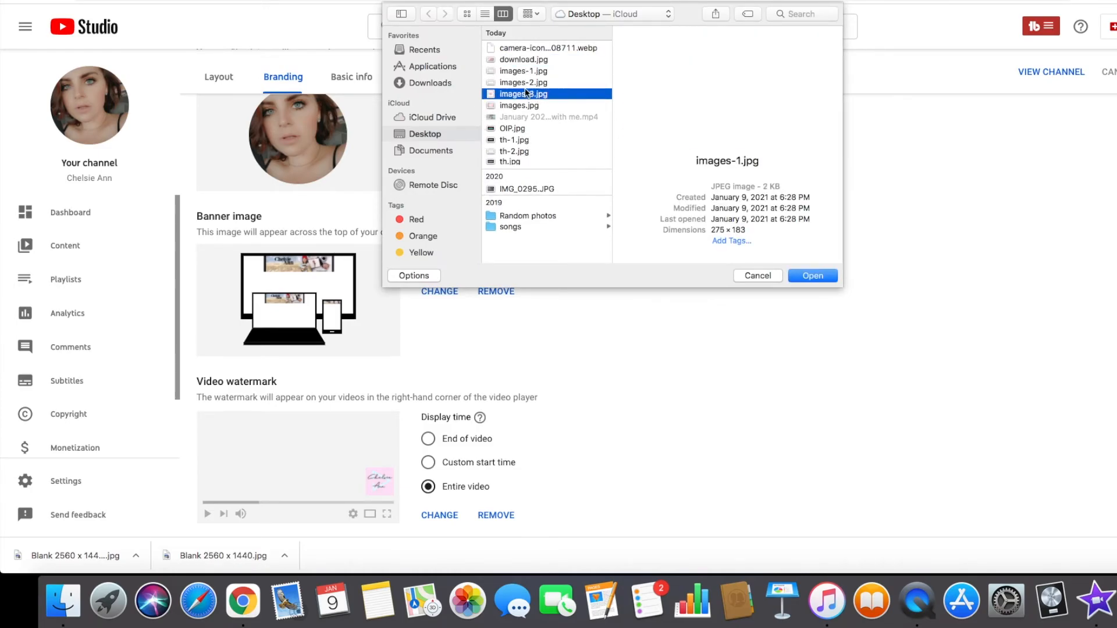
left_click(429, 82)
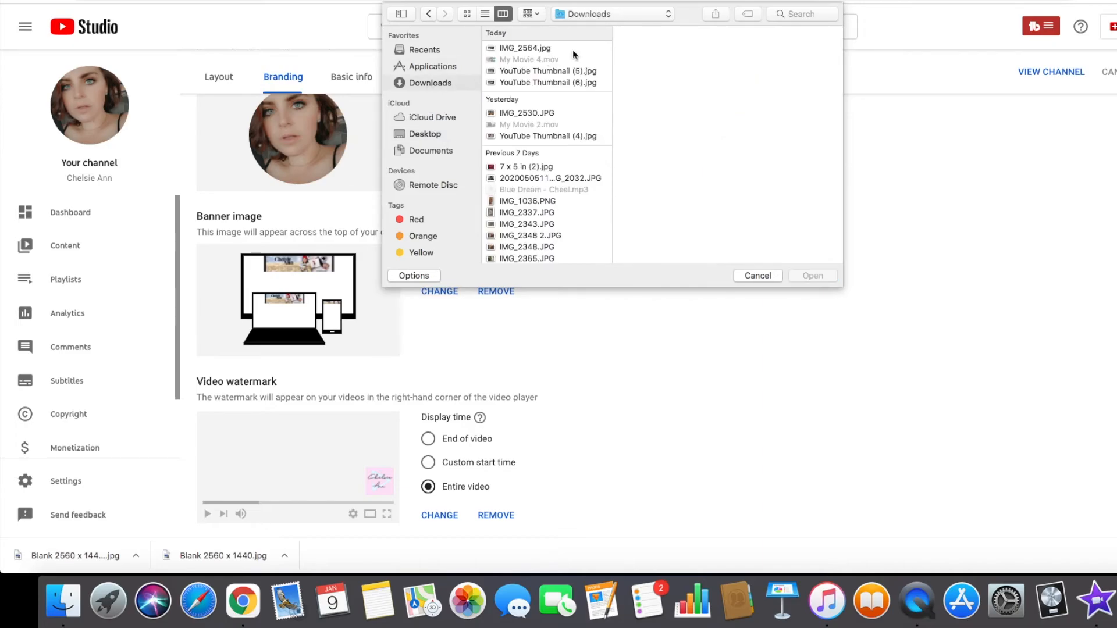
left_click(547, 60)
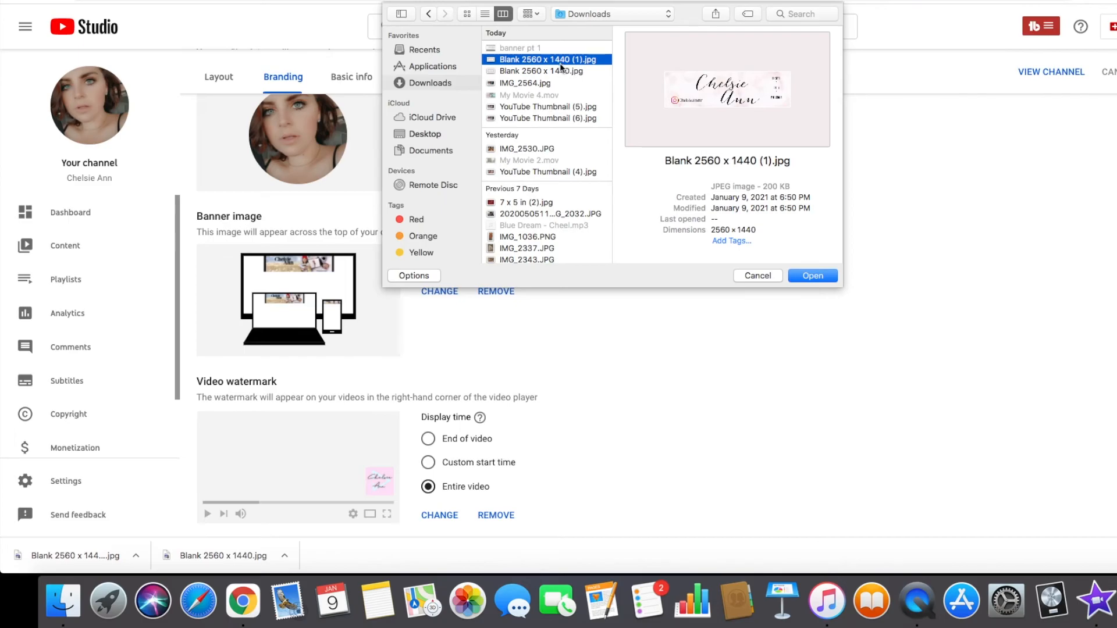
left_click(544, 71)
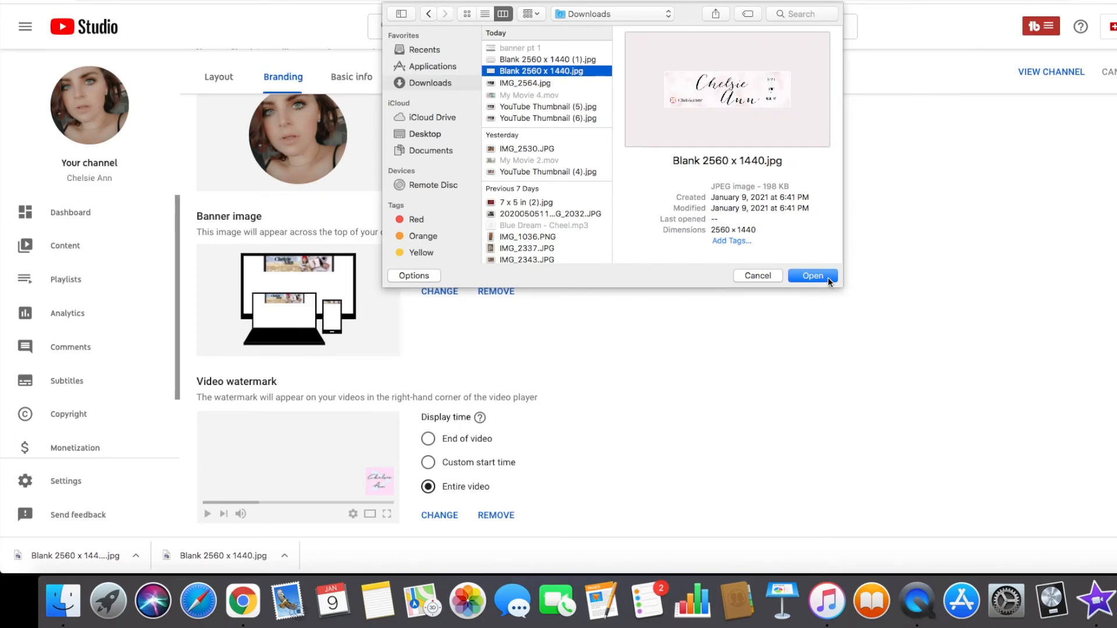
- Upload the chosen file, accept the banner crop preview and publish the new banner
left_click(811, 276)
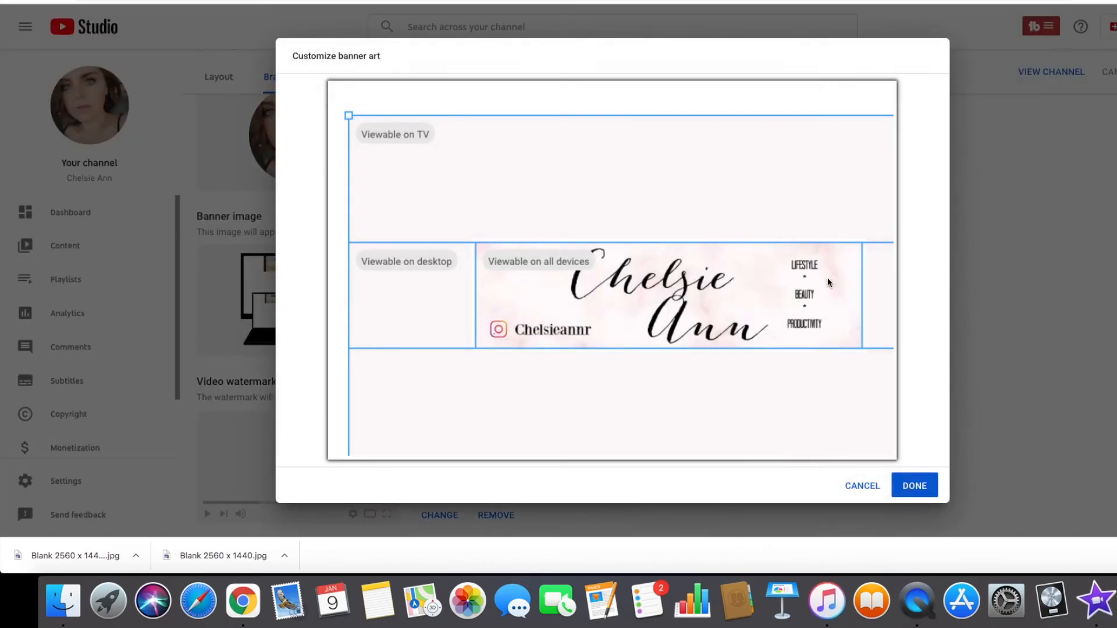
mouse_move(919, 223)
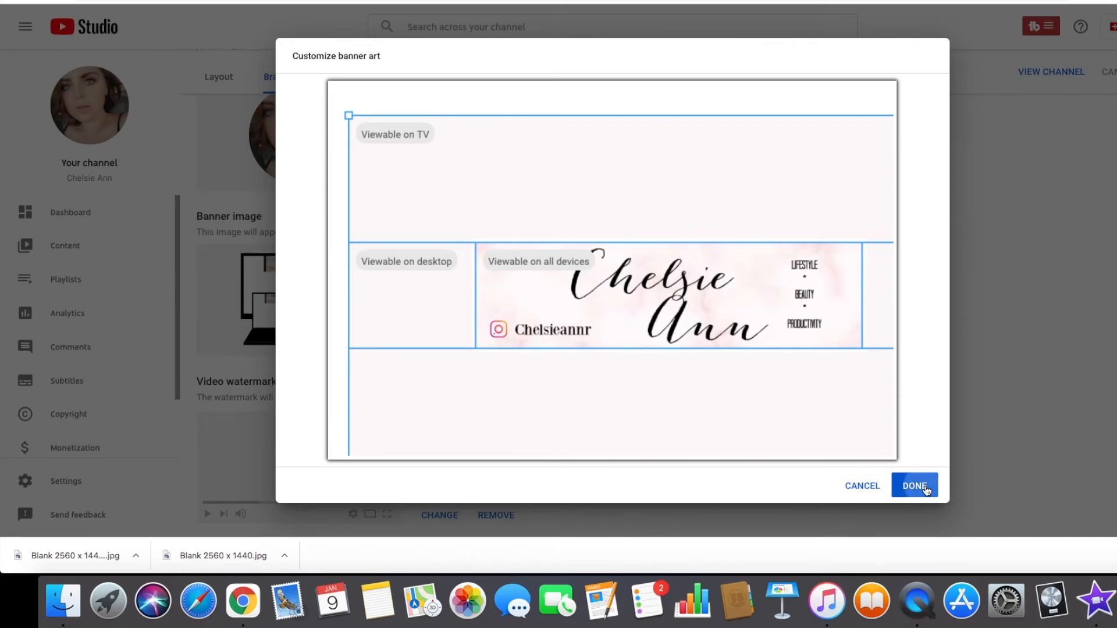
left_click(915, 485)
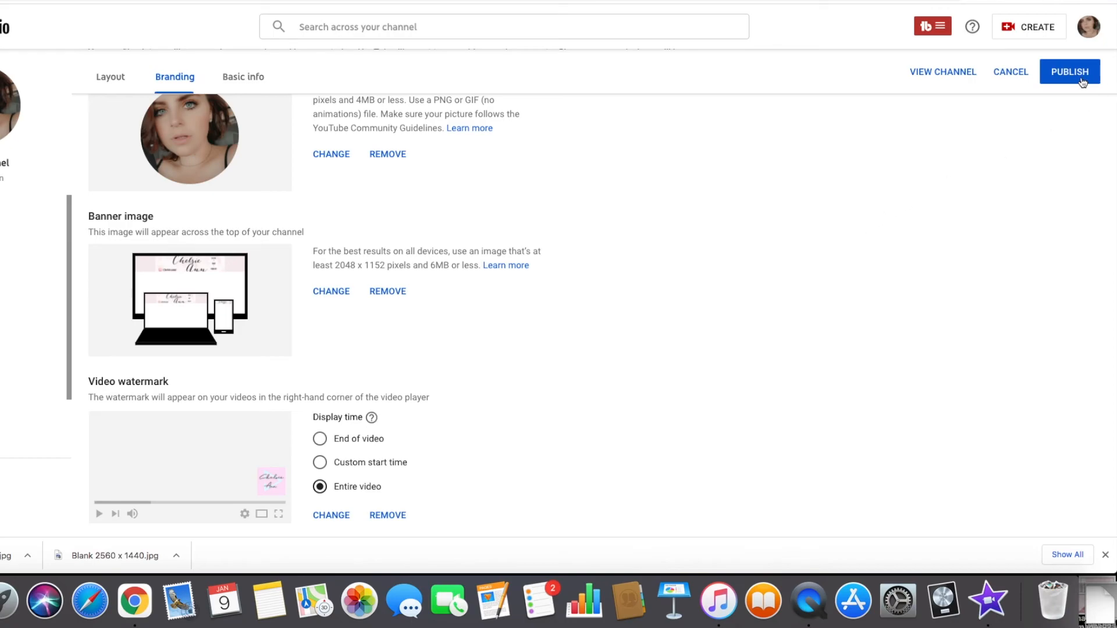
left_click(1068, 71)
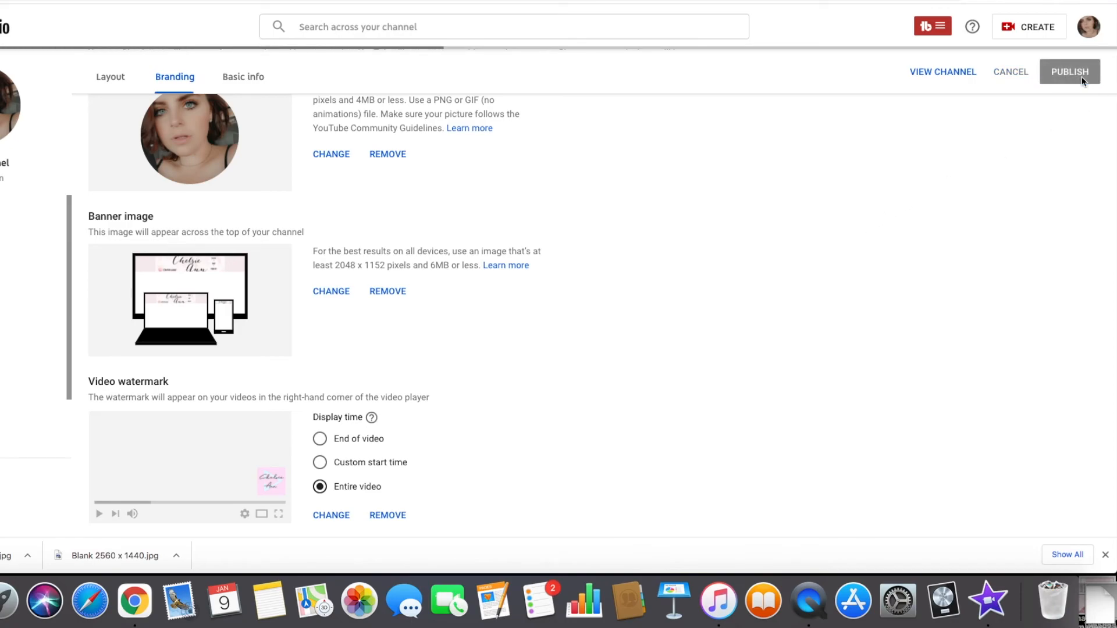
left_click(1069, 70)
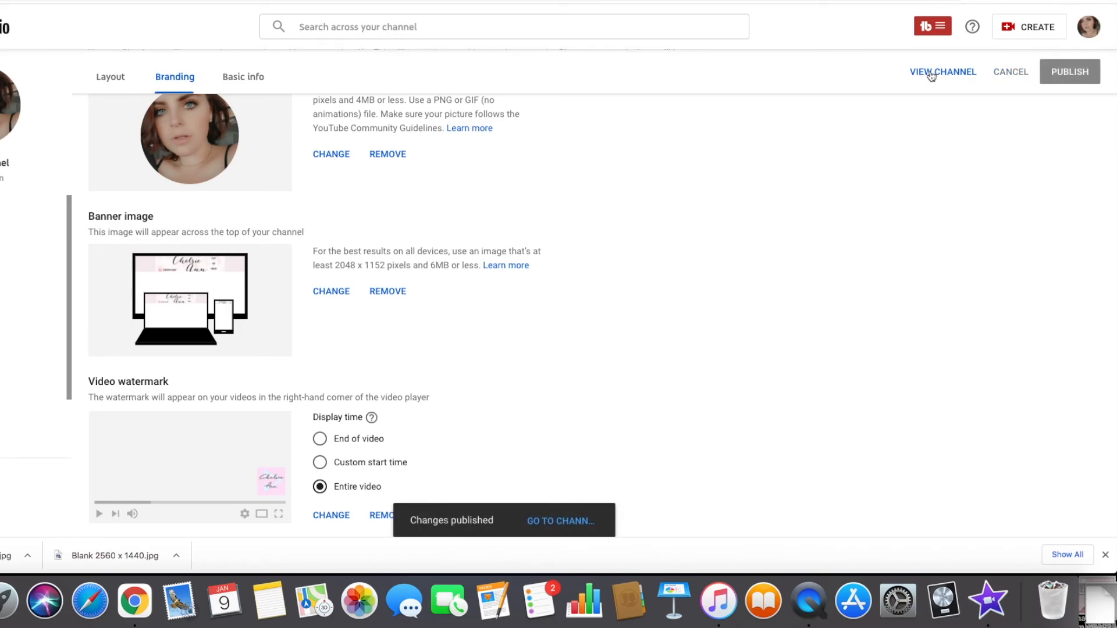
- View the live Chelsie Ann channel page showing the new pink marble banner
left_click(941, 71)
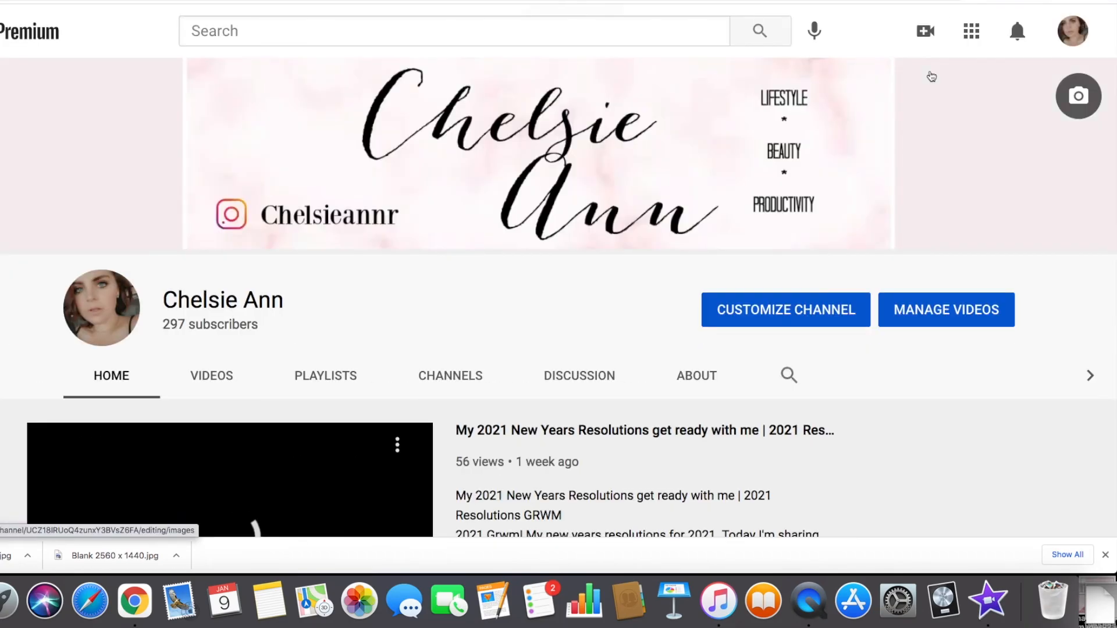
left_click(872, 31)
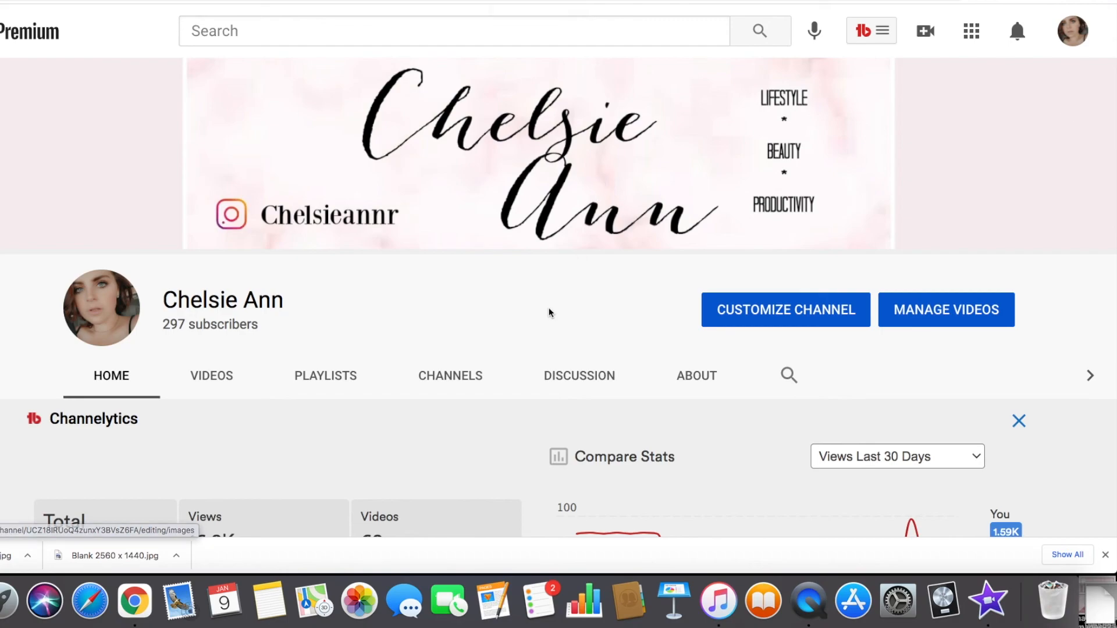
mouse_move(547, 319)
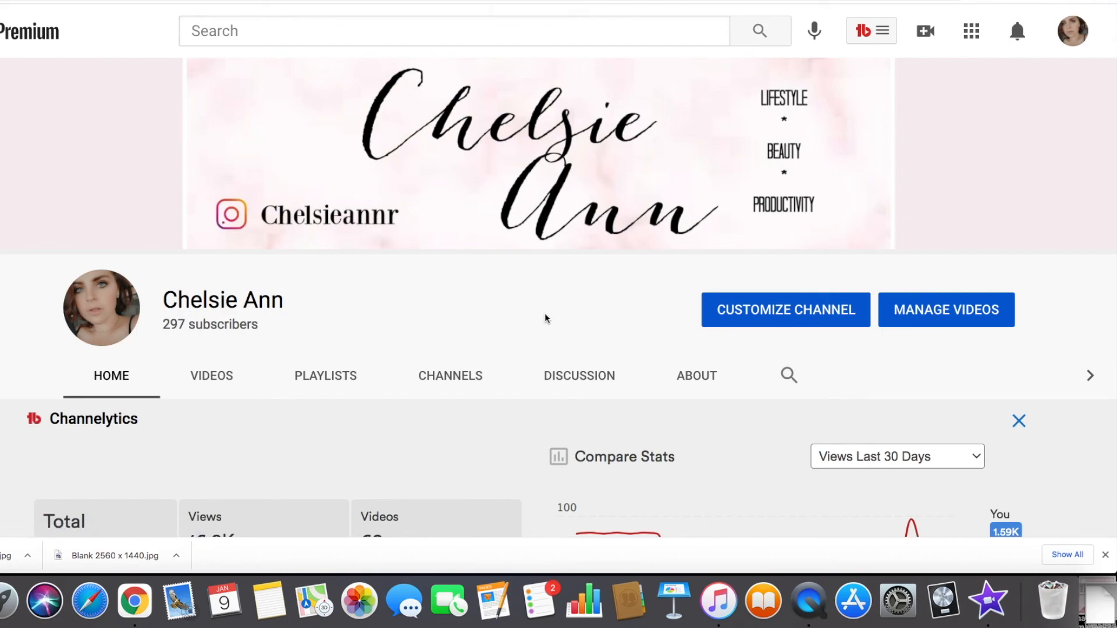